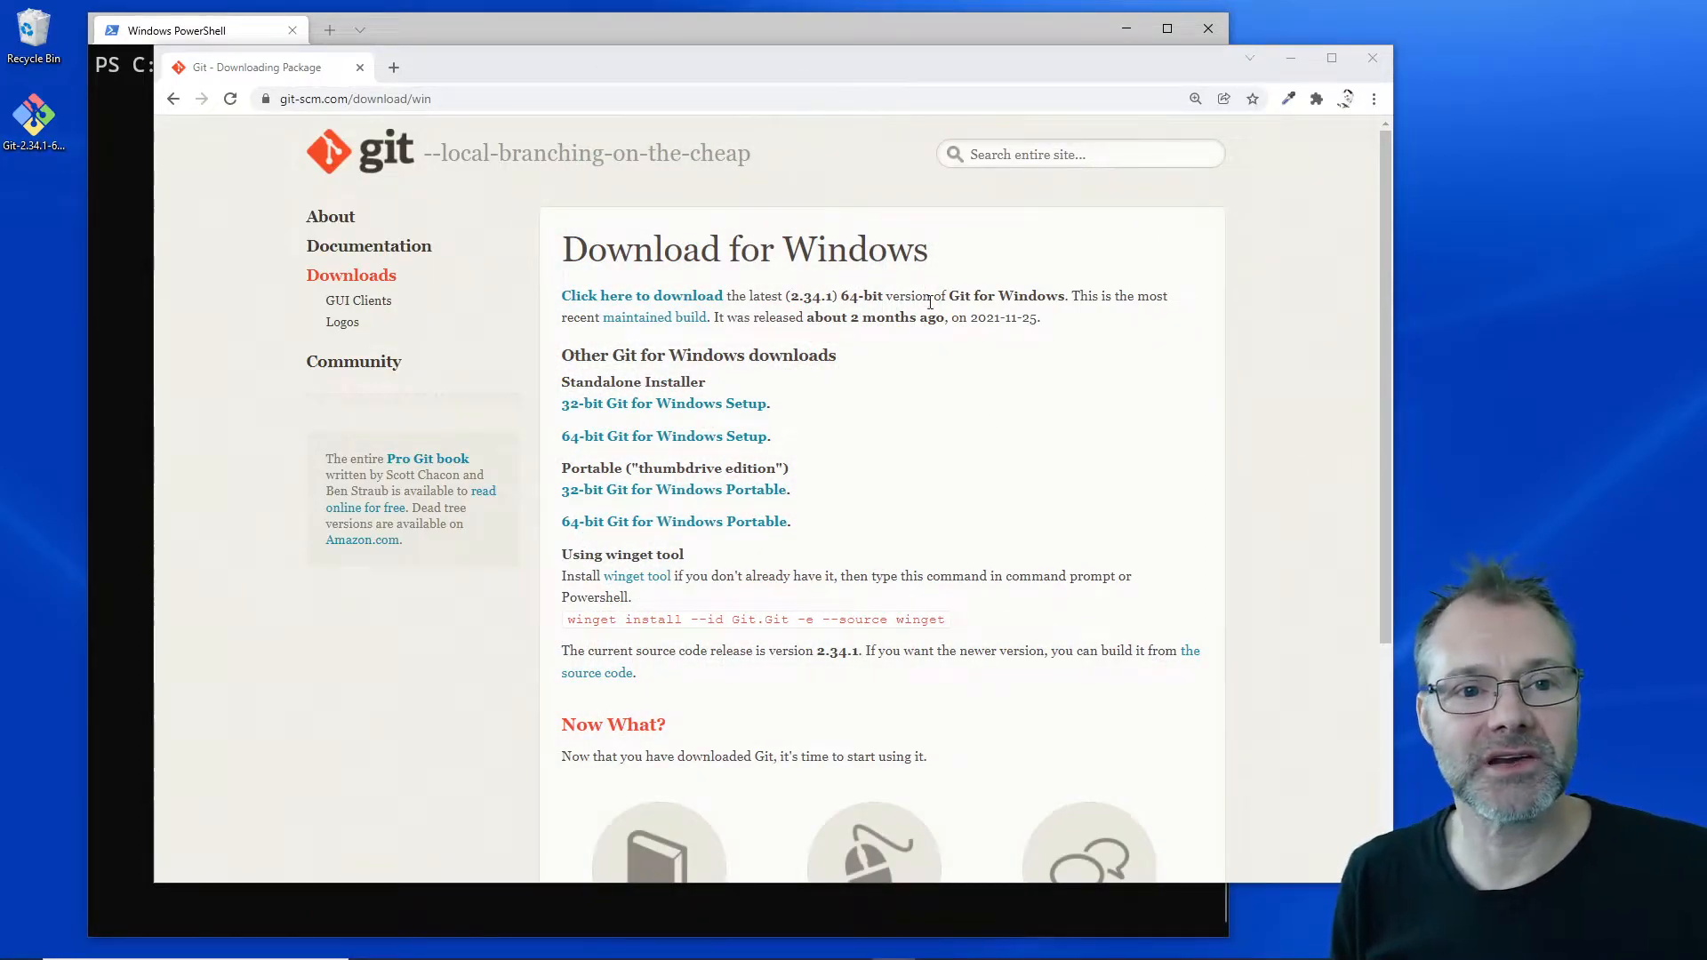
- Download the 64-bit Git for Windows installer from git-scm.com/download/win
click(354, 97)
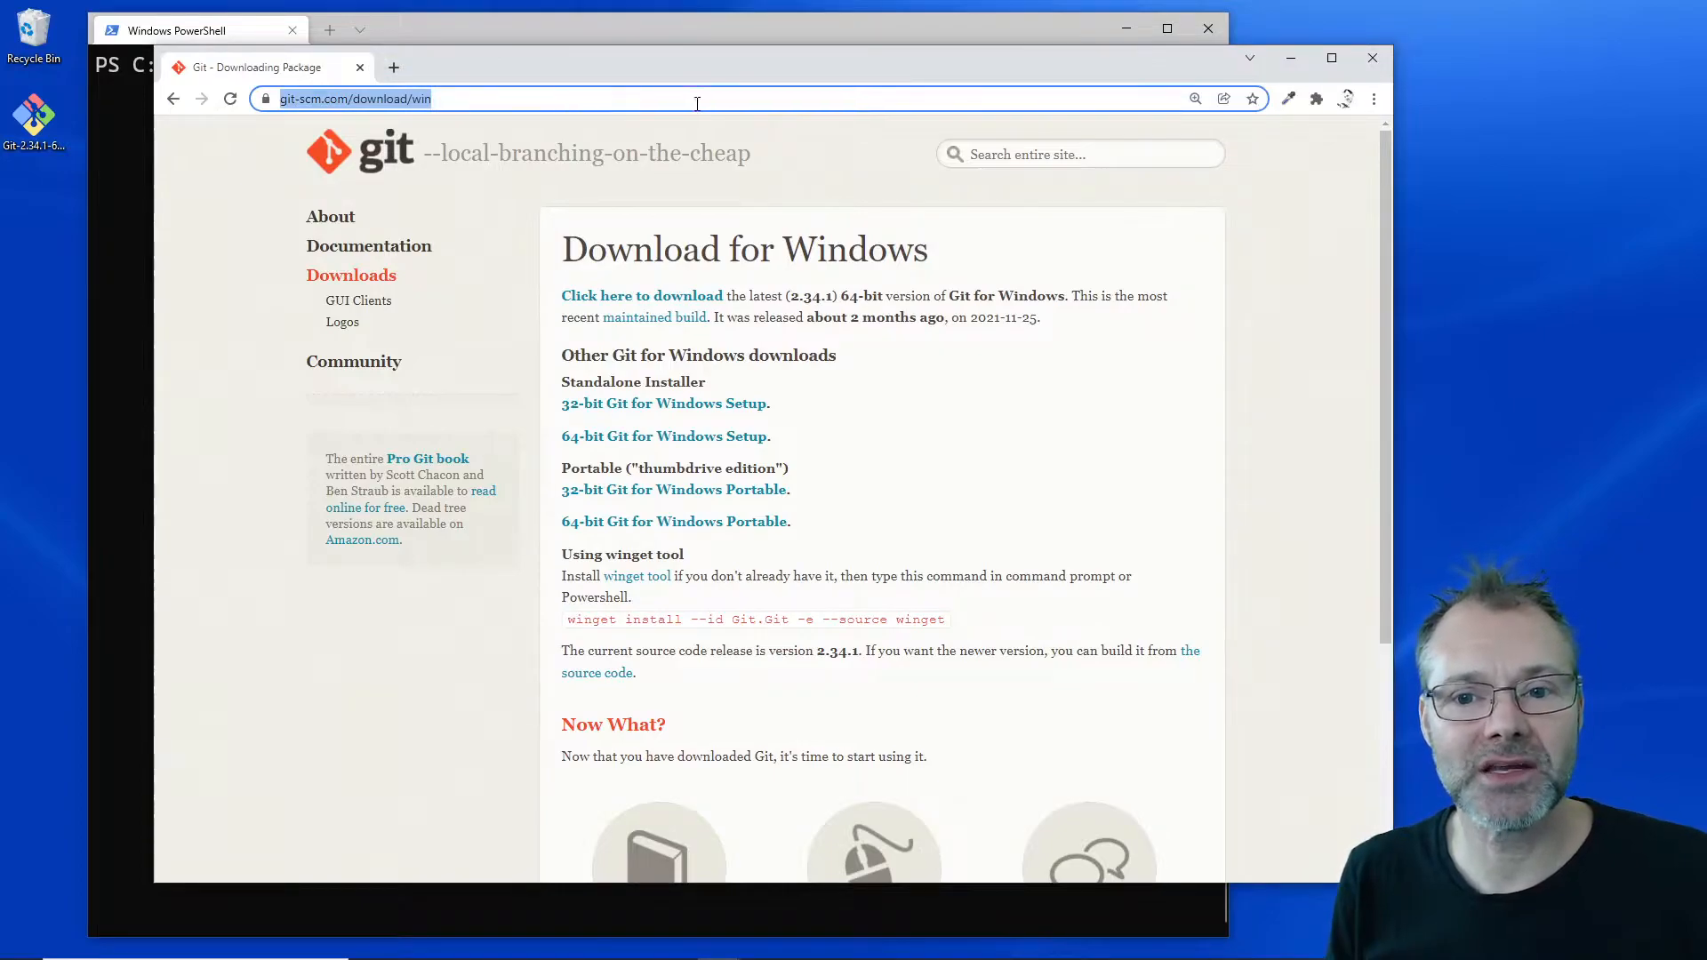
mouse_move(902, 427)
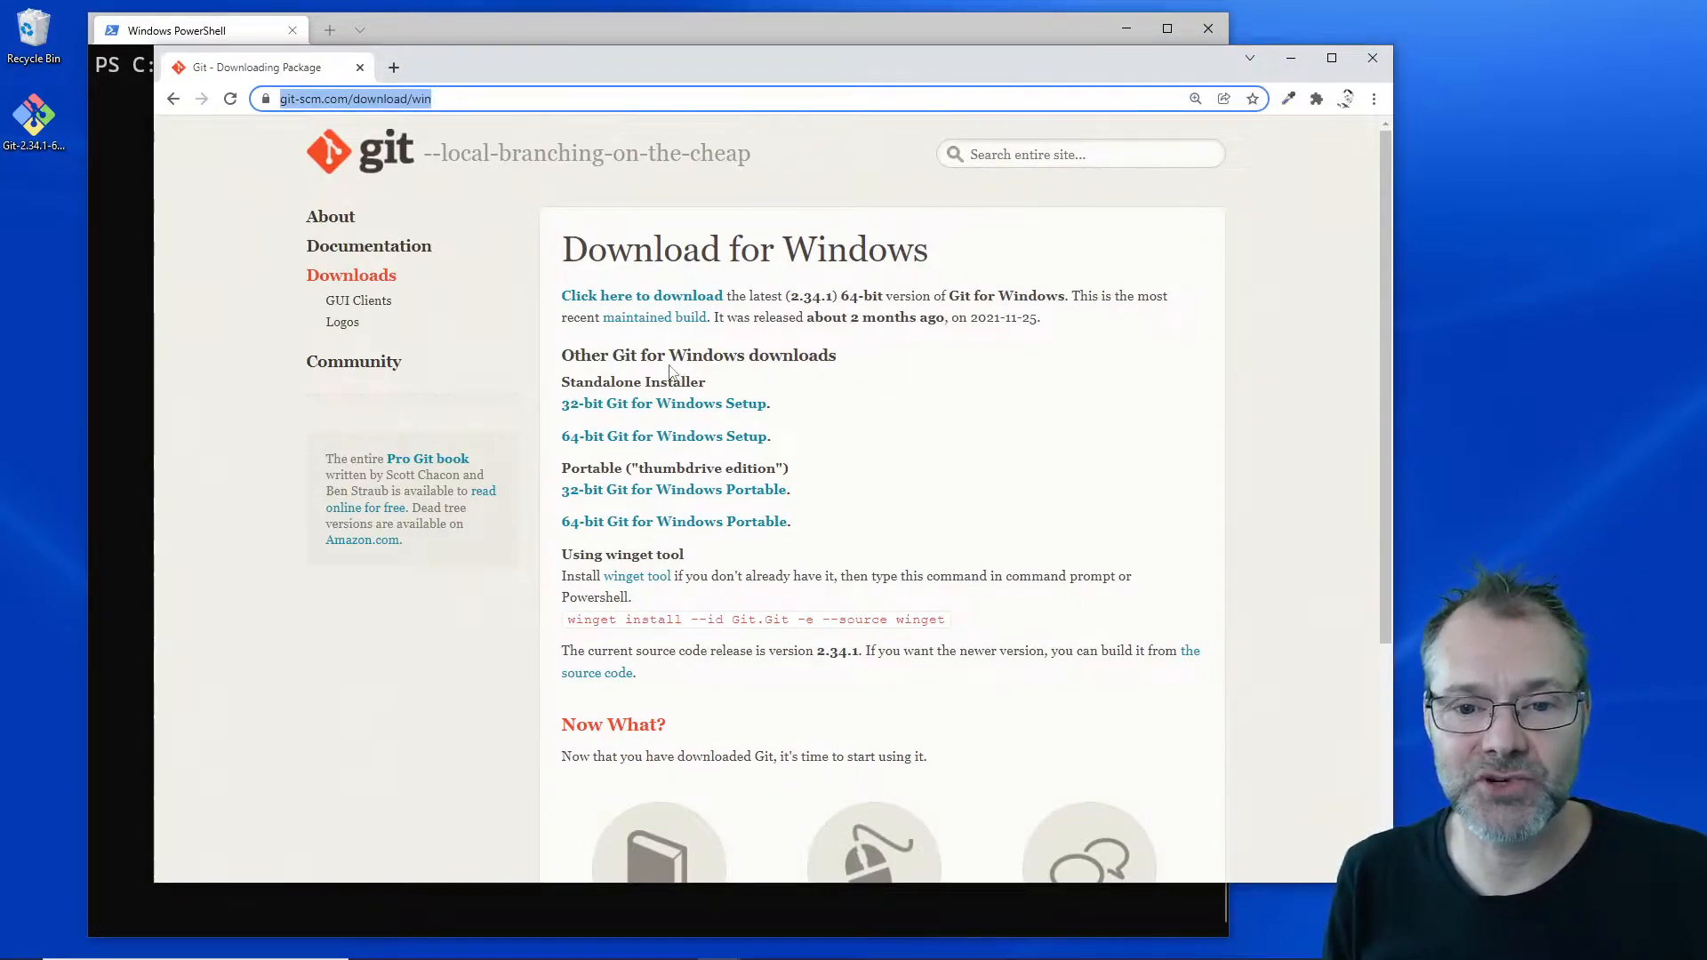
mouse_move(830, 454)
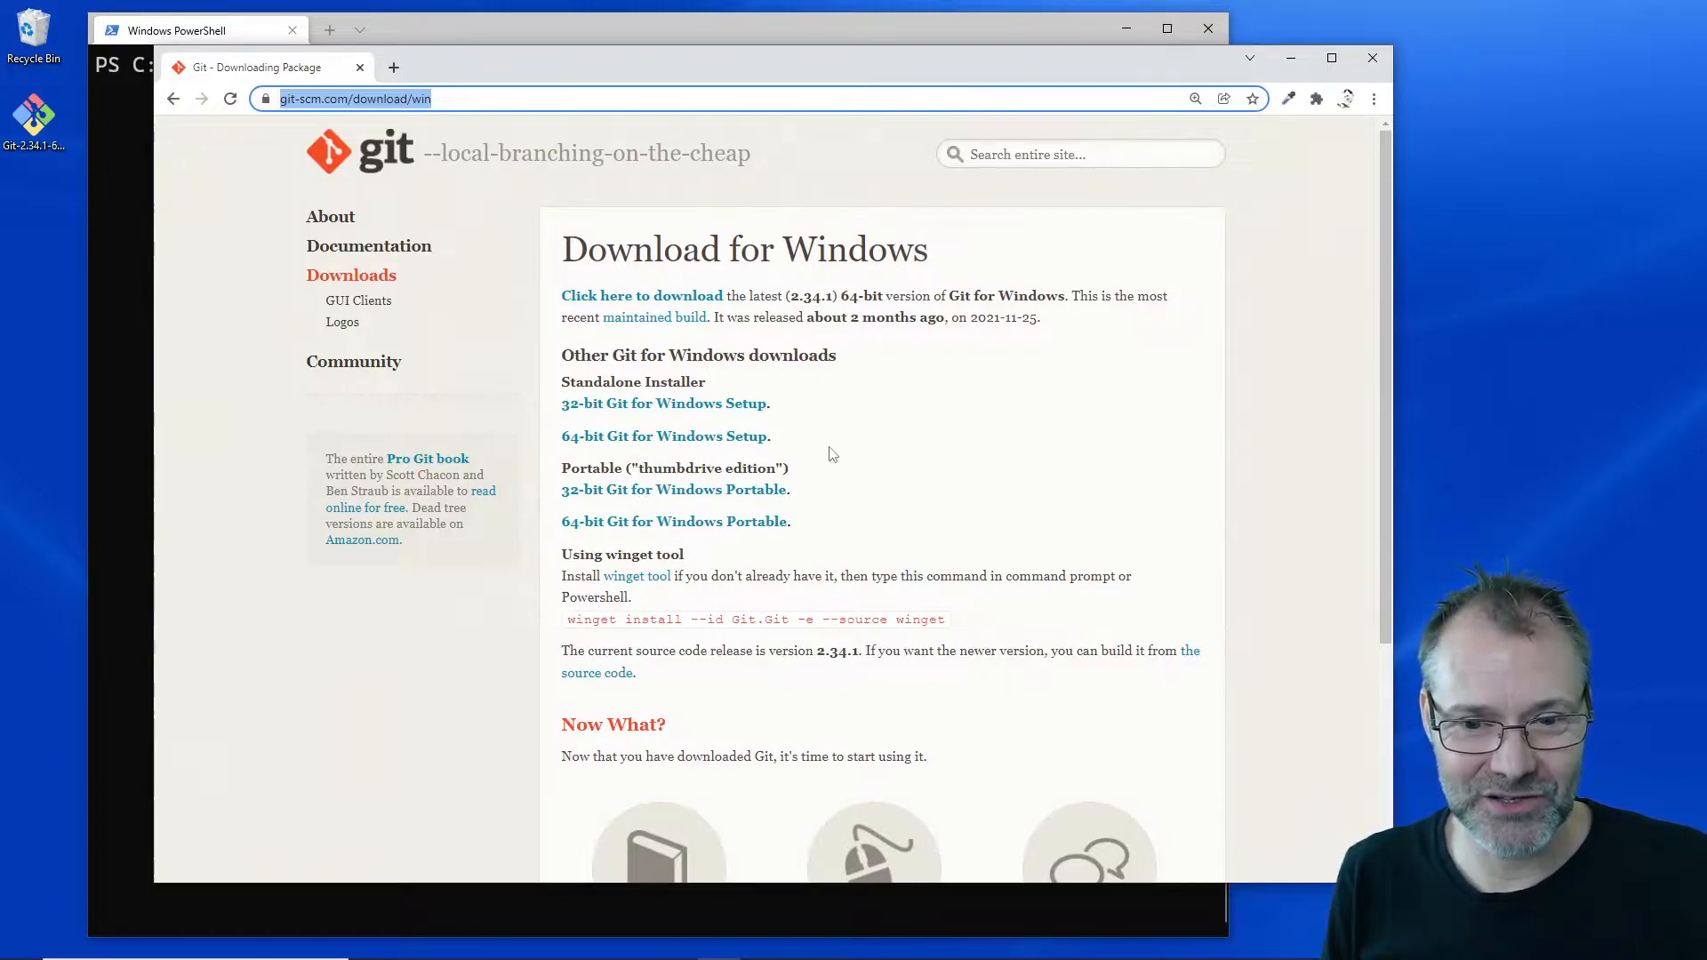
double_click(666, 435)
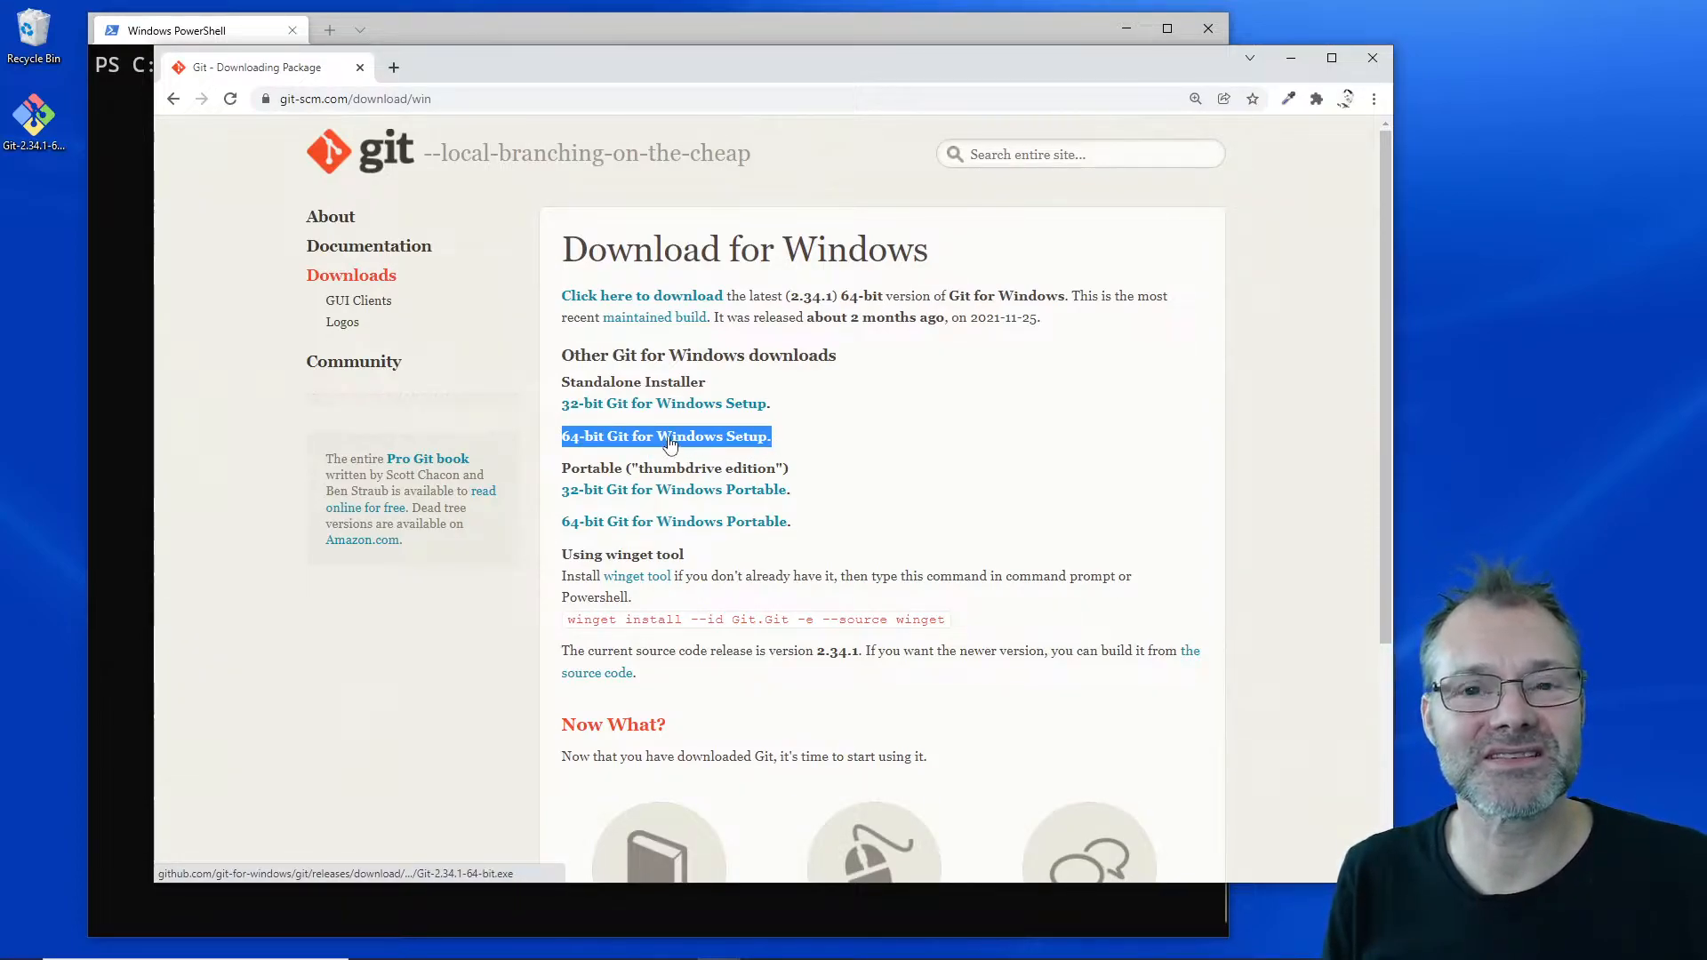
click(665, 436)
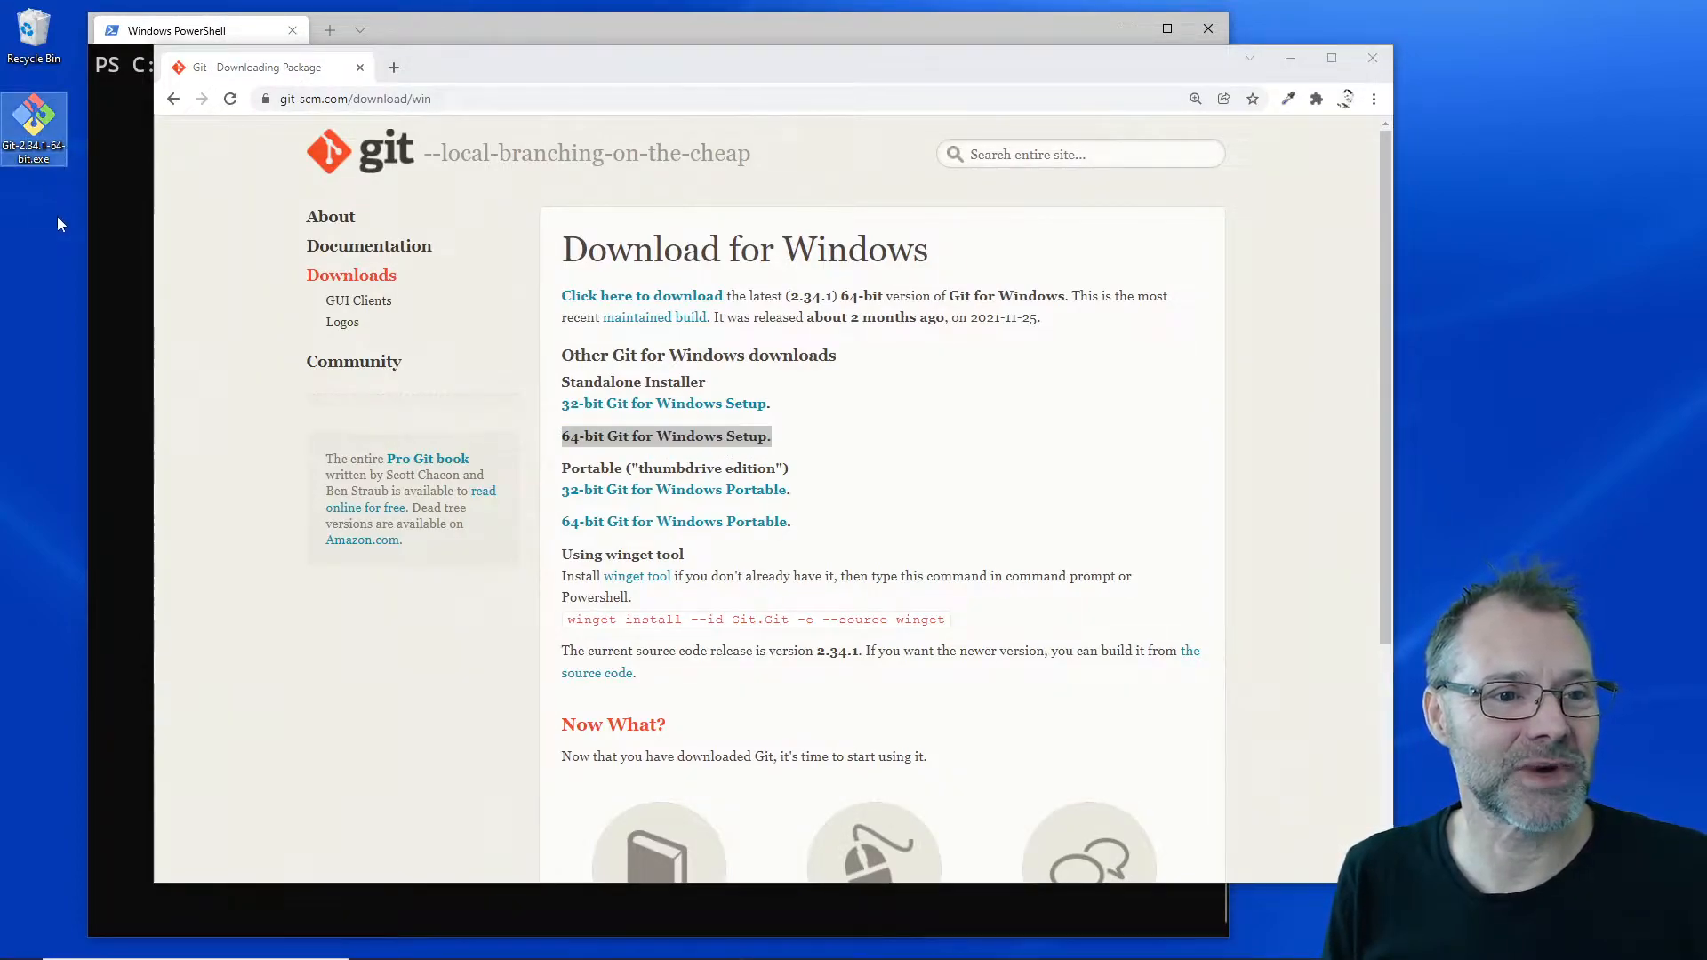
mouse_move(76, 213)
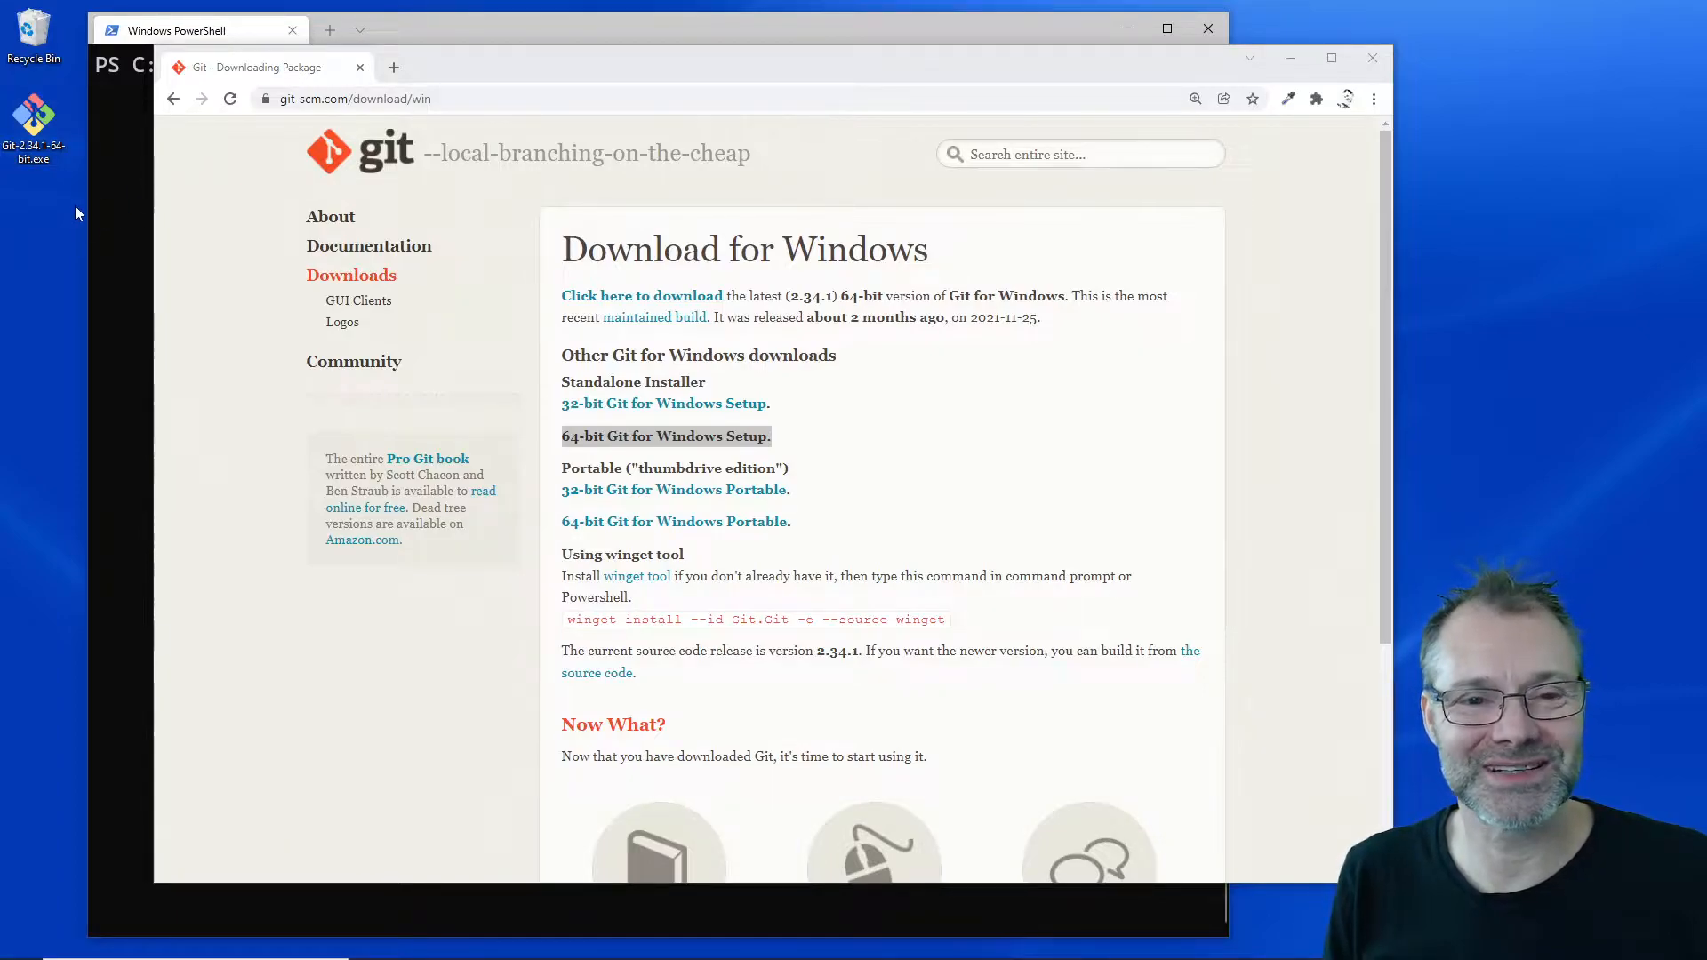
mouse_move(33, 121)
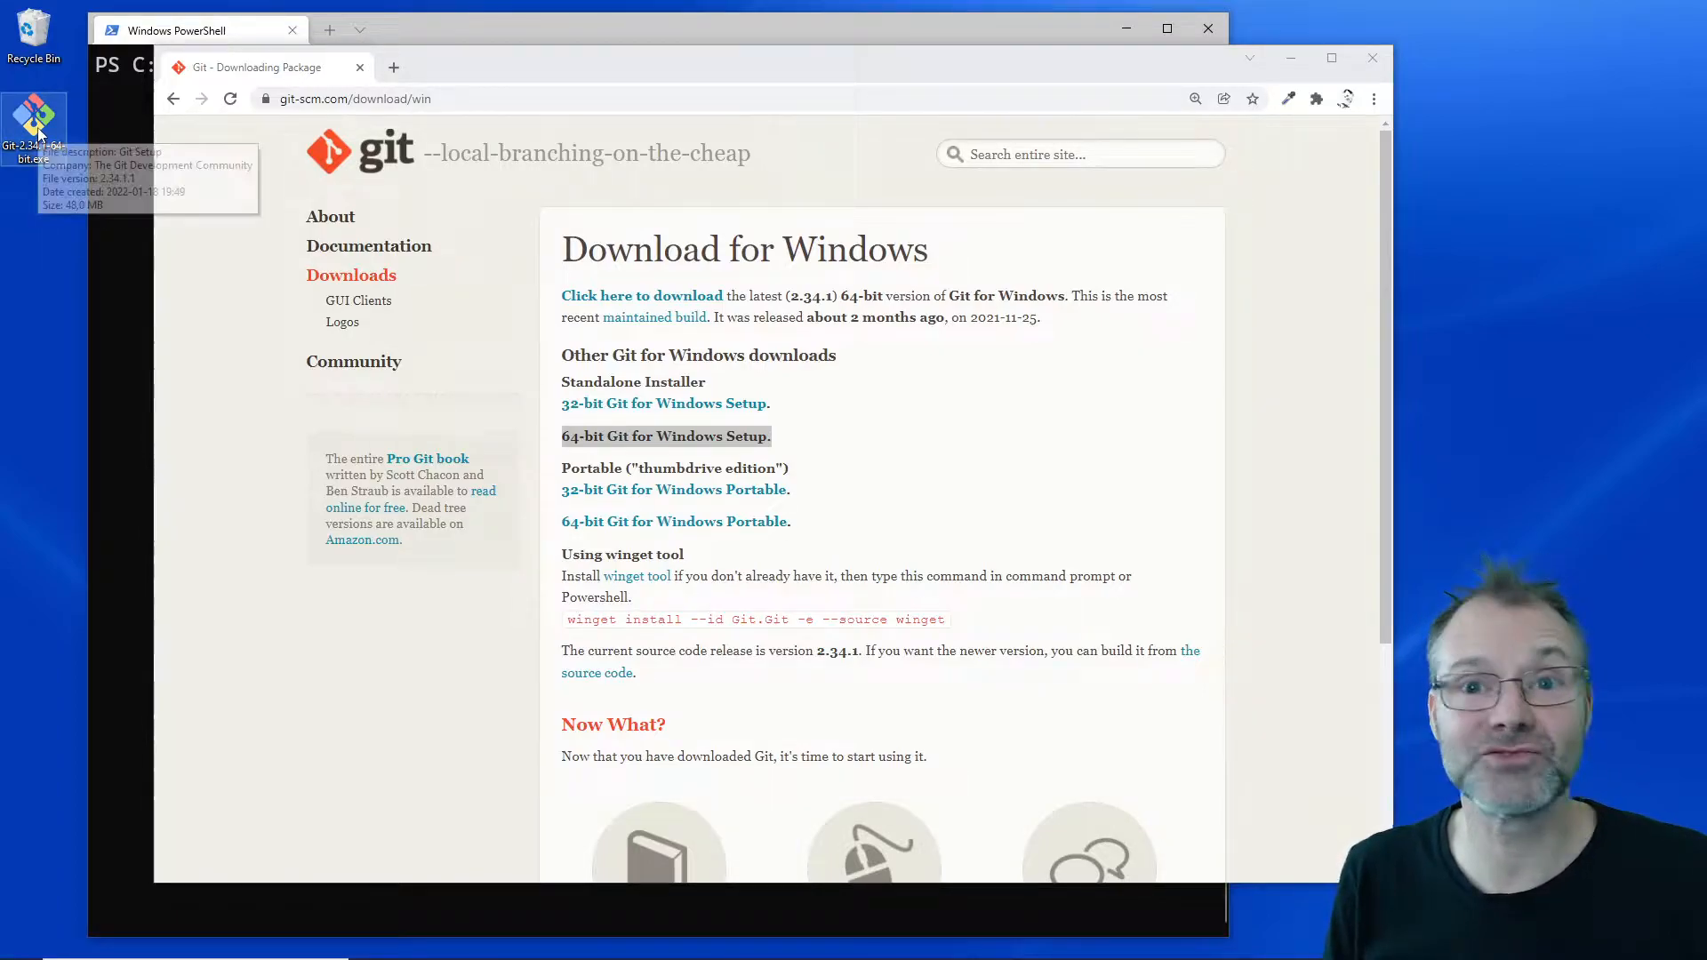
- Launch Git-2.34.1-64-bit.exe from the desktop and accept the GPL license
double_click(34, 120)
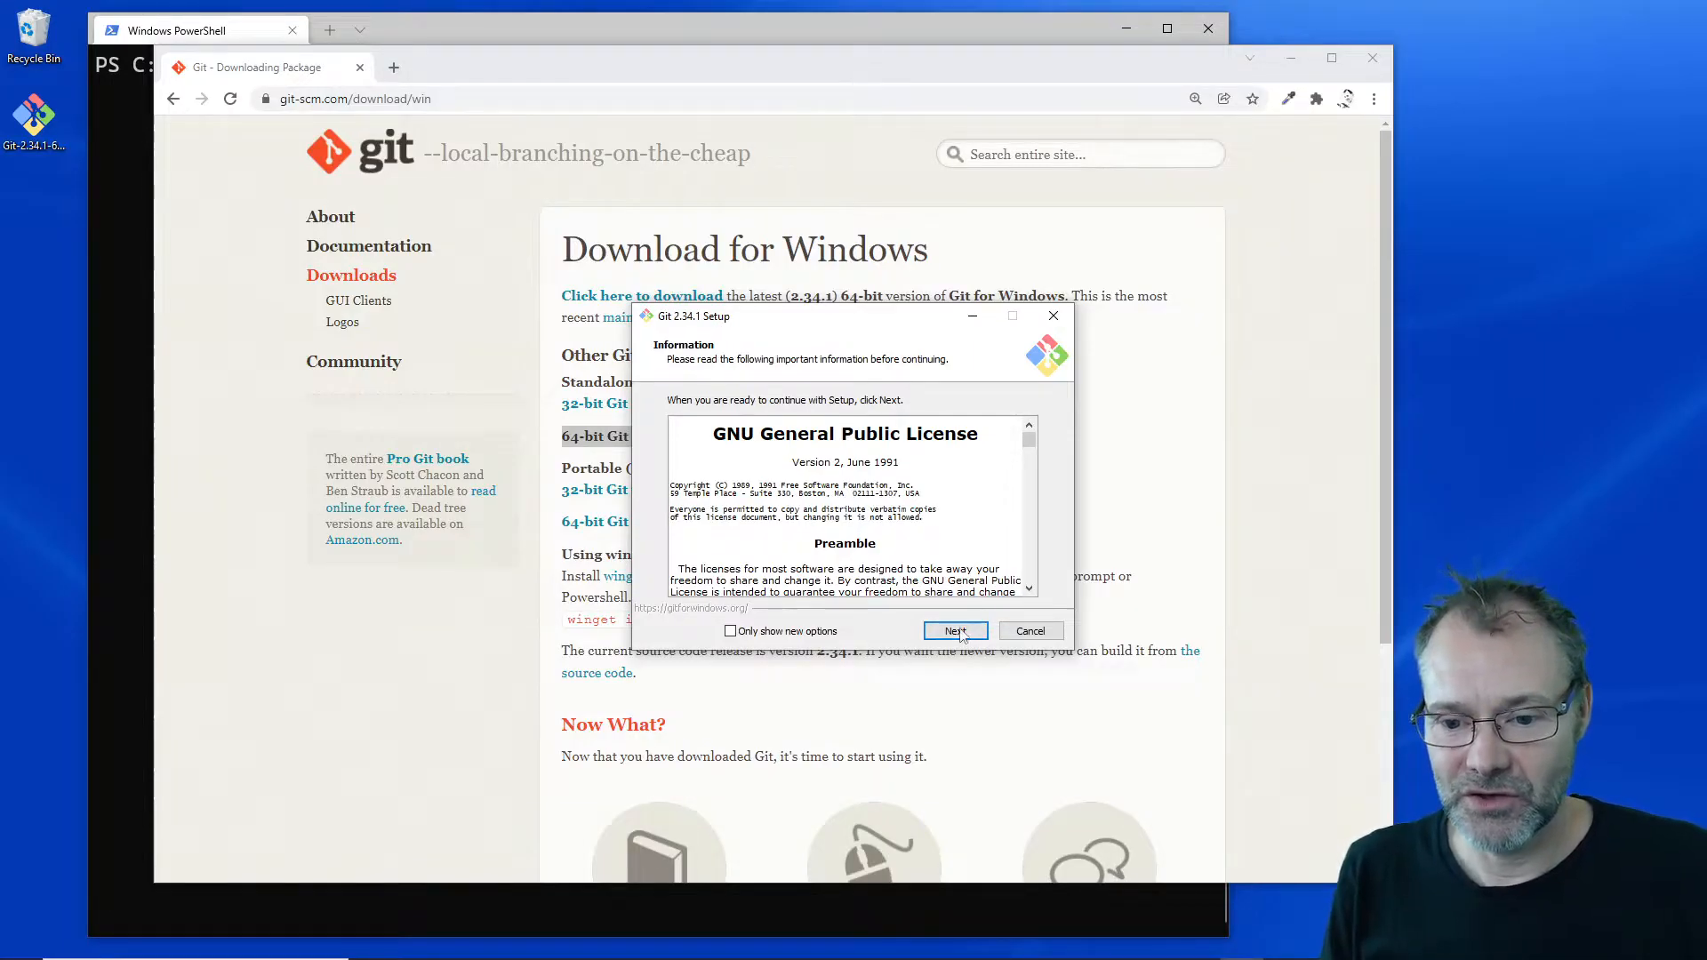
click(954, 631)
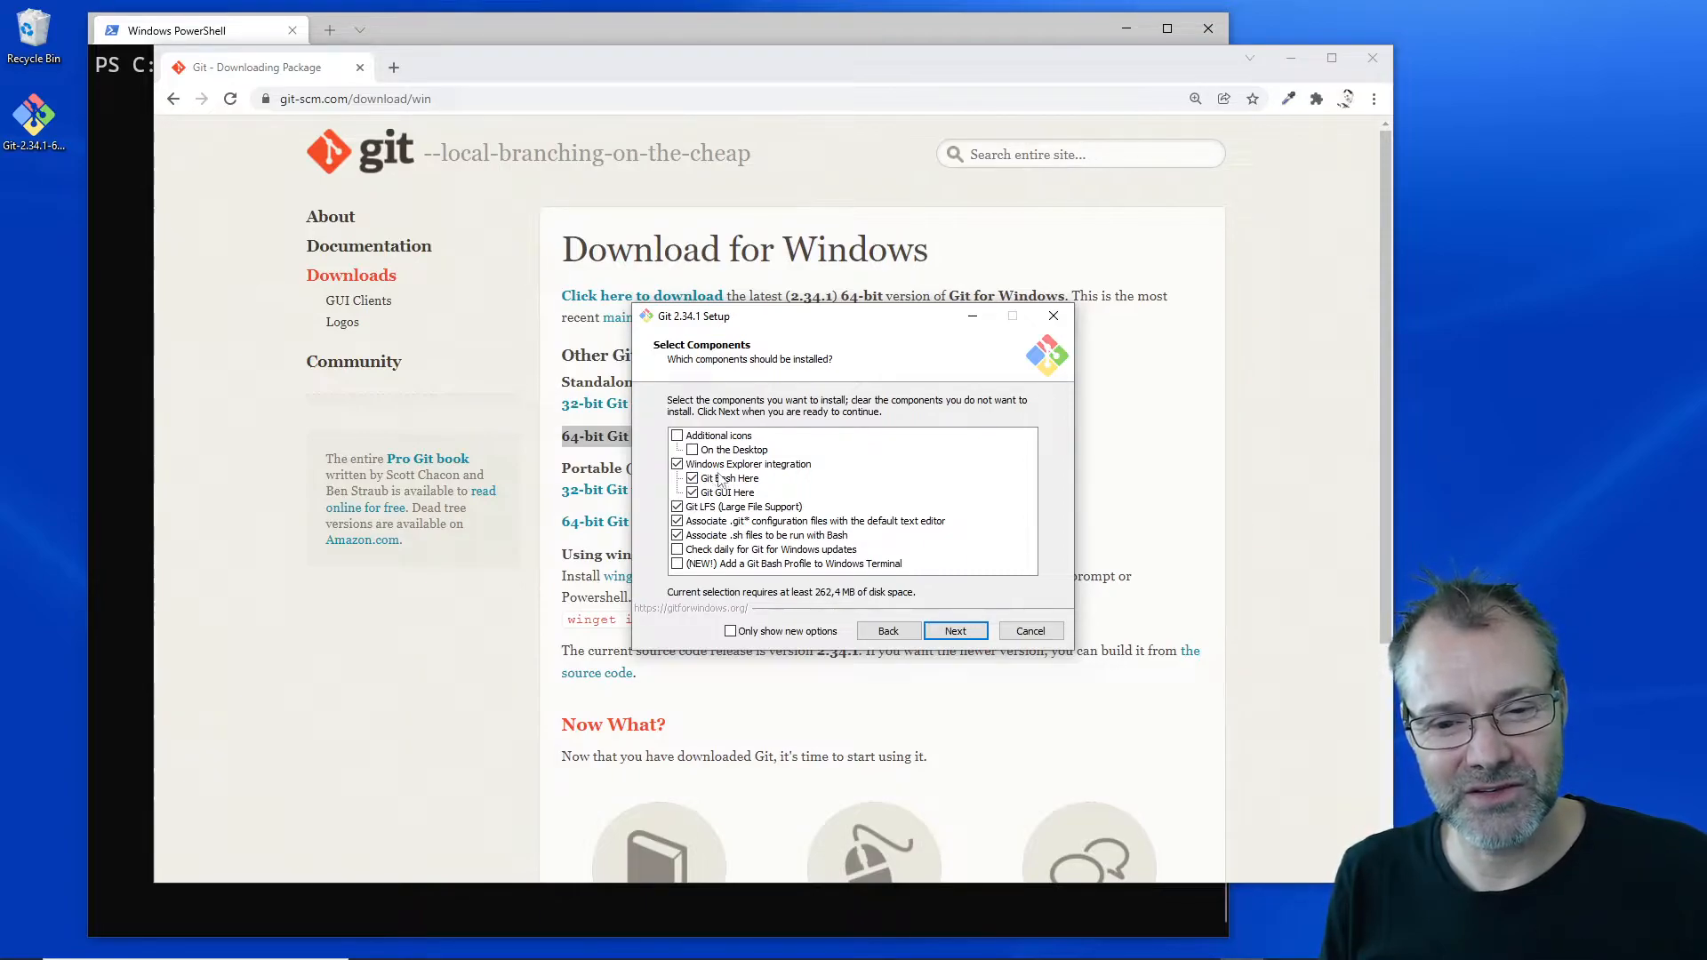
mouse_move(738, 479)
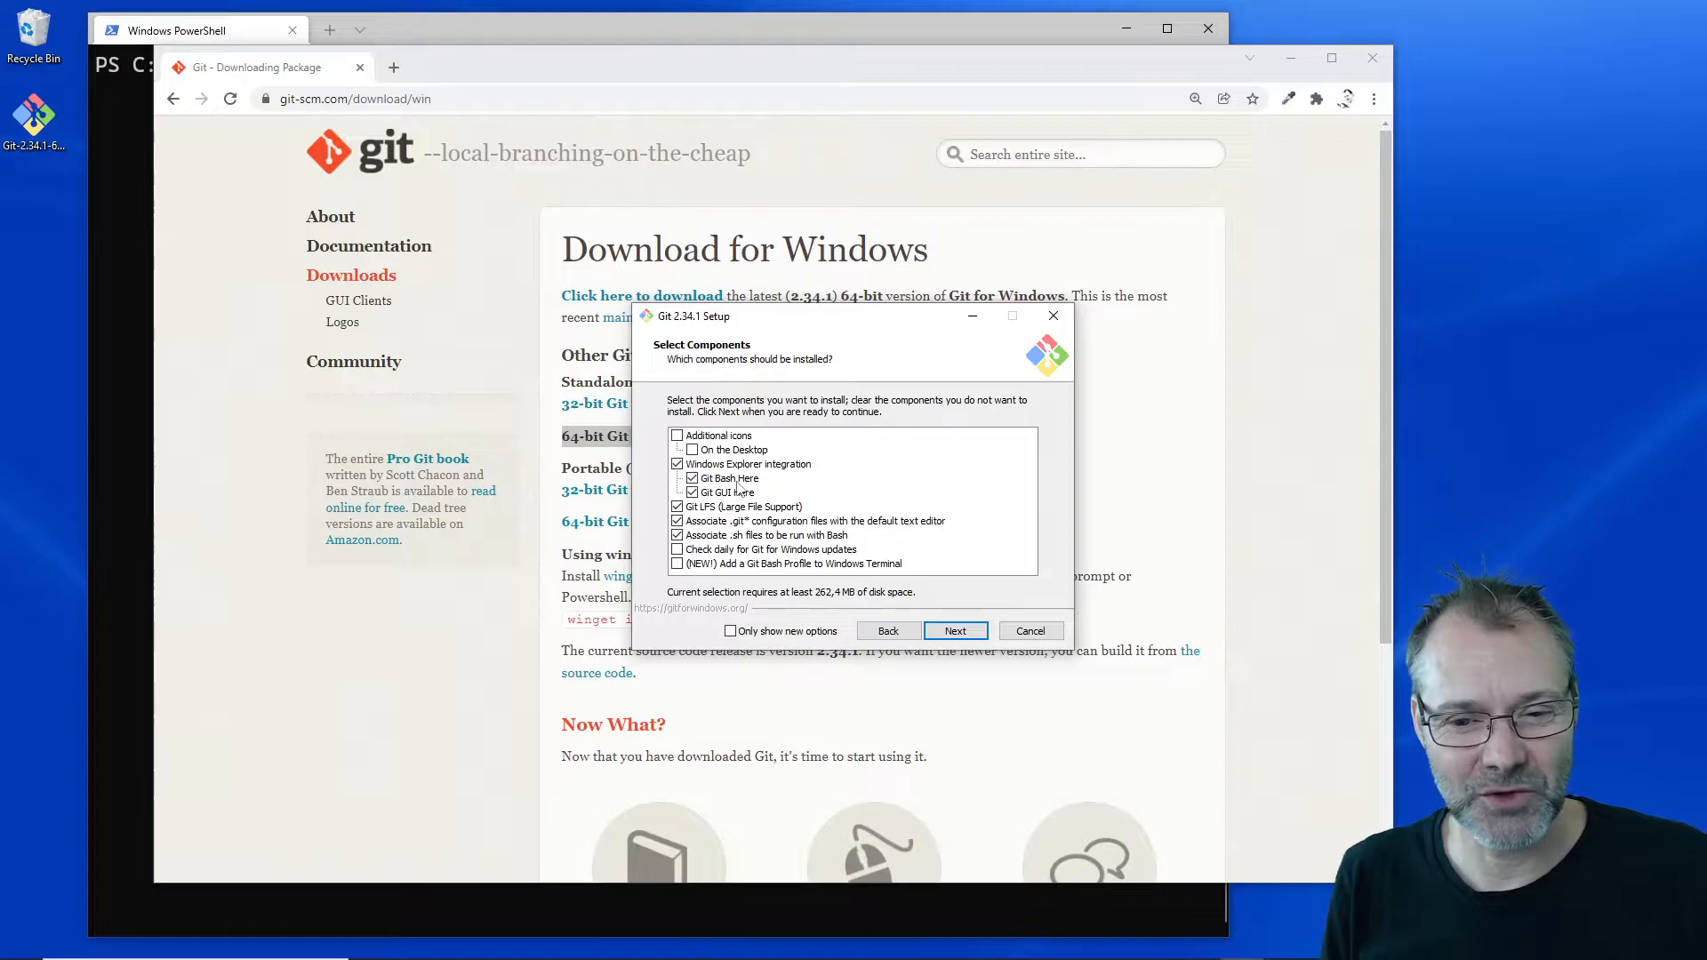
mouse_move(786, 497)
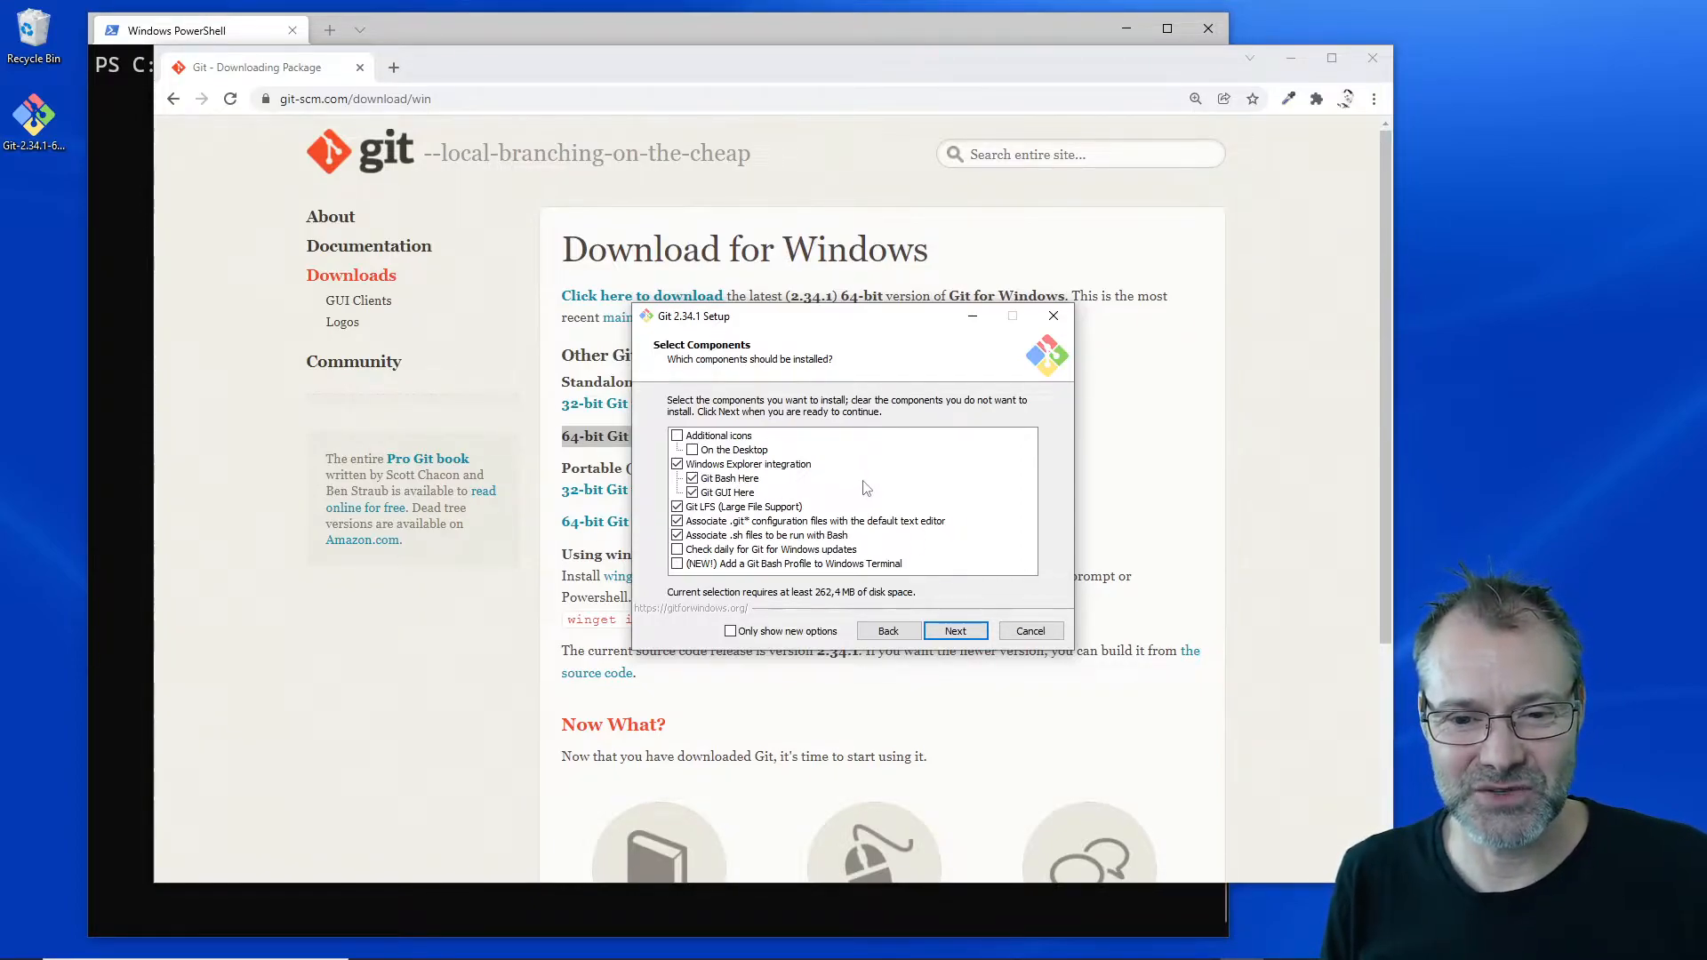
mouse_move(896, 436)
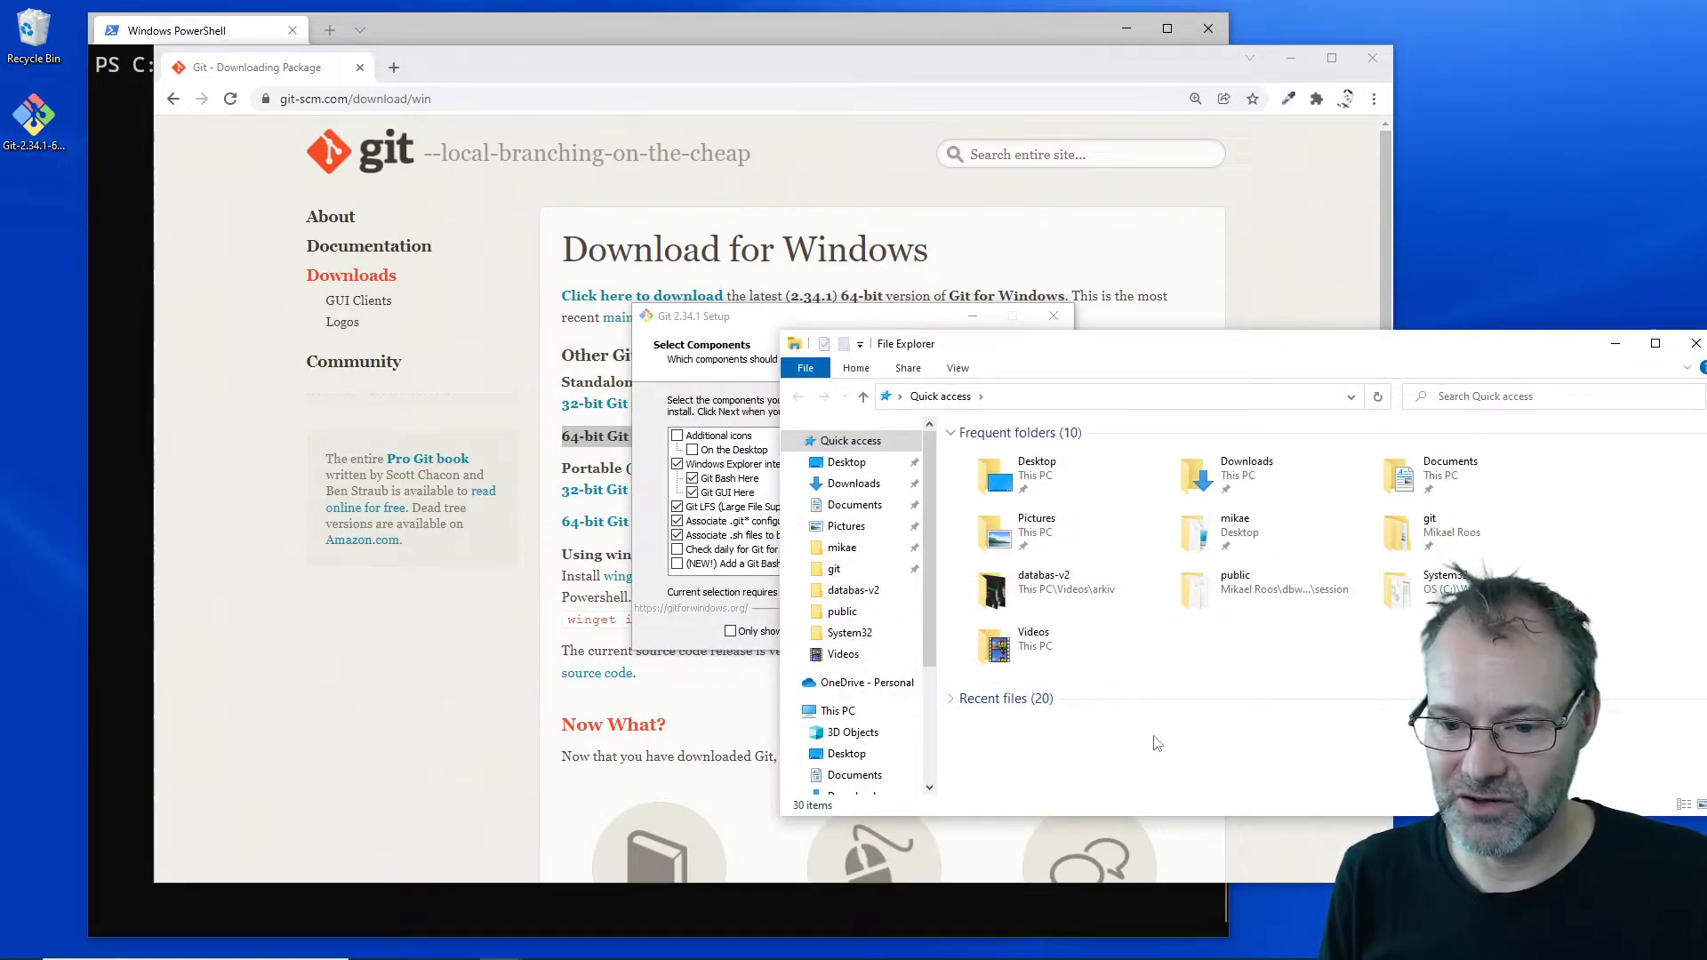
- Right-click the Desktop folder to reveal the Git Bash Here and Git GUI Here options
right_click(1034, 646)
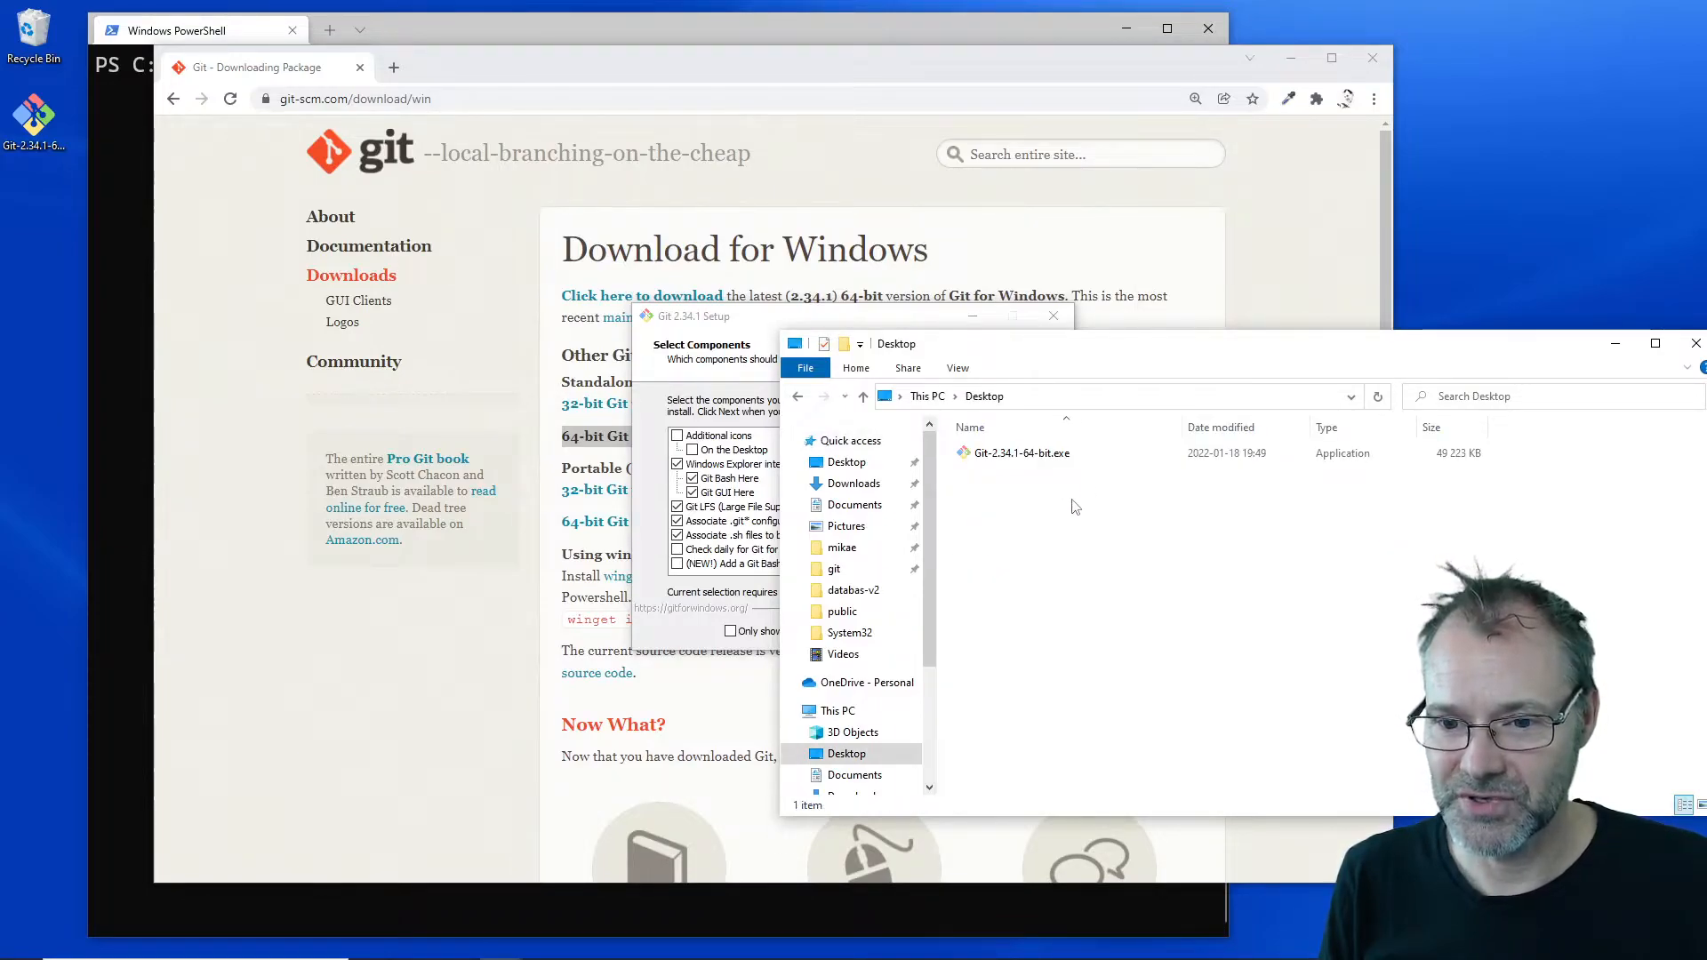
right_click(1073, 506)
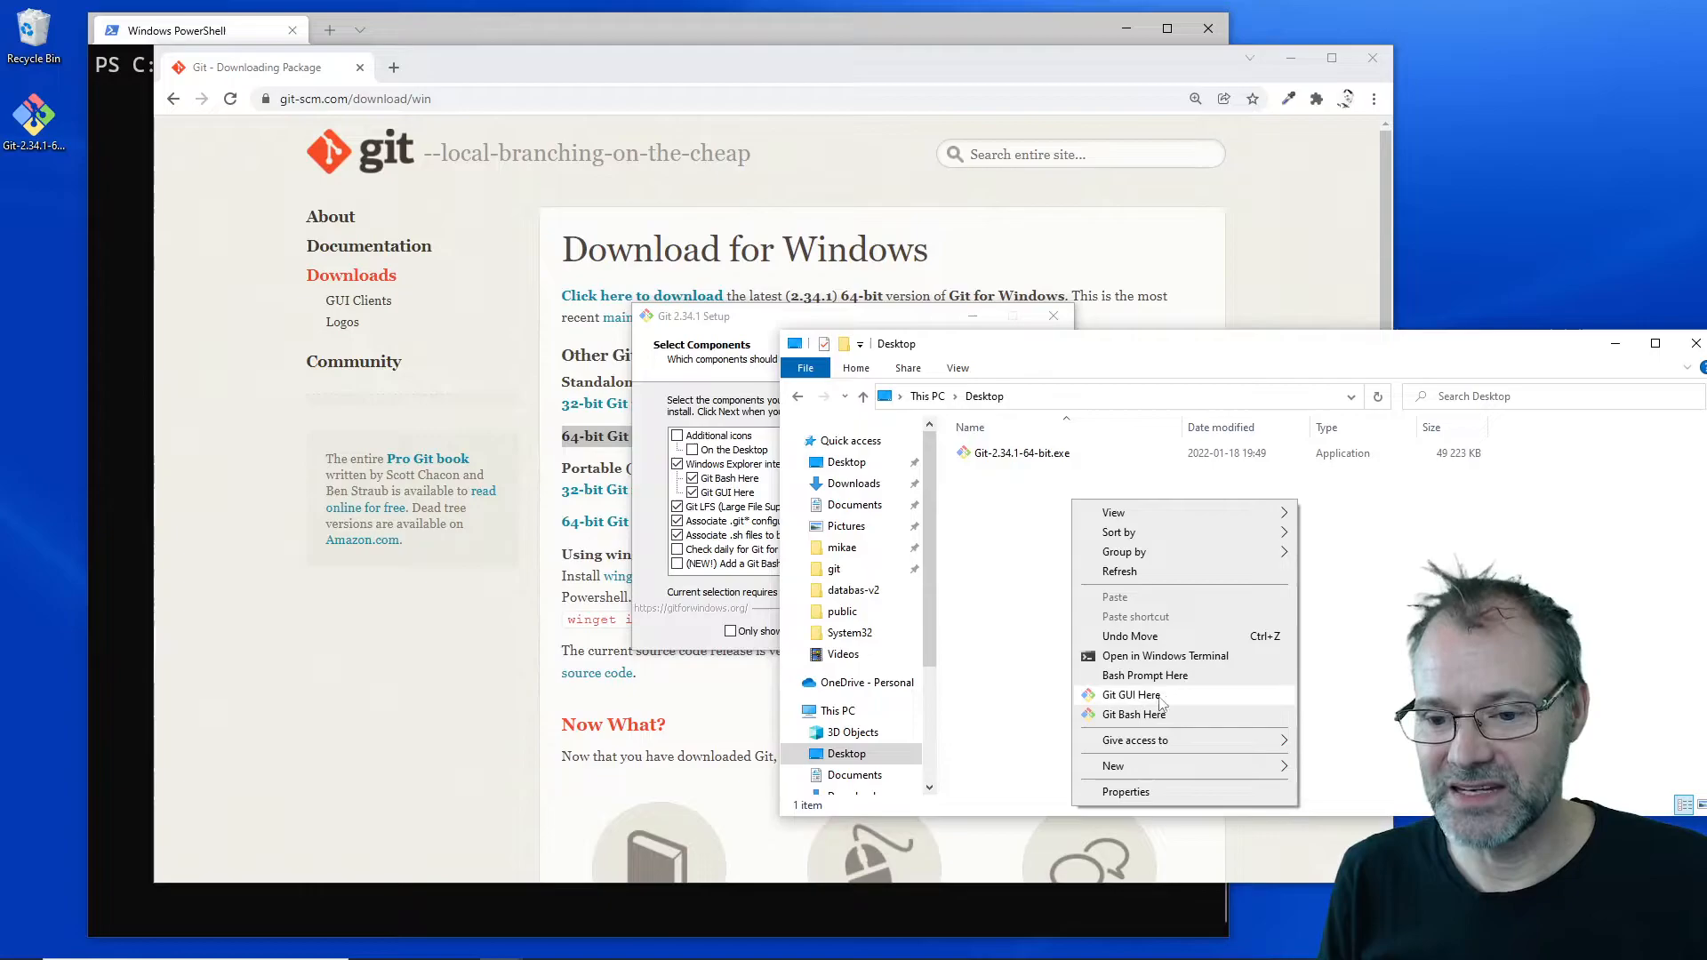
mouse_move(1163, 724)
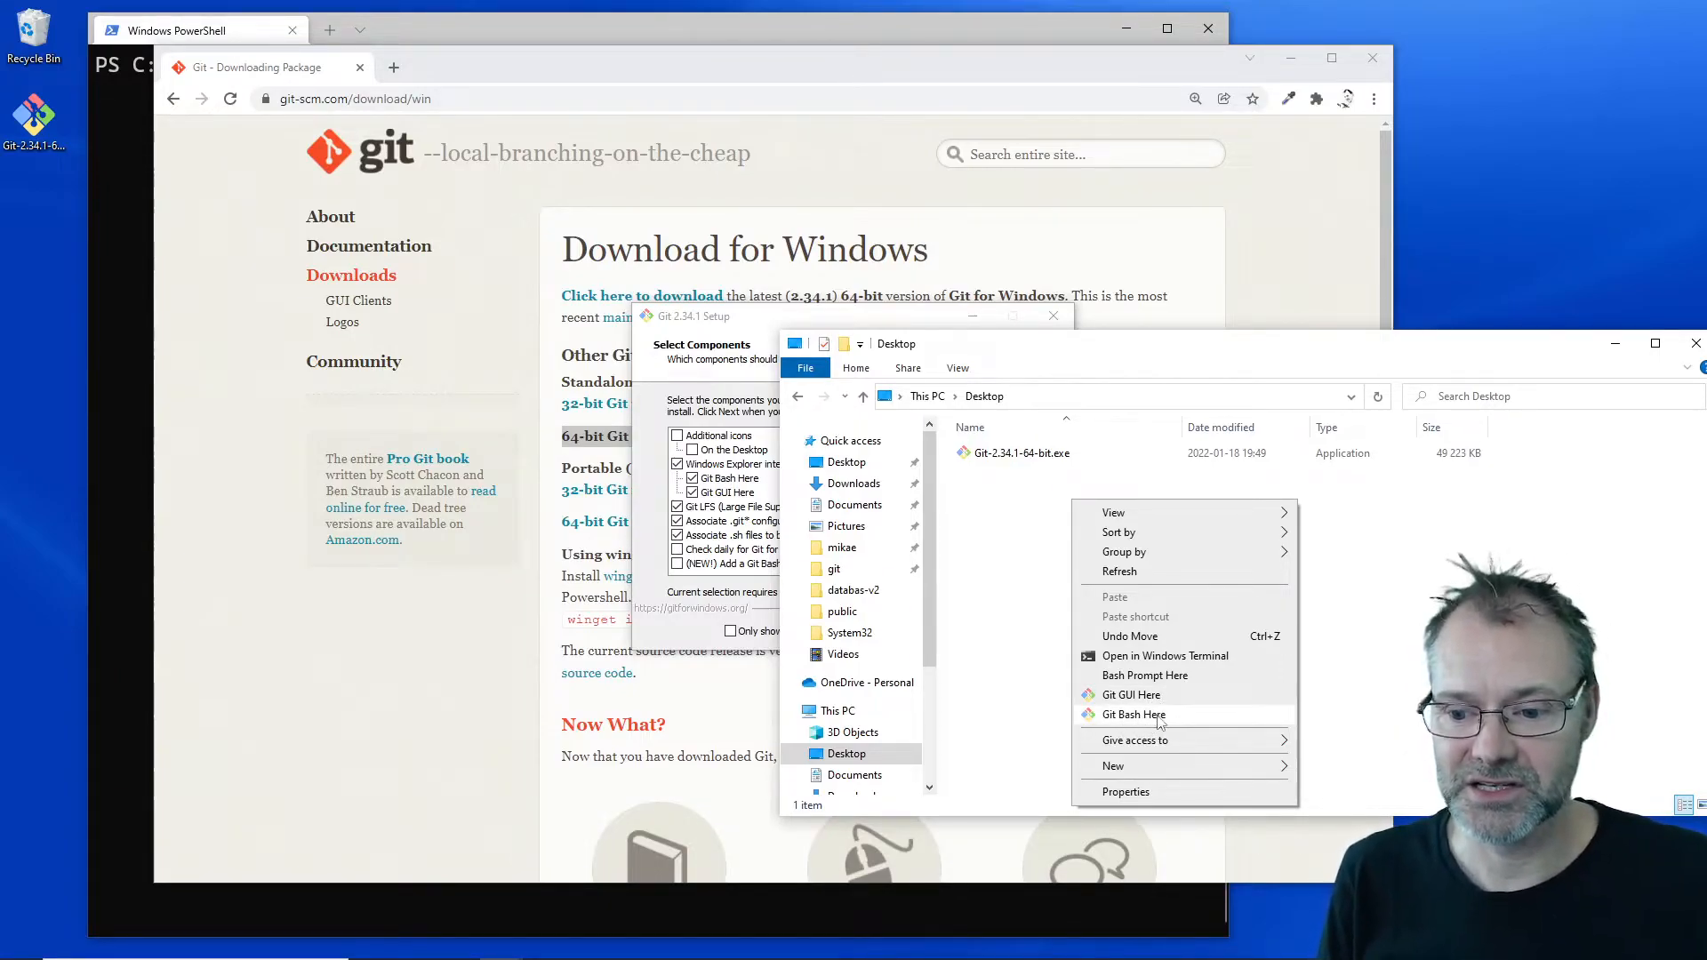
mouse_move(1437, 349)
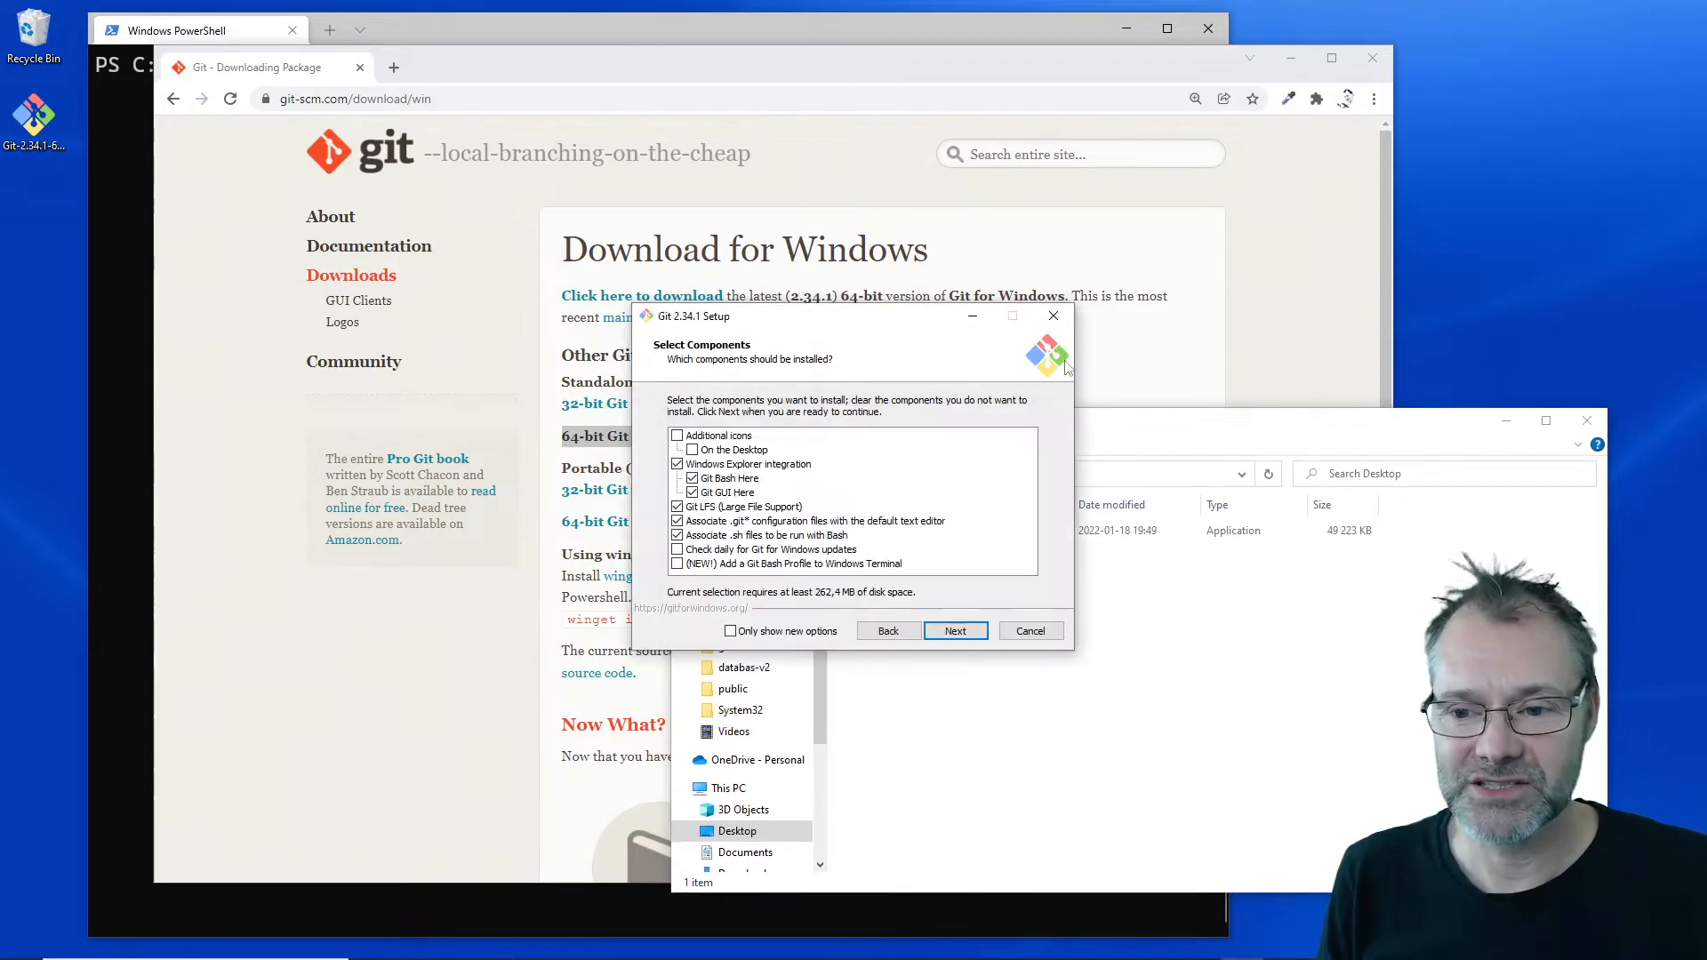
mouse_move(768, 553)
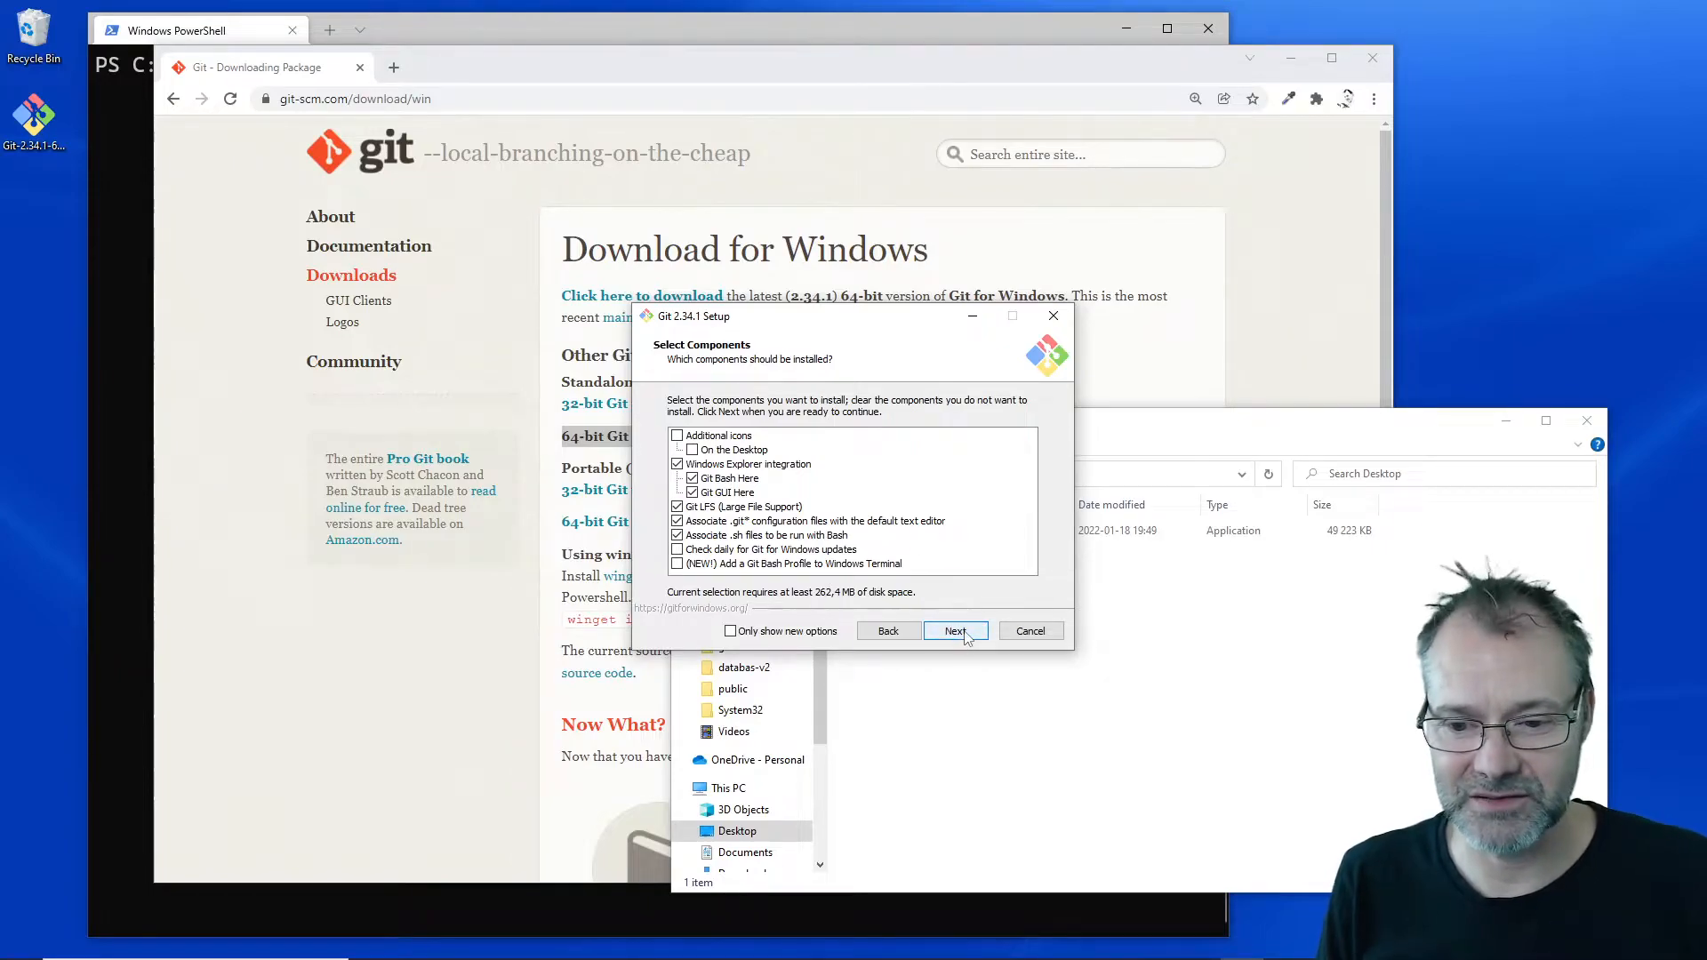
- Keep the default components and reach the default editor page with Vim selected
click(955, 631)
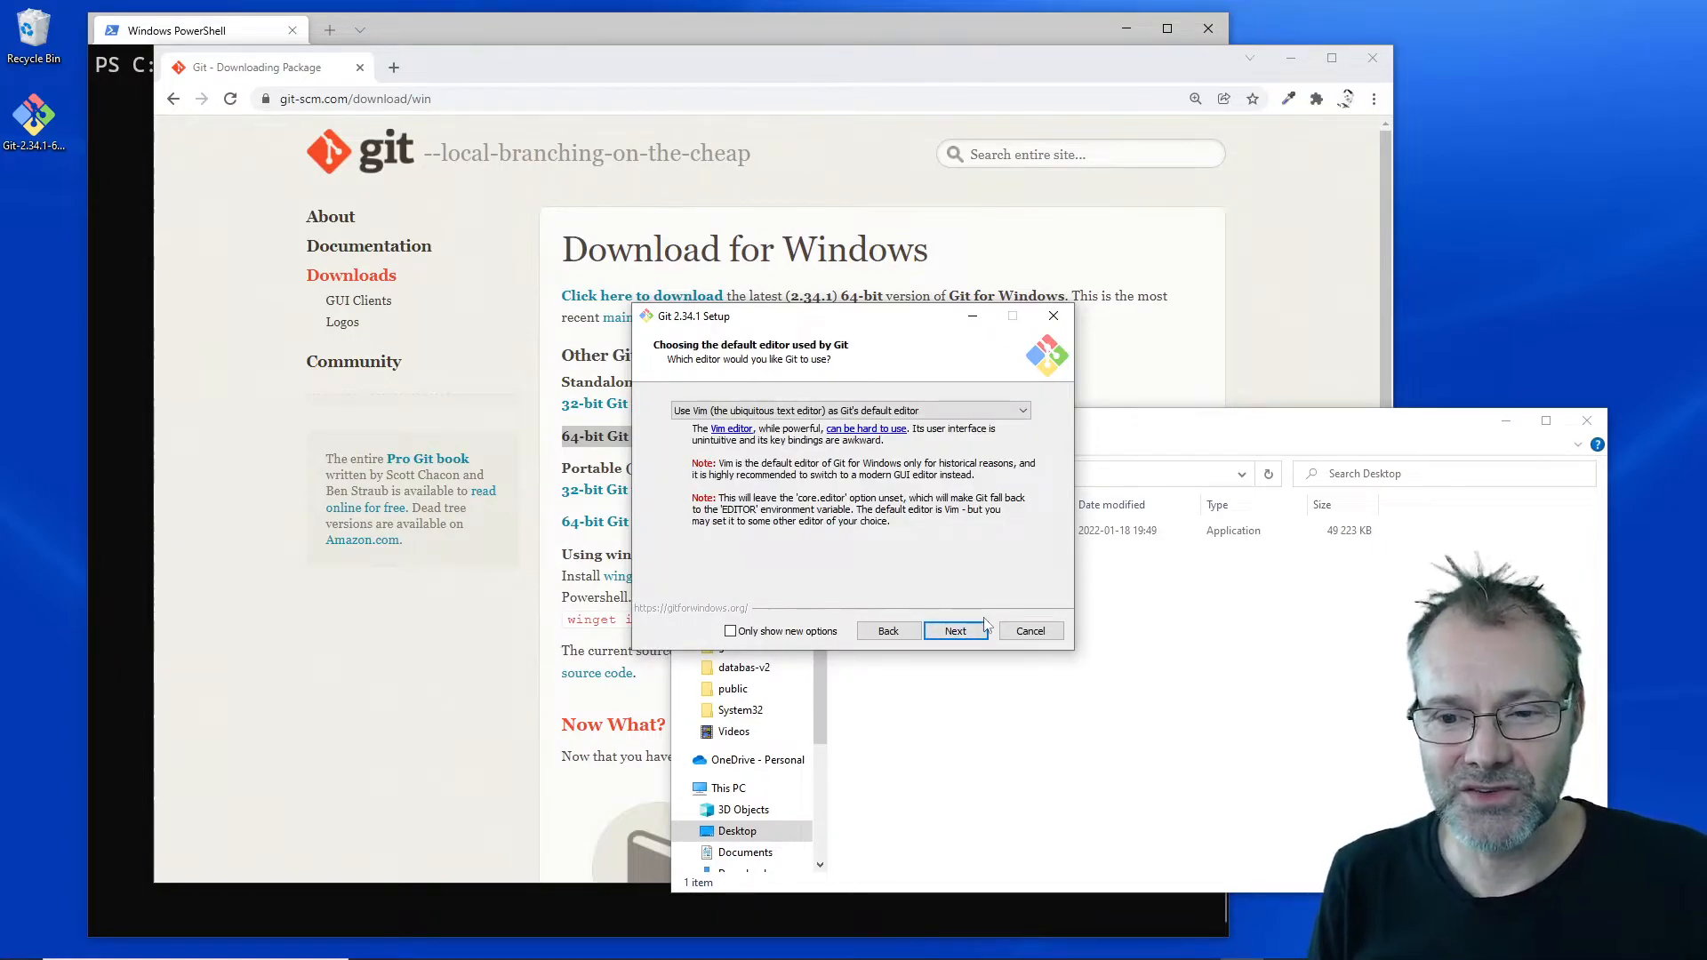
click(1018, 411)
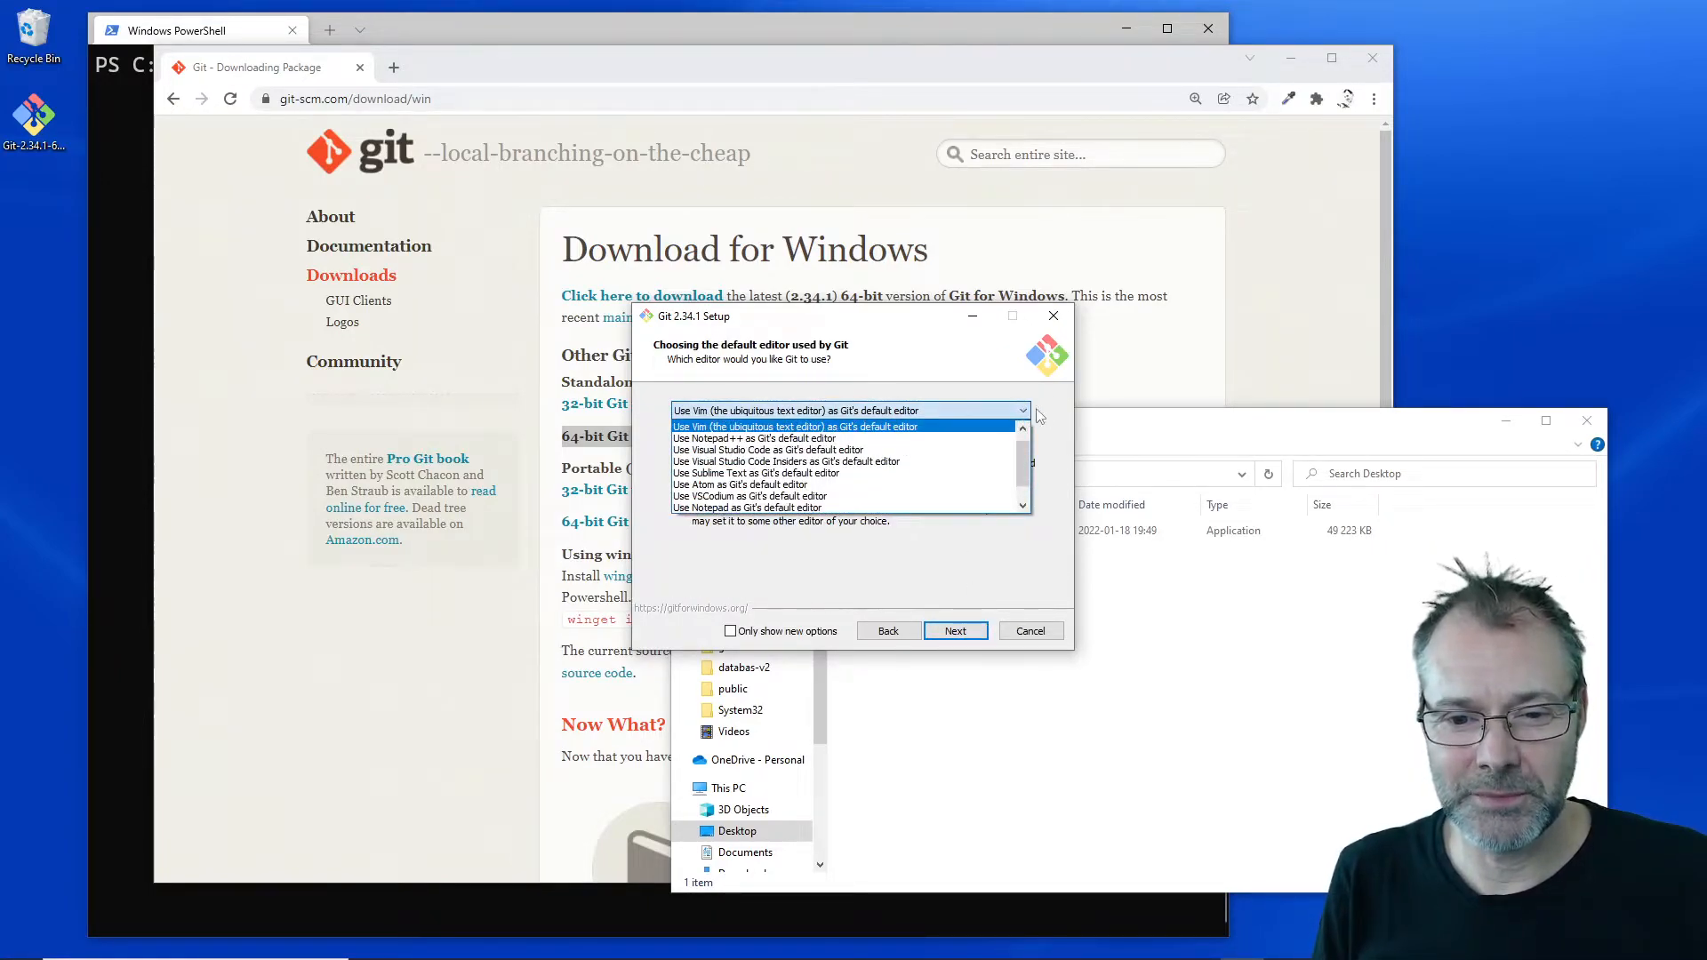
mouse_move(1059, 417)
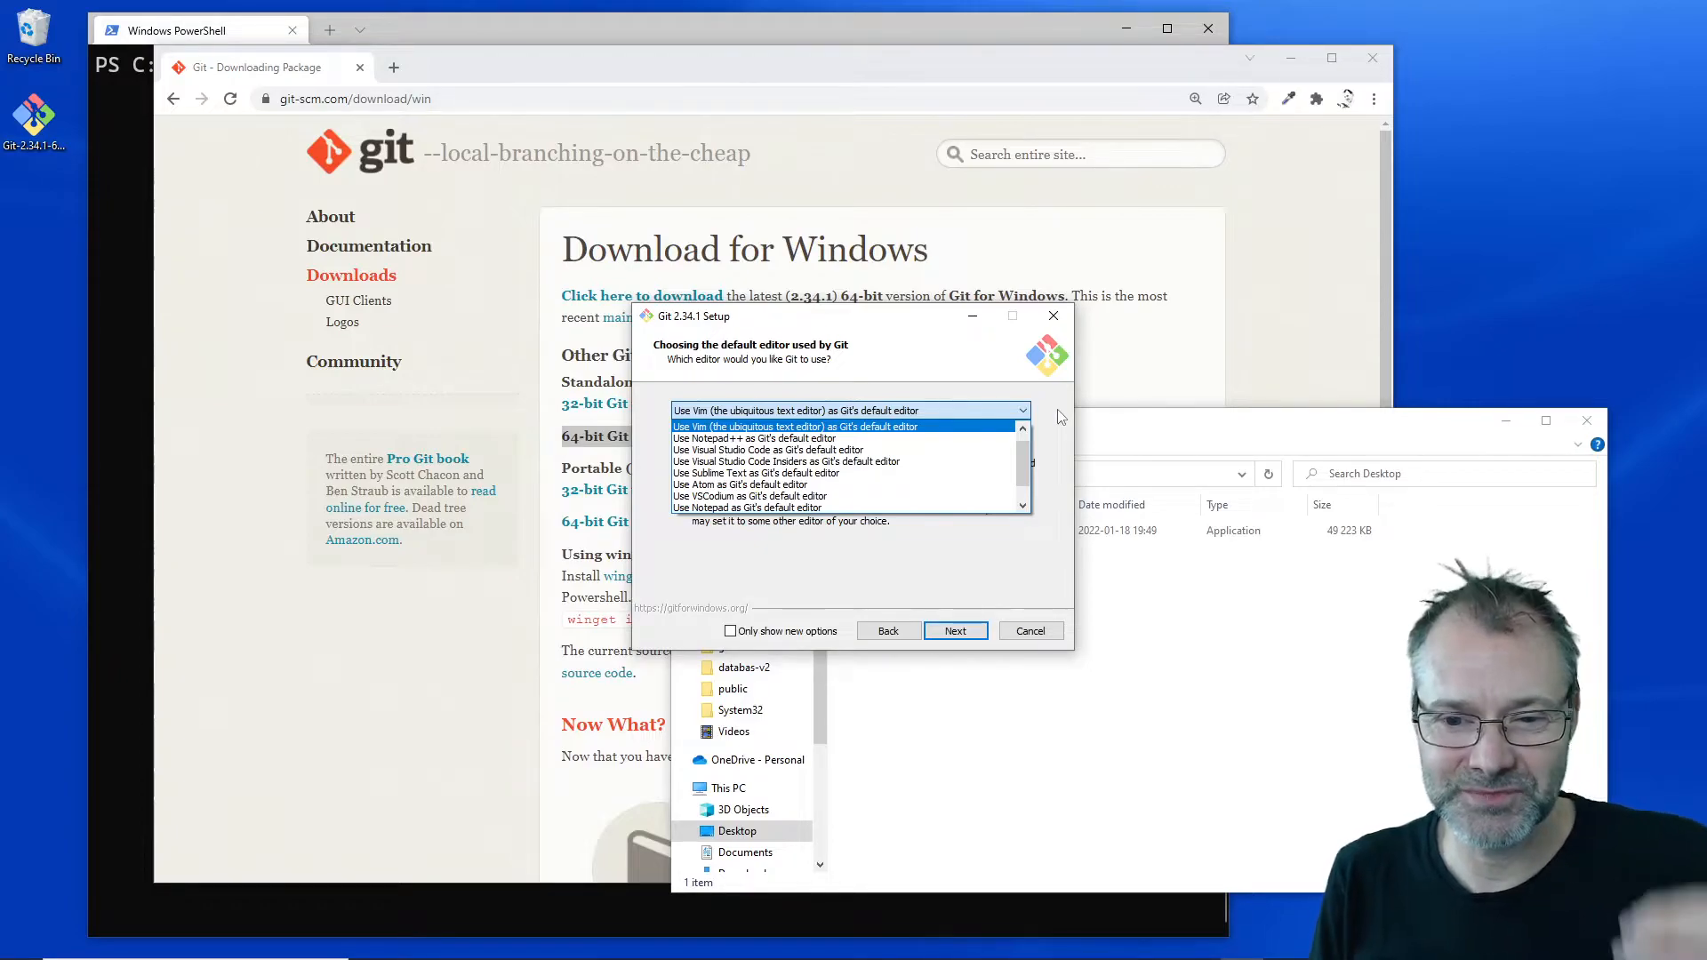
mouse_move(1057, 417)
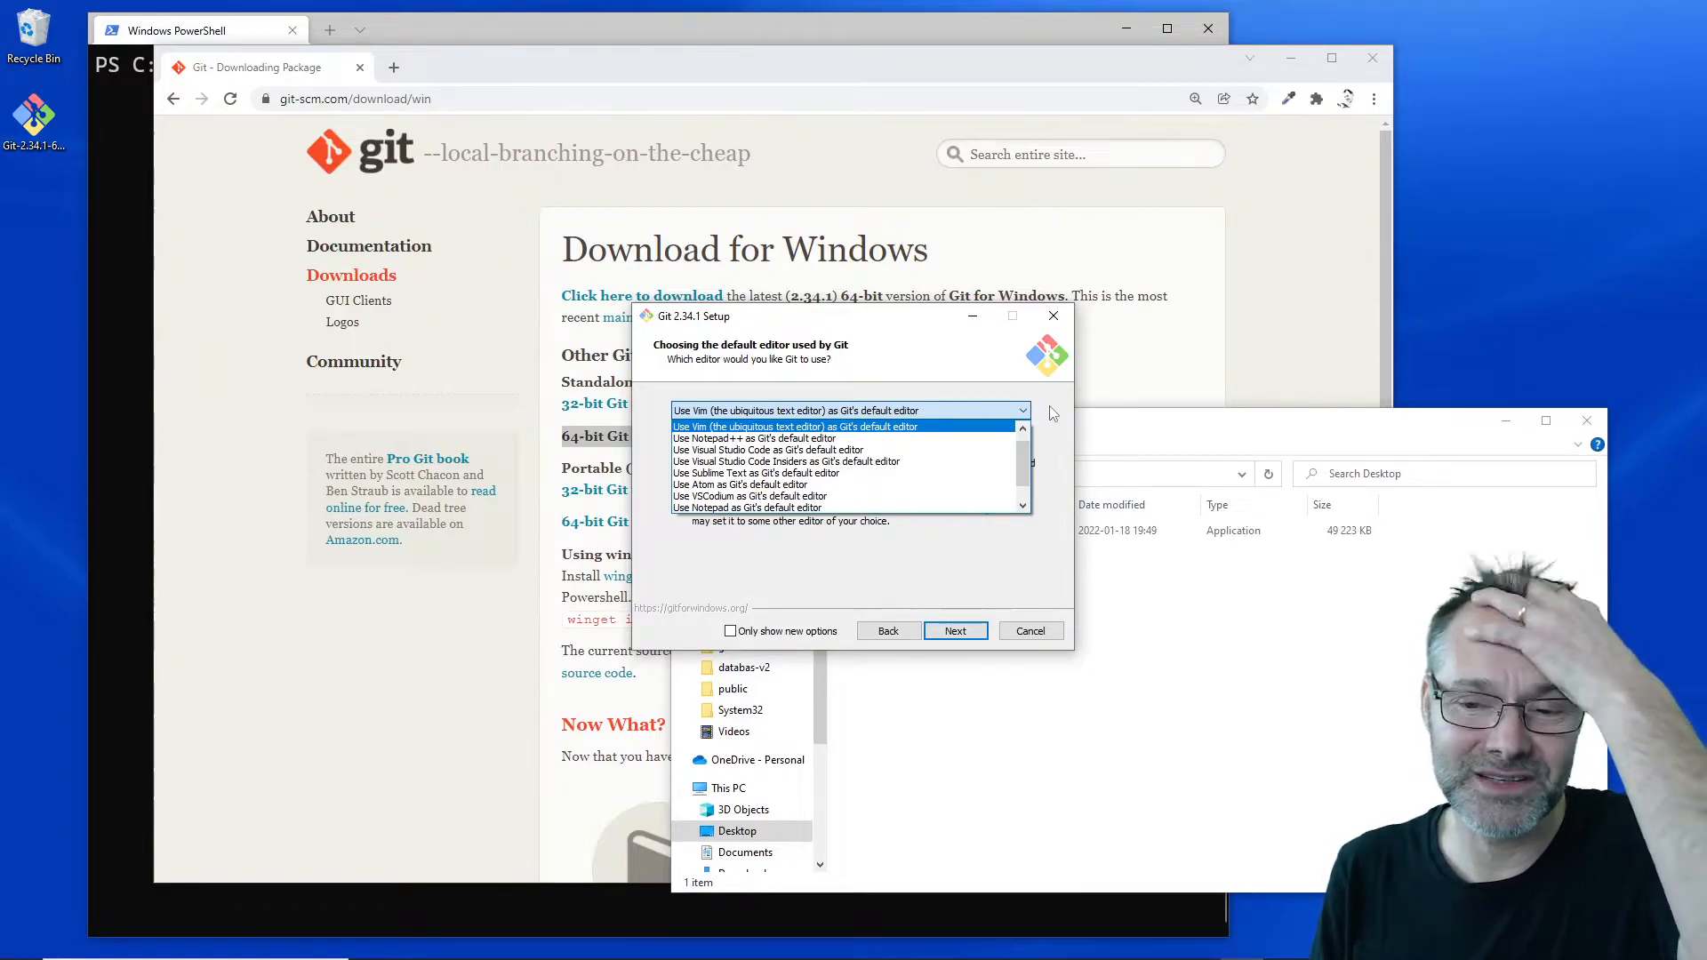
mouse_move(1078, 425)
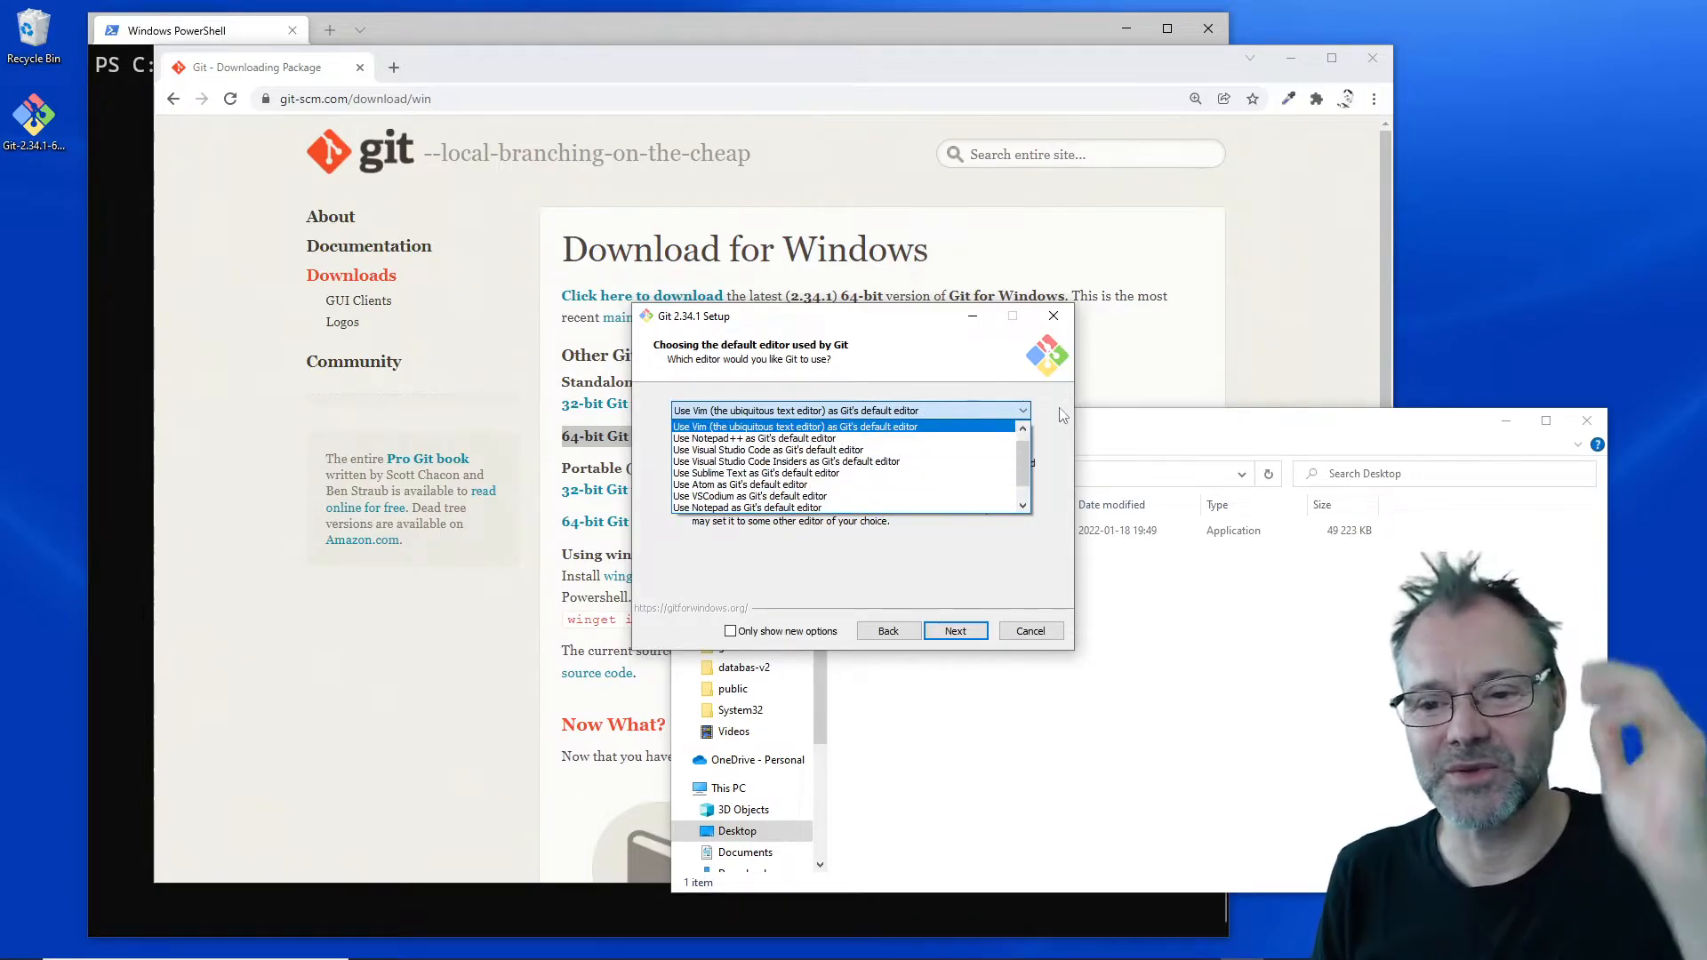
mouse_move(1044, 417)
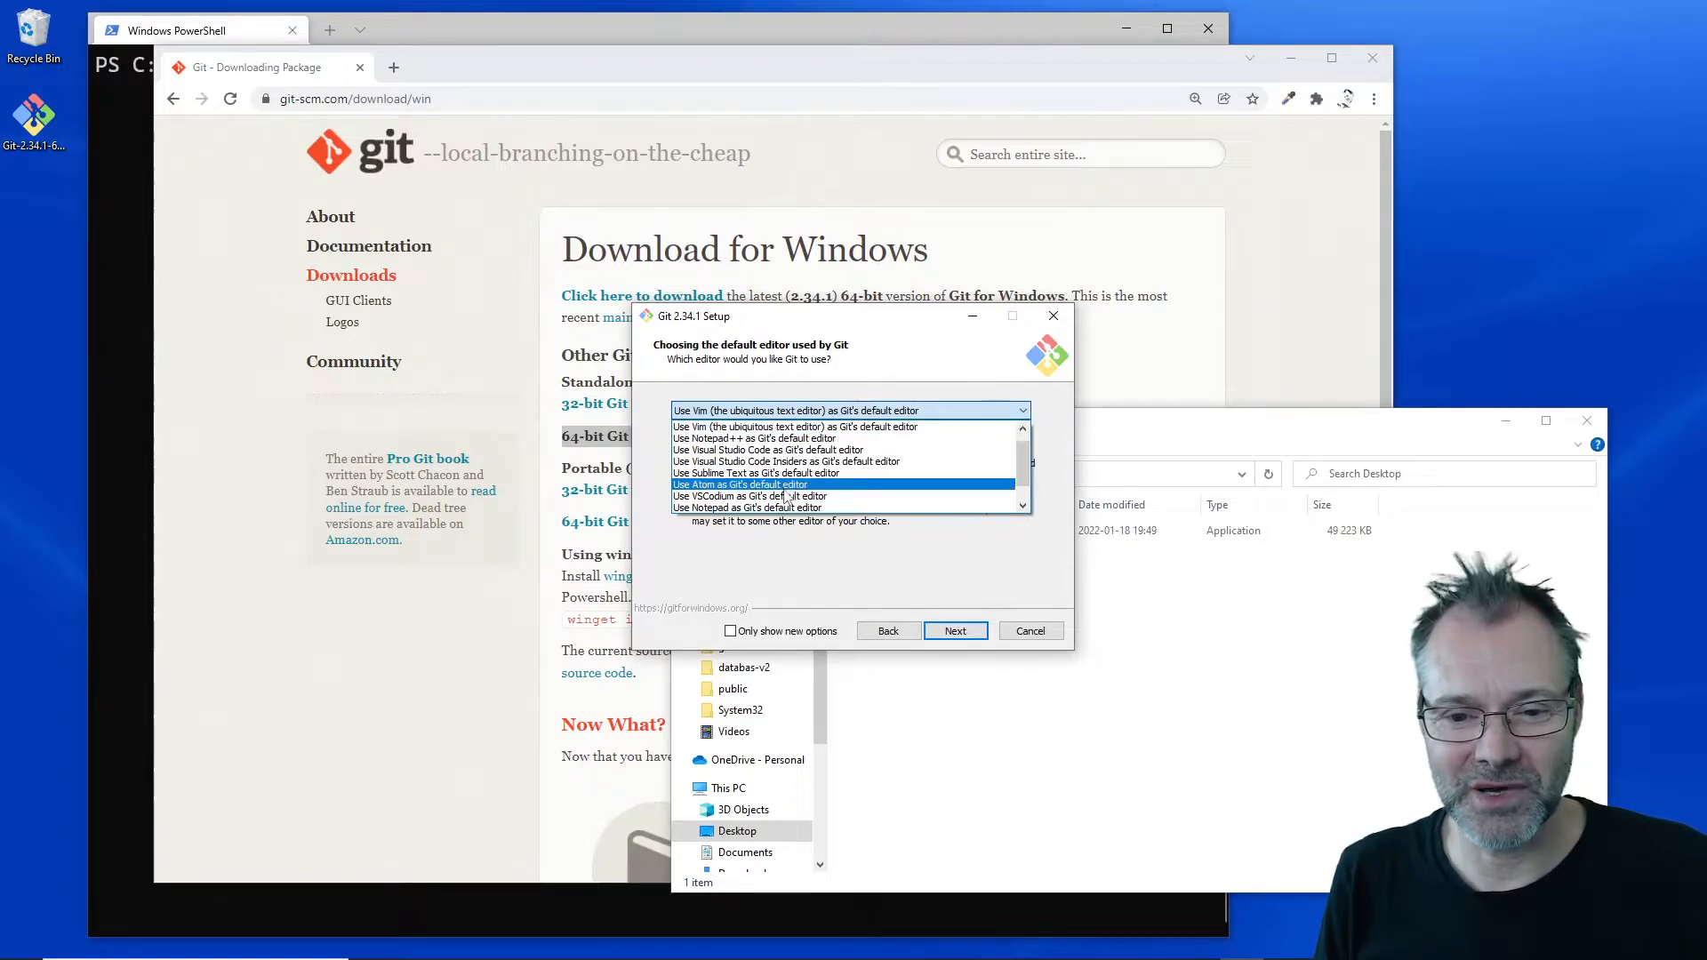
click(795, 426)
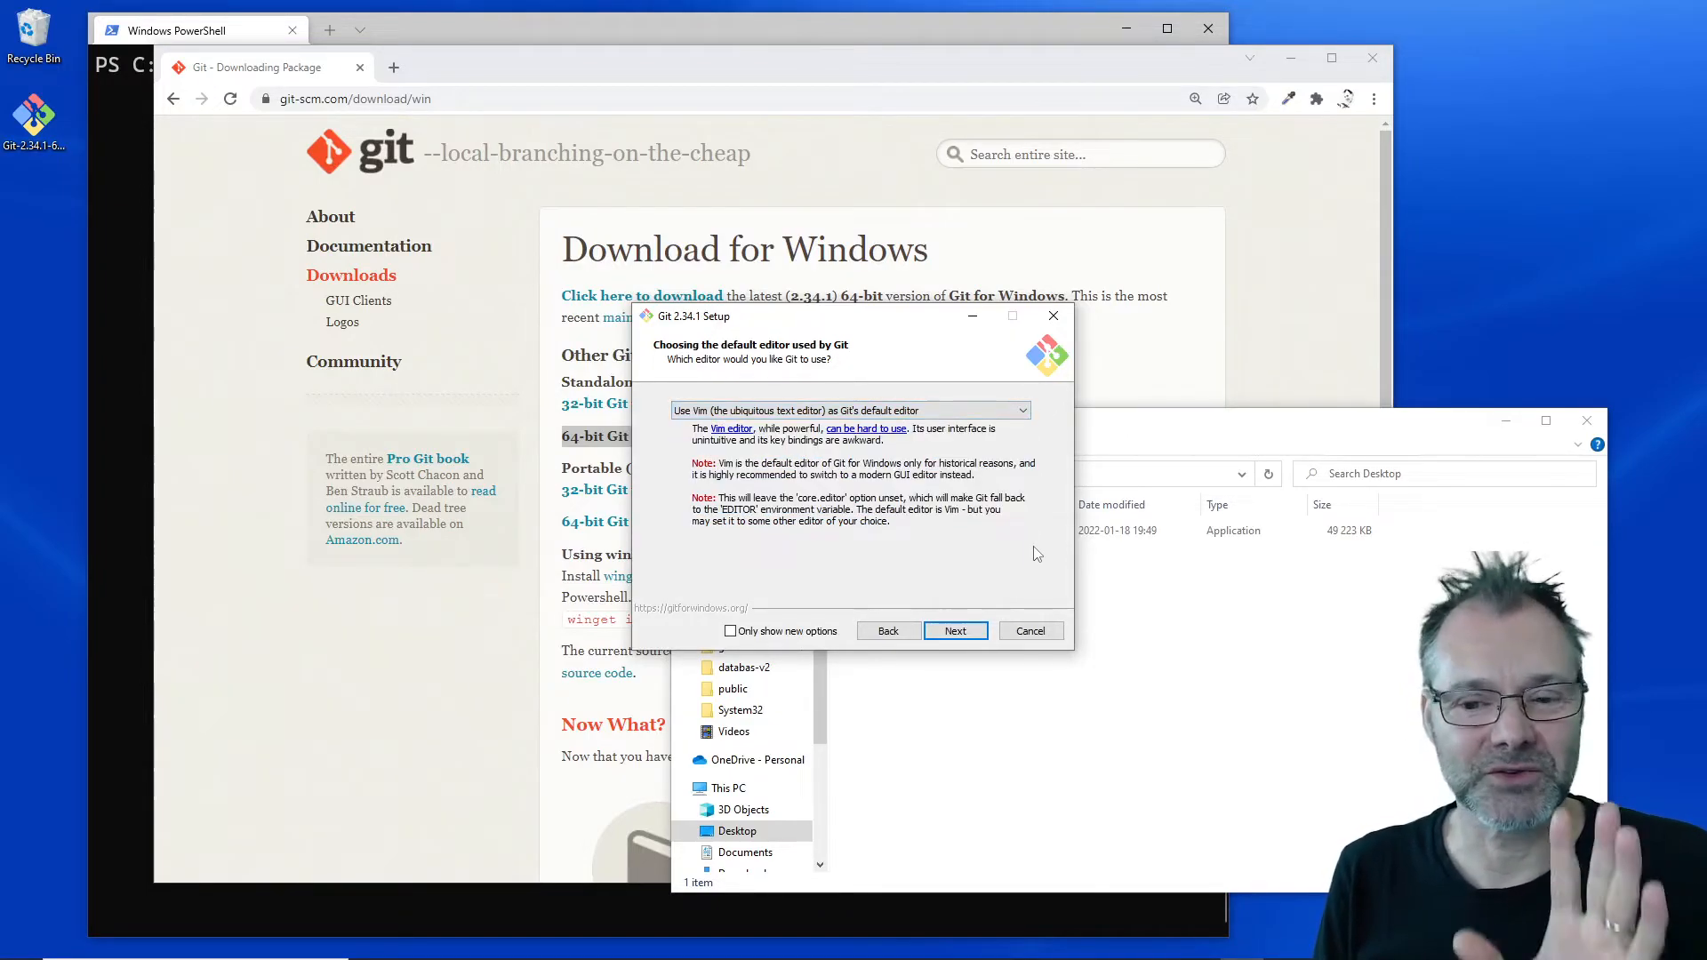
mouse_move(1000, 596)
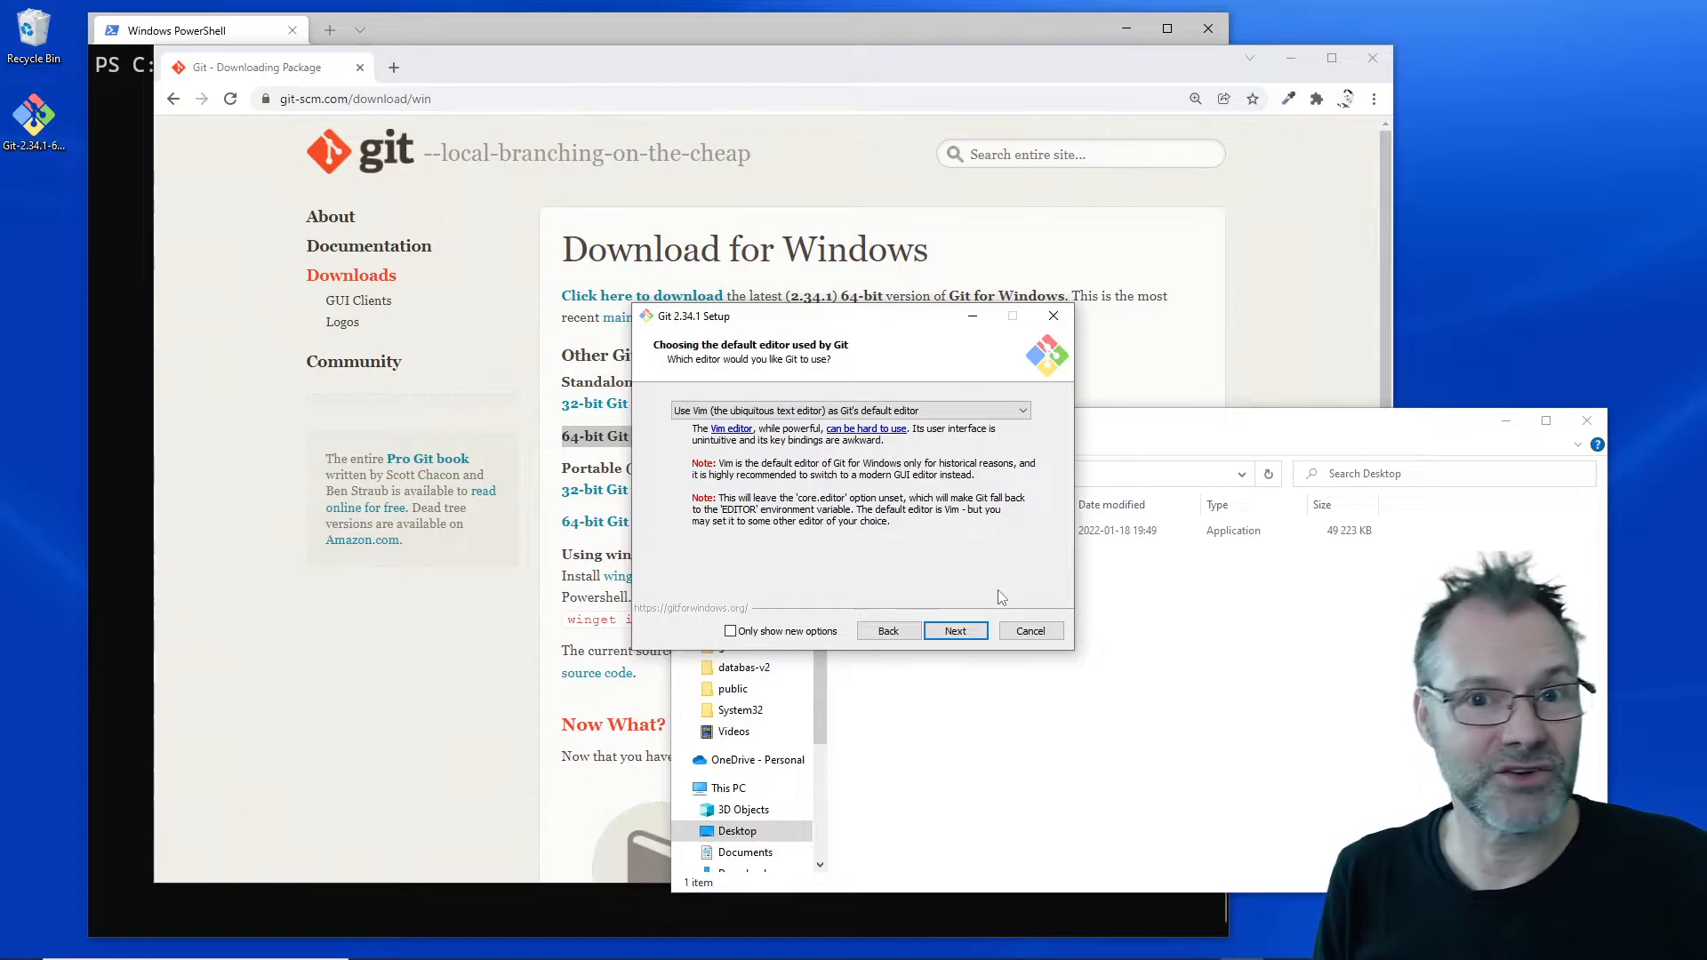
mouse_move(955, 630)
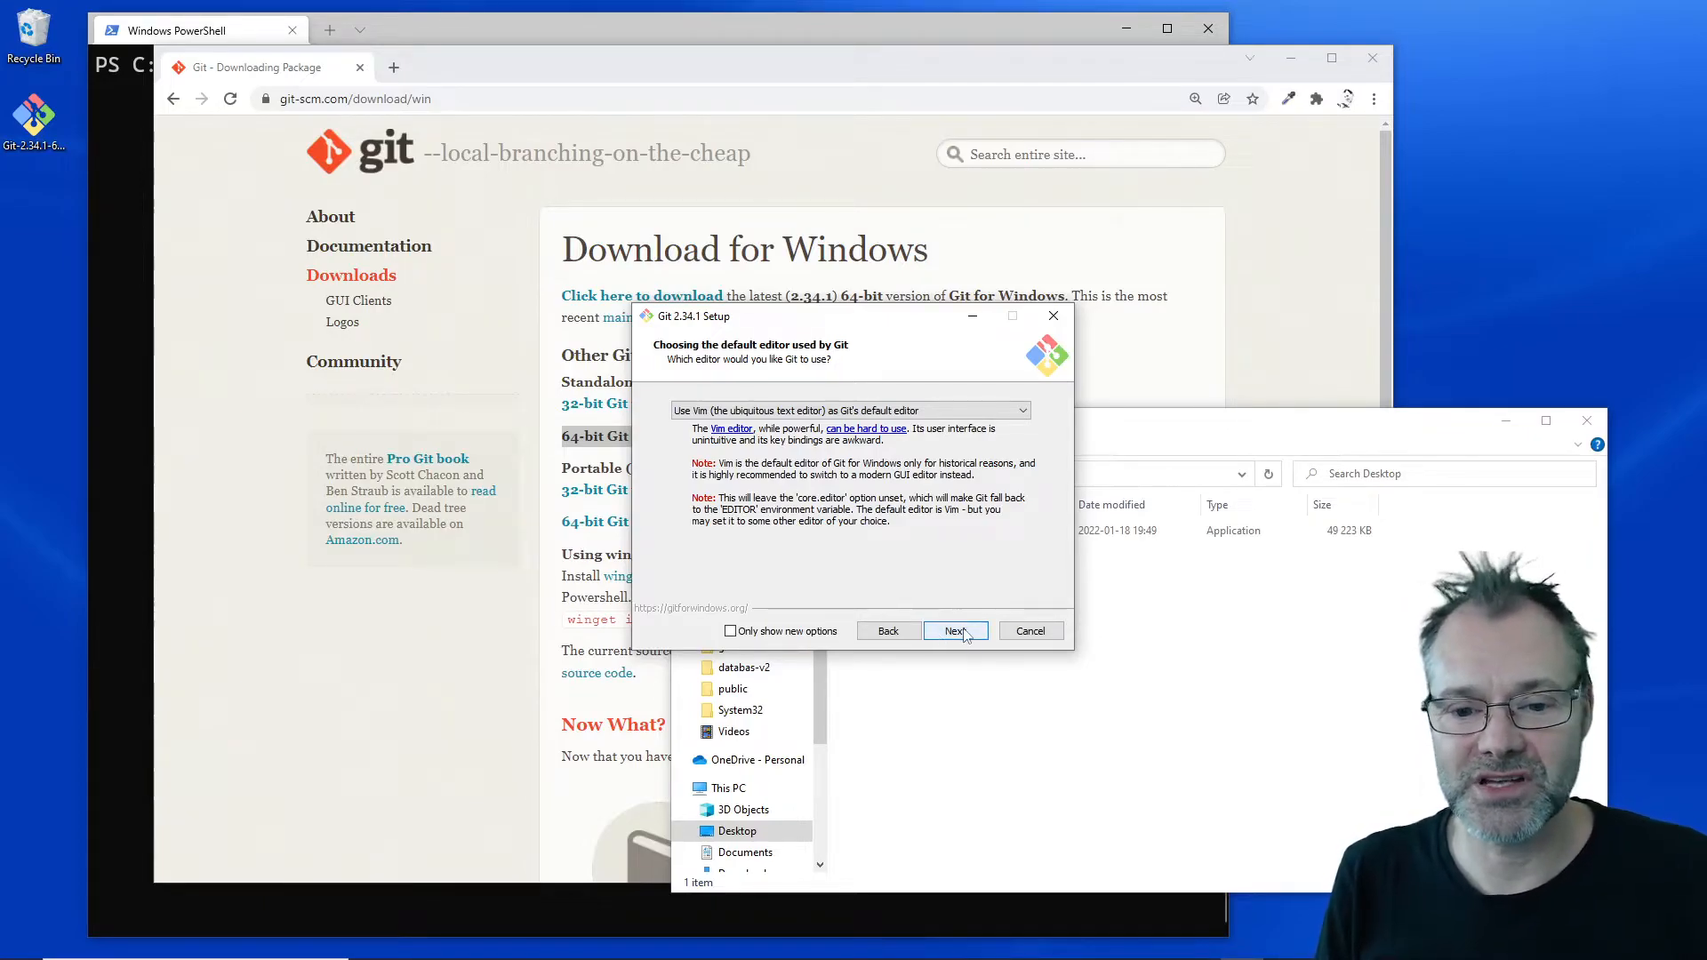
- Keep Vim, Git-chosen branch name, command-line PATH and bundled OpenSSH defaults
click(955, 630)
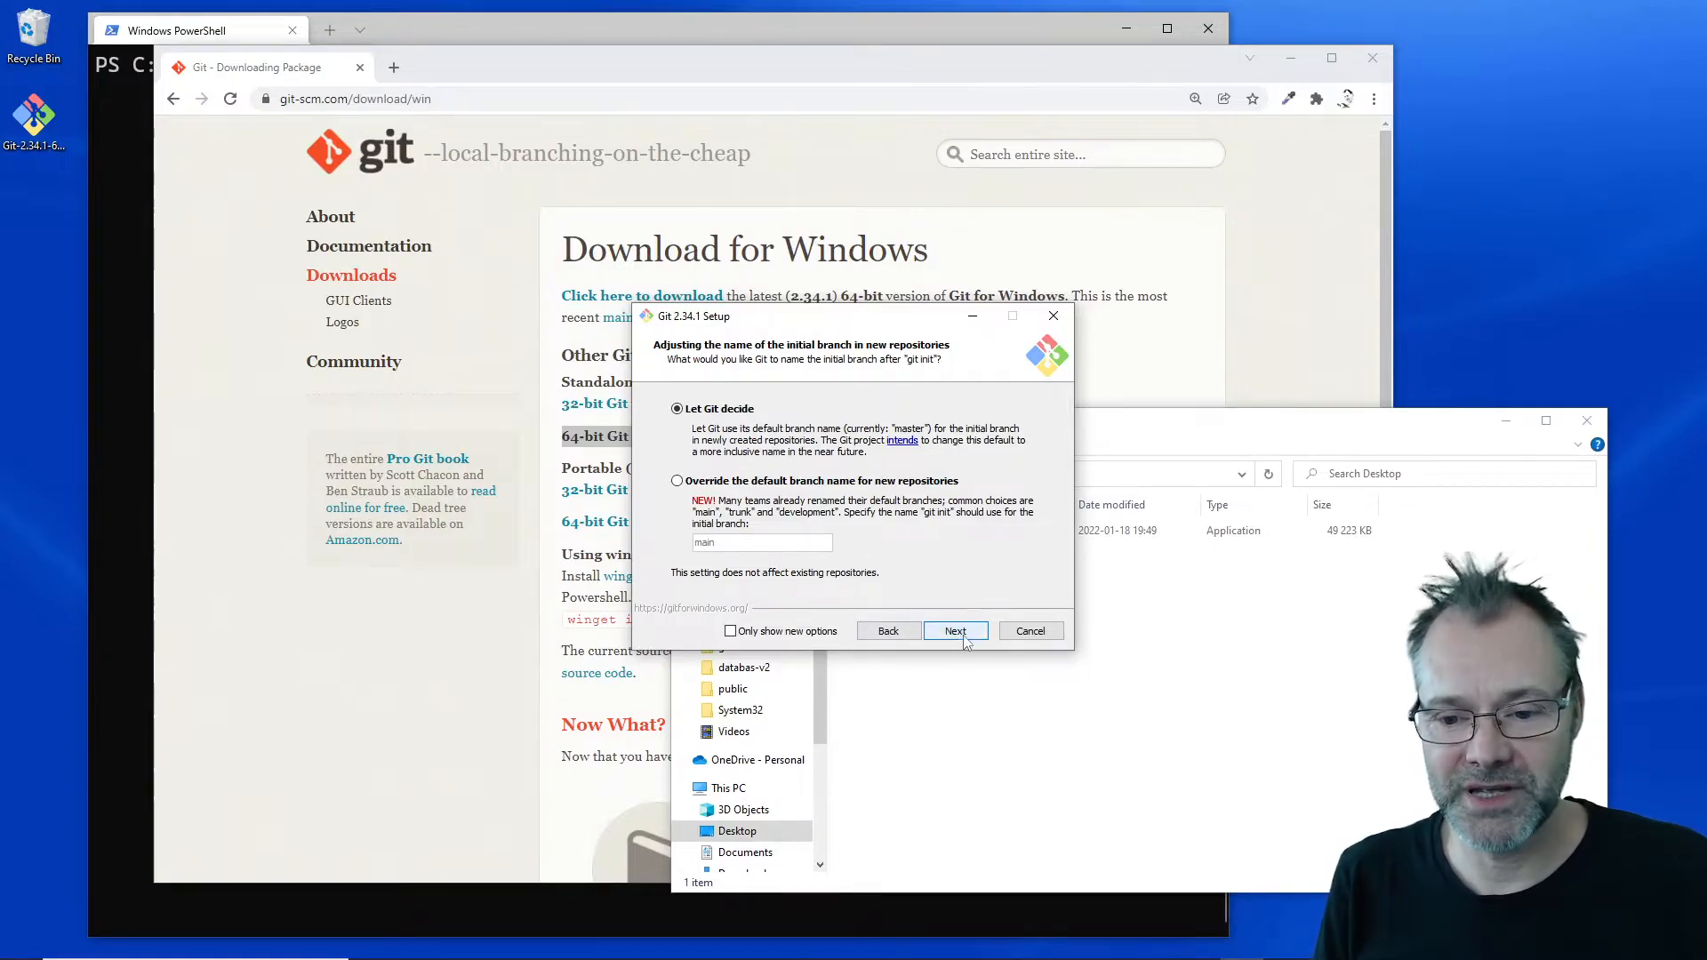
click(955, 632)
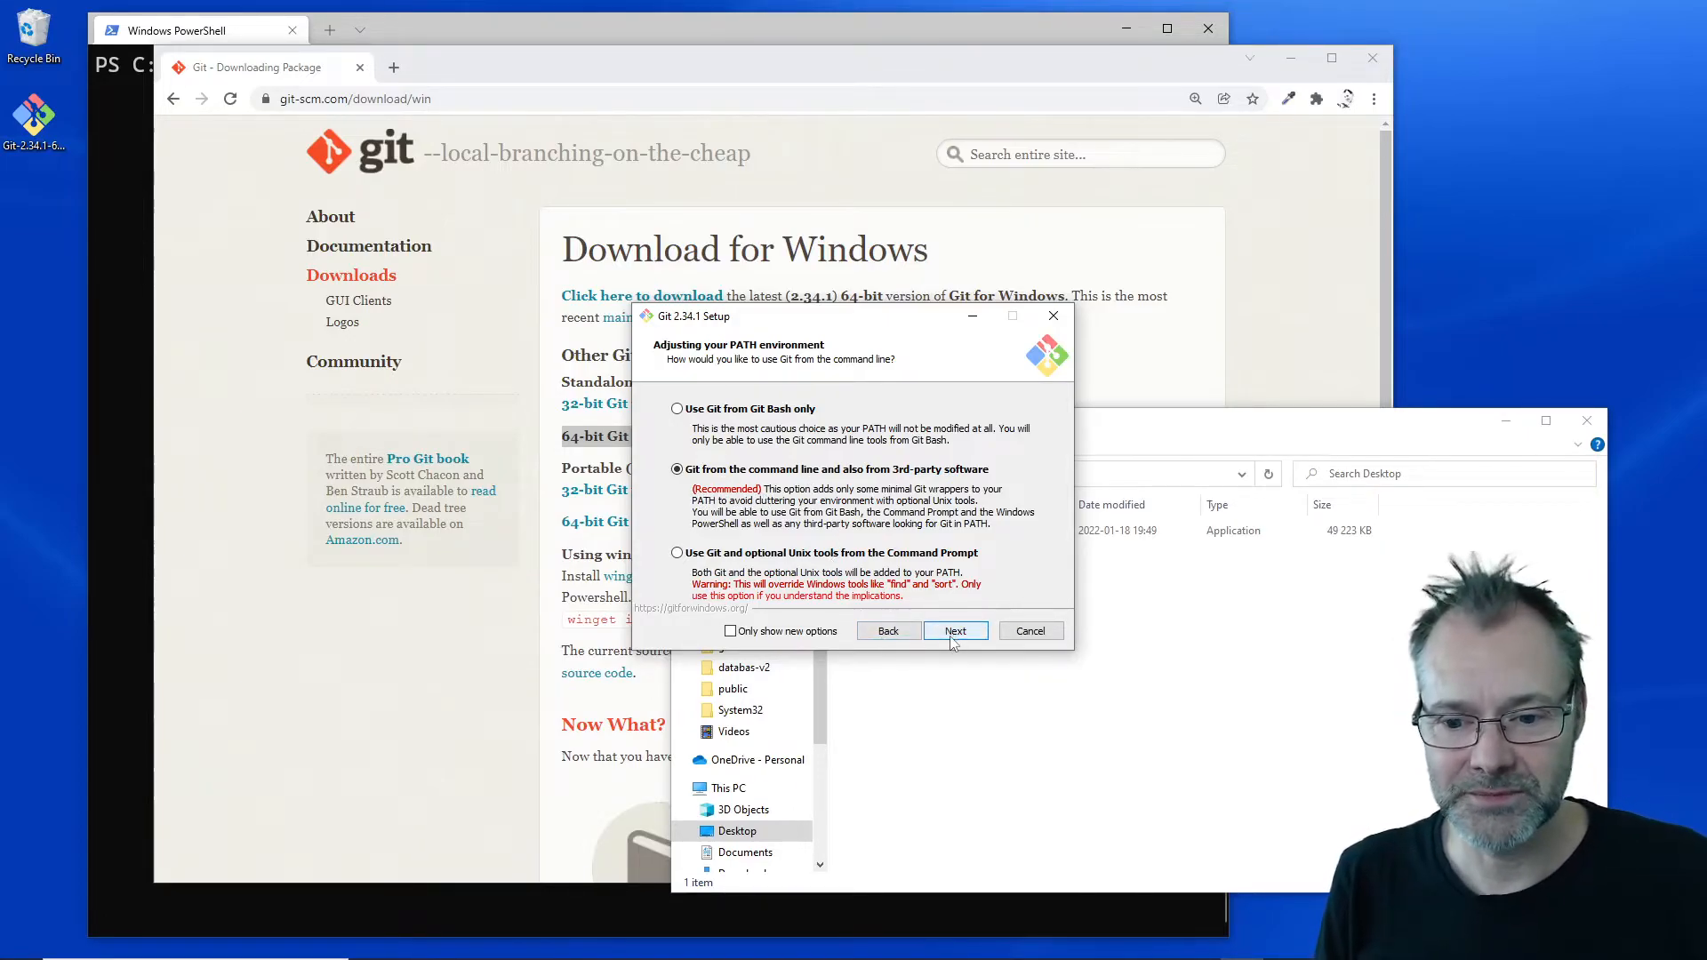
click(955, 631)
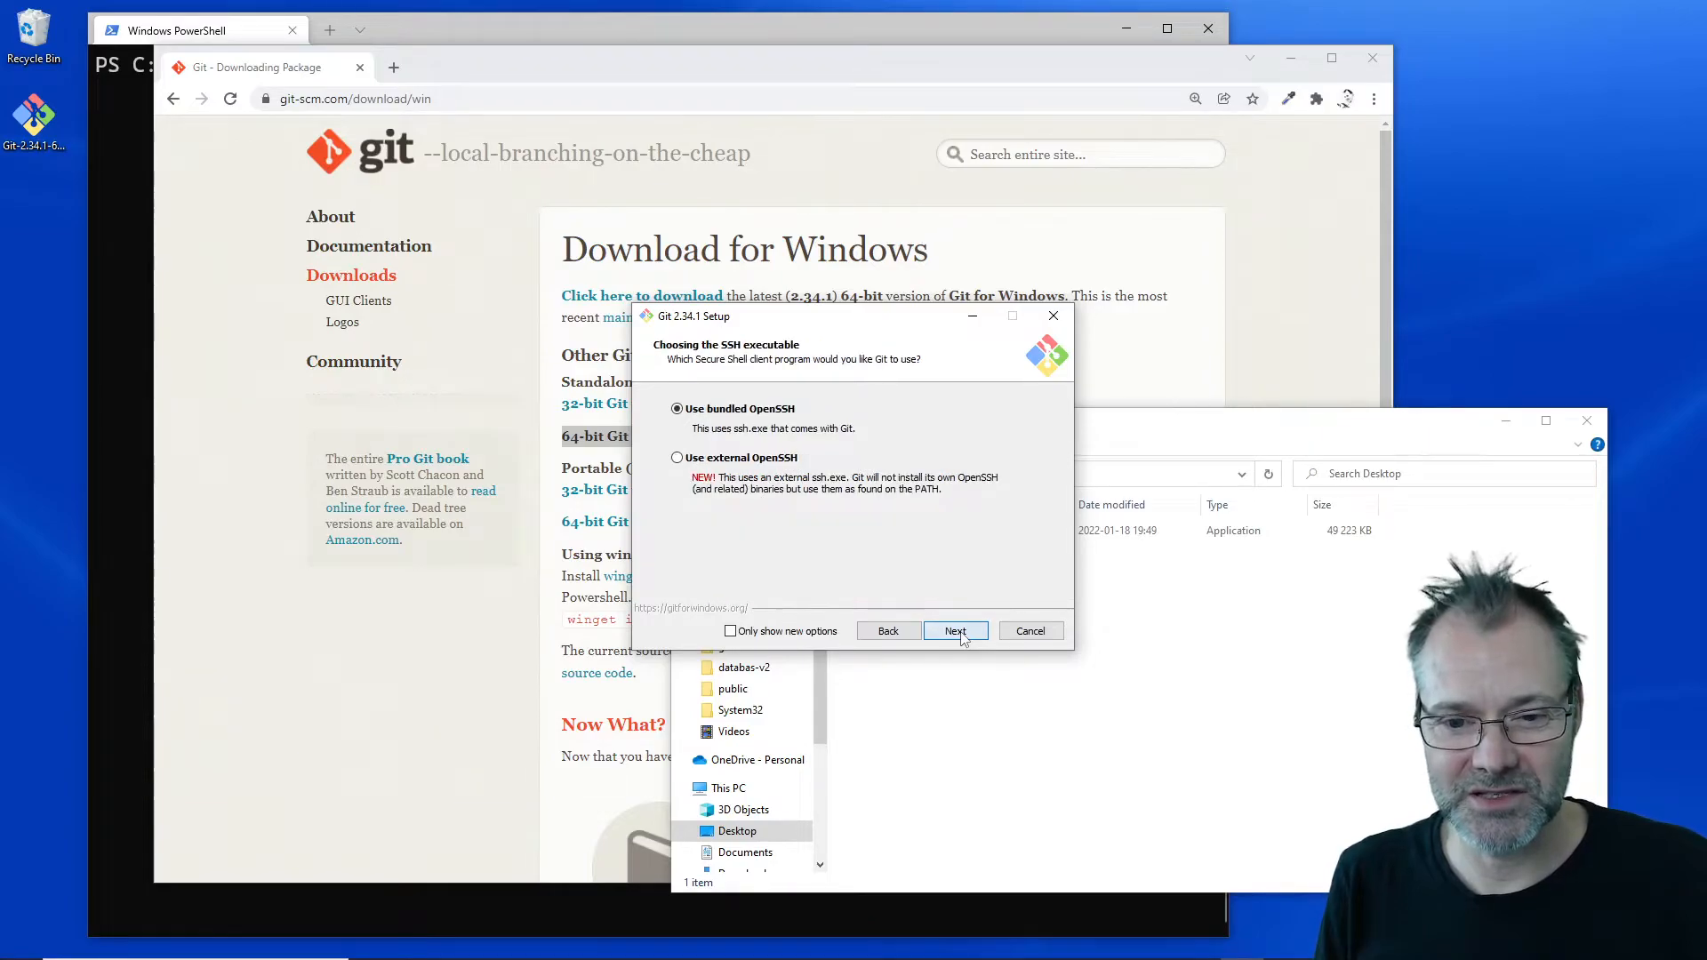
mouse_move(981, 661)
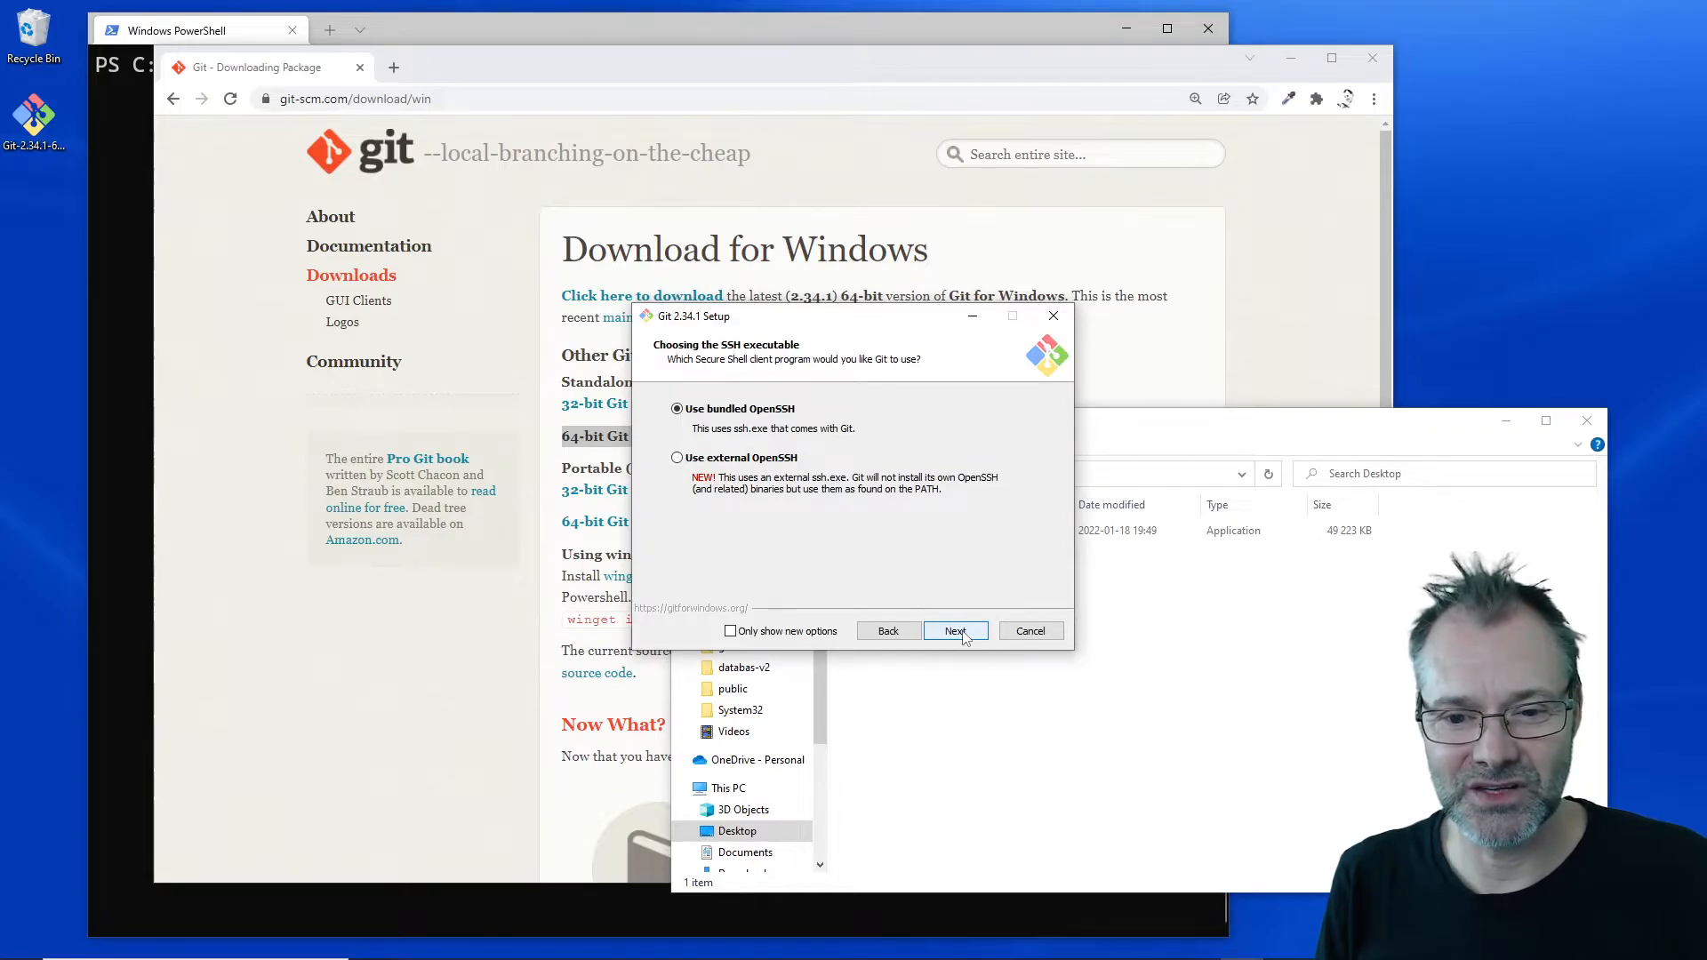
click(955, 631)
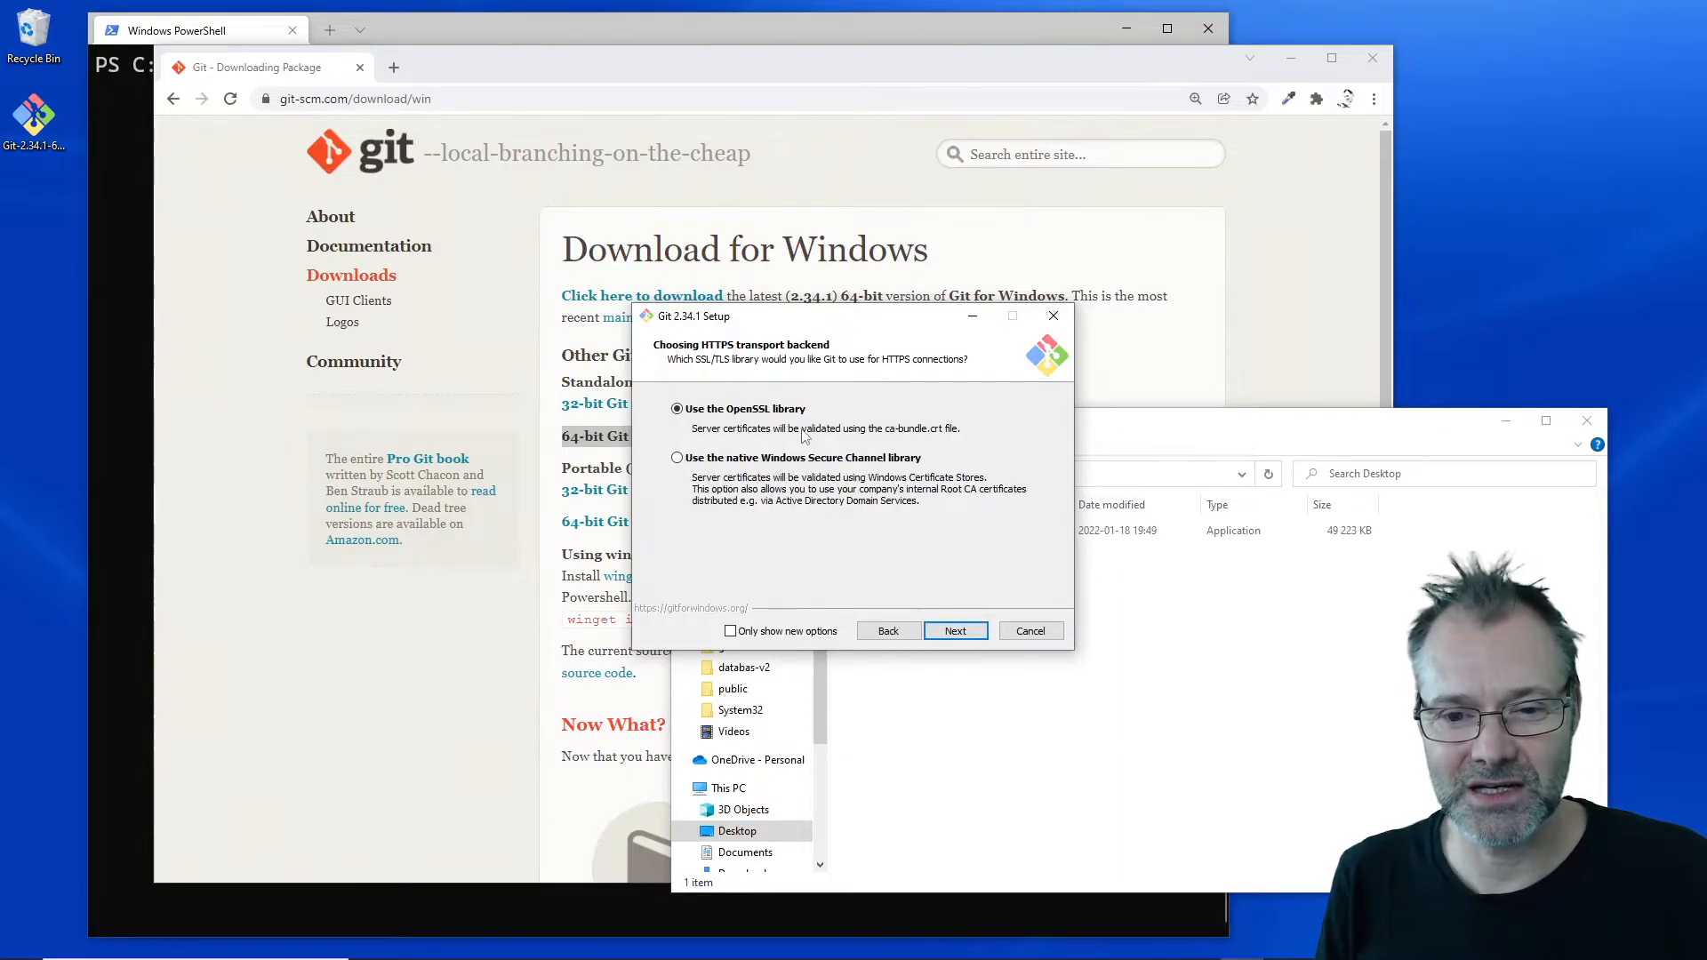
- Keep OpenSSL, commit line endings as-is, accept remaining defaults, and start installing
click(955, 631)
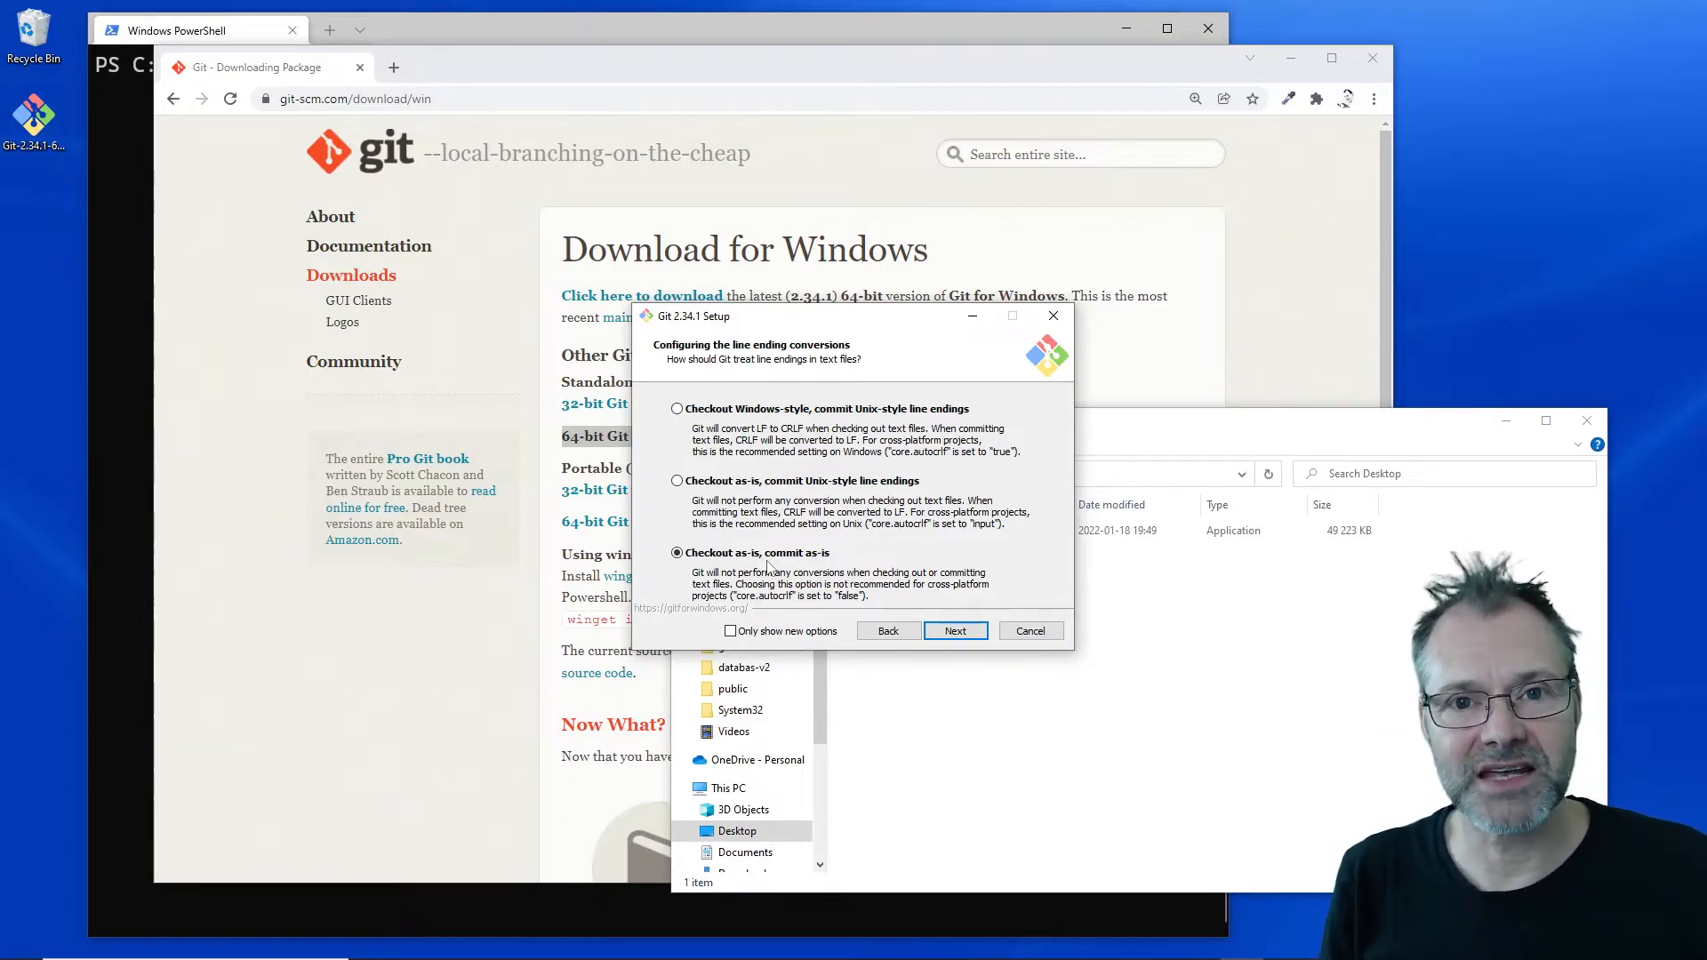
mouse_move(800, 525)
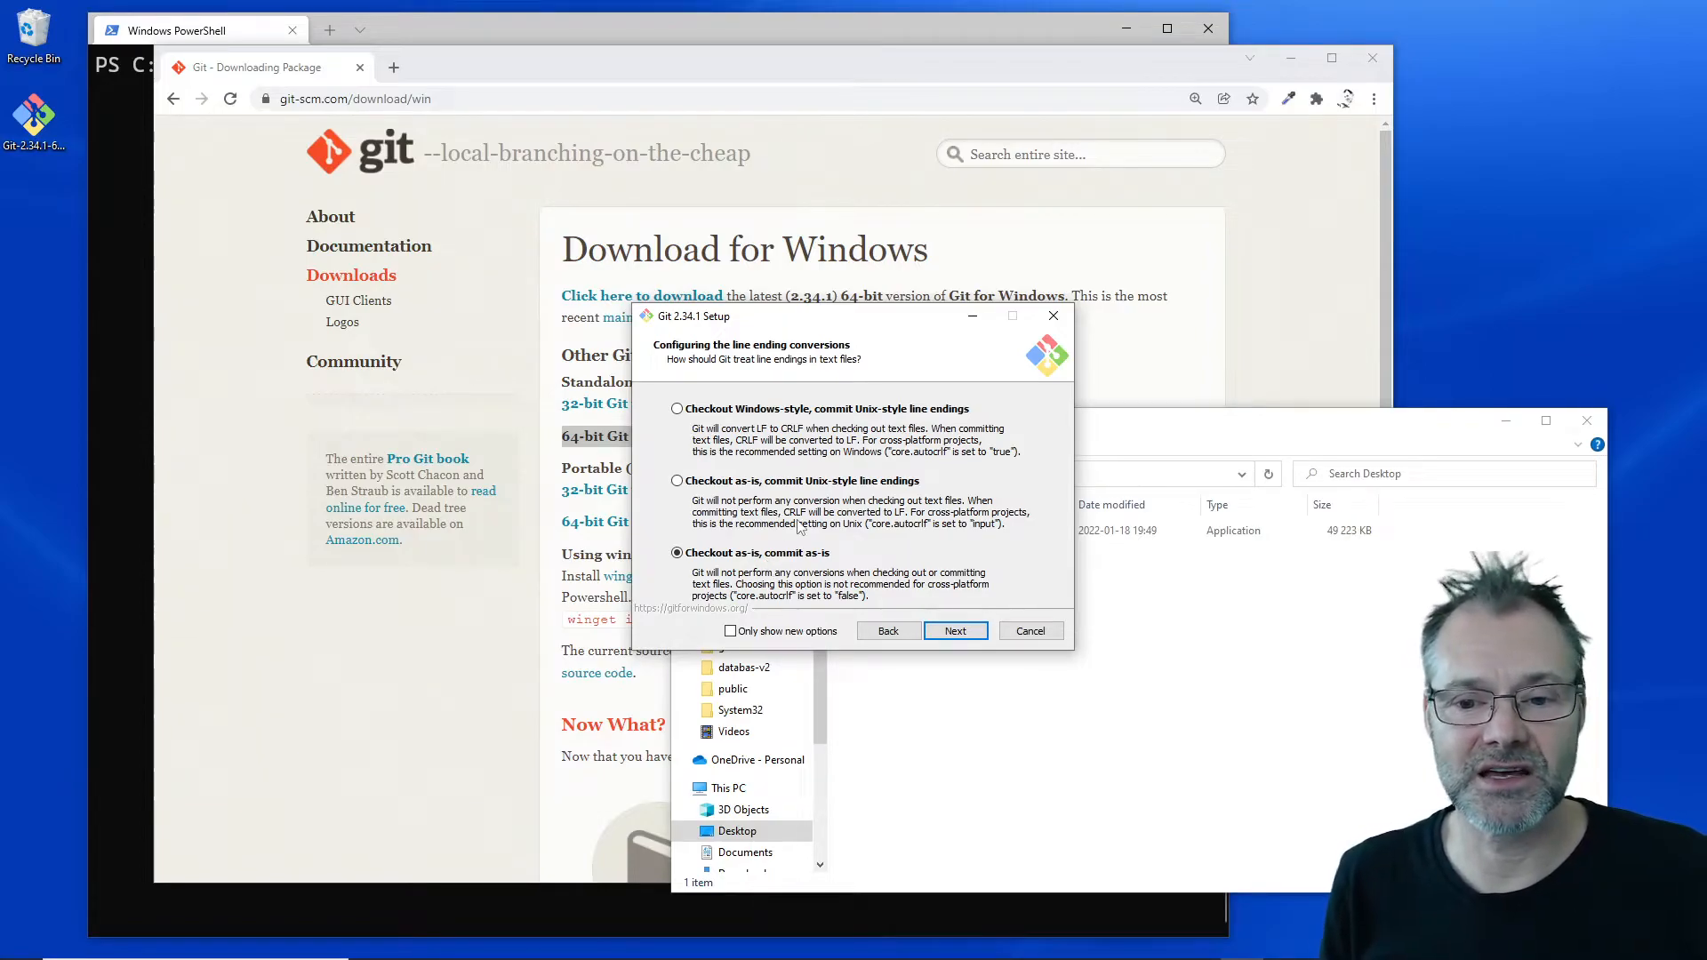
mouse_move(962, 604)
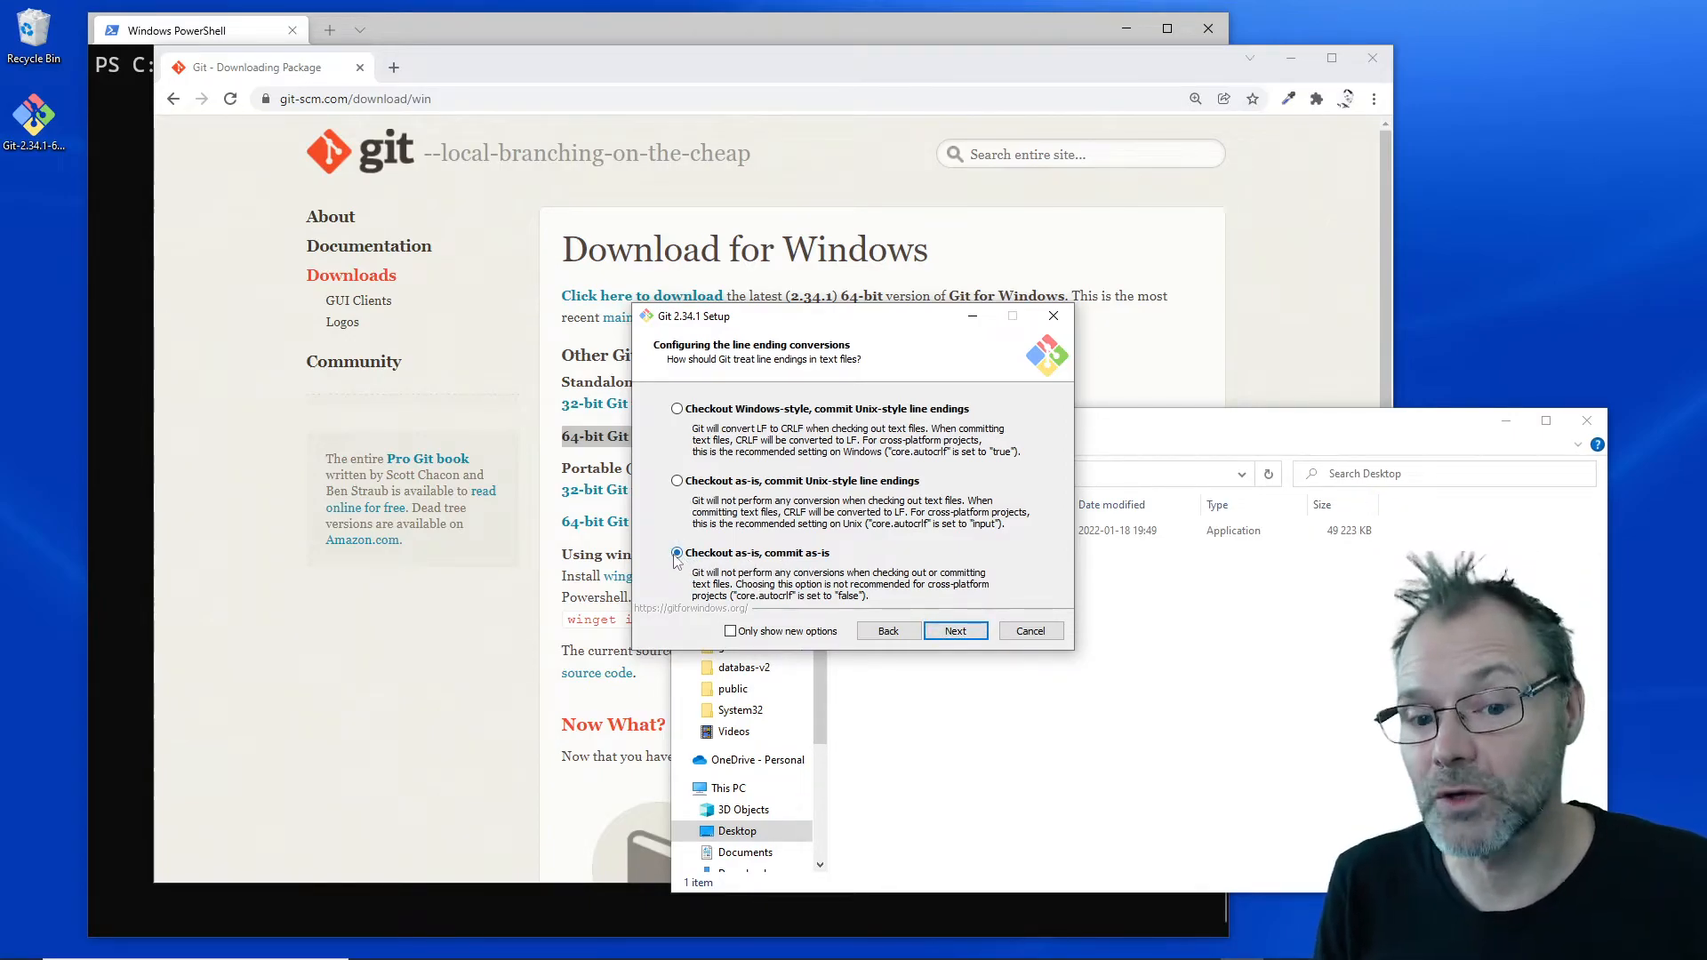
mouse_move(980, 610)
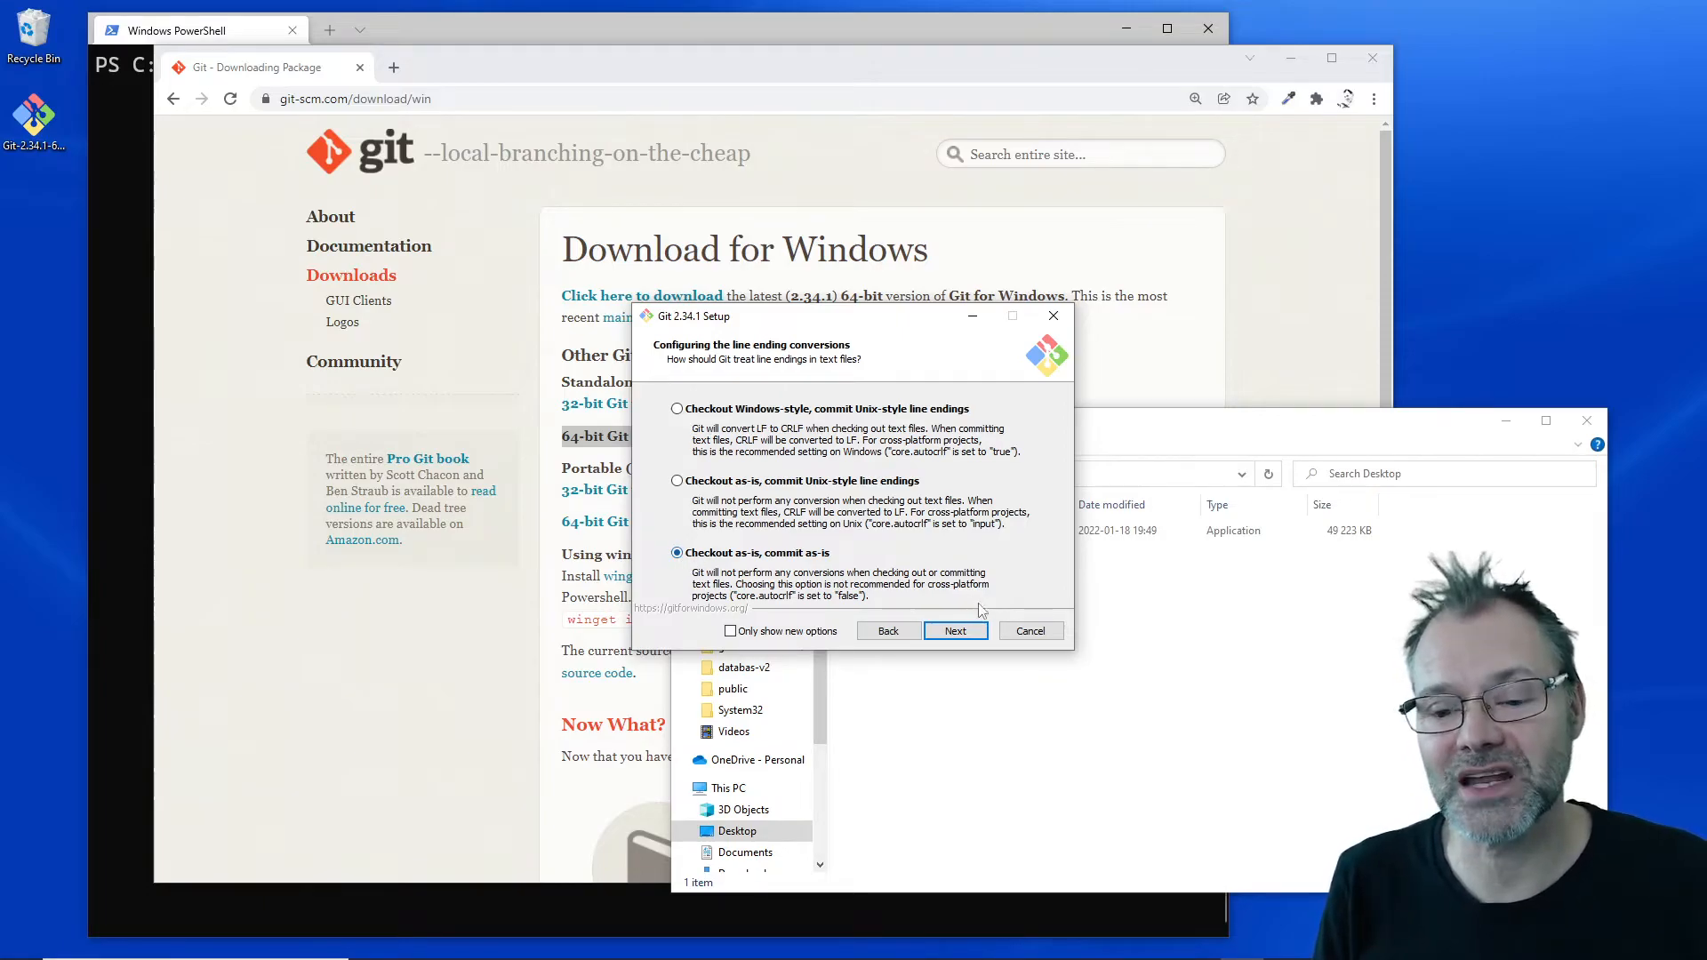
click(955, 631)
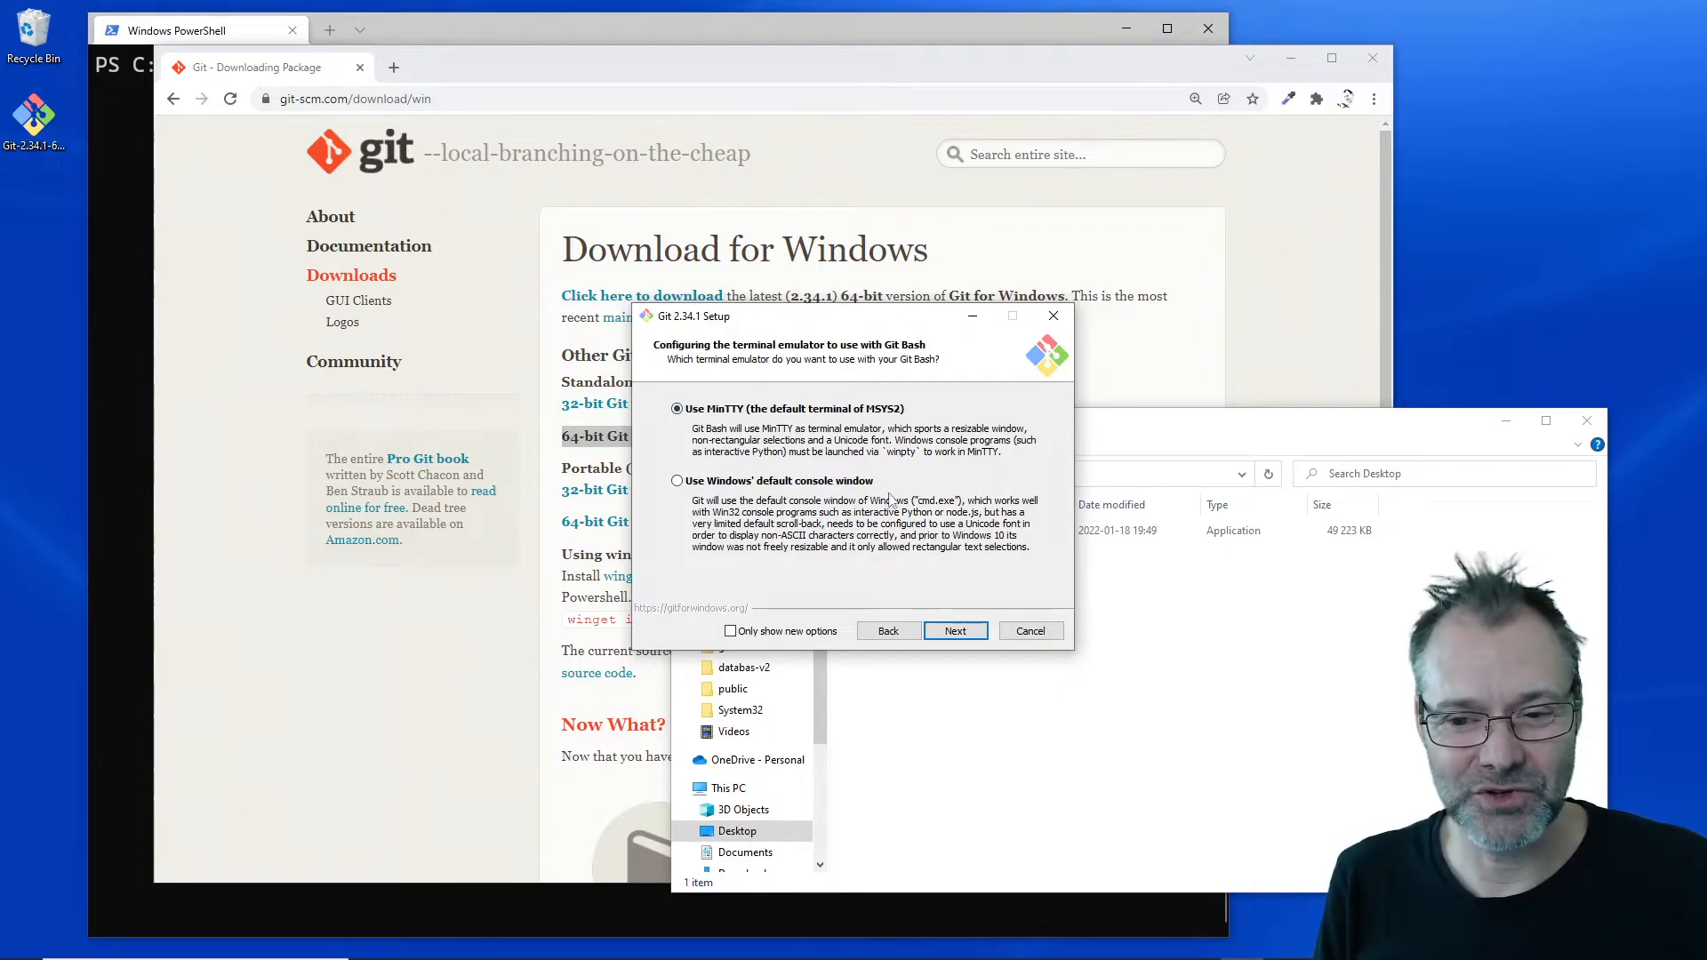
click(955, 631)
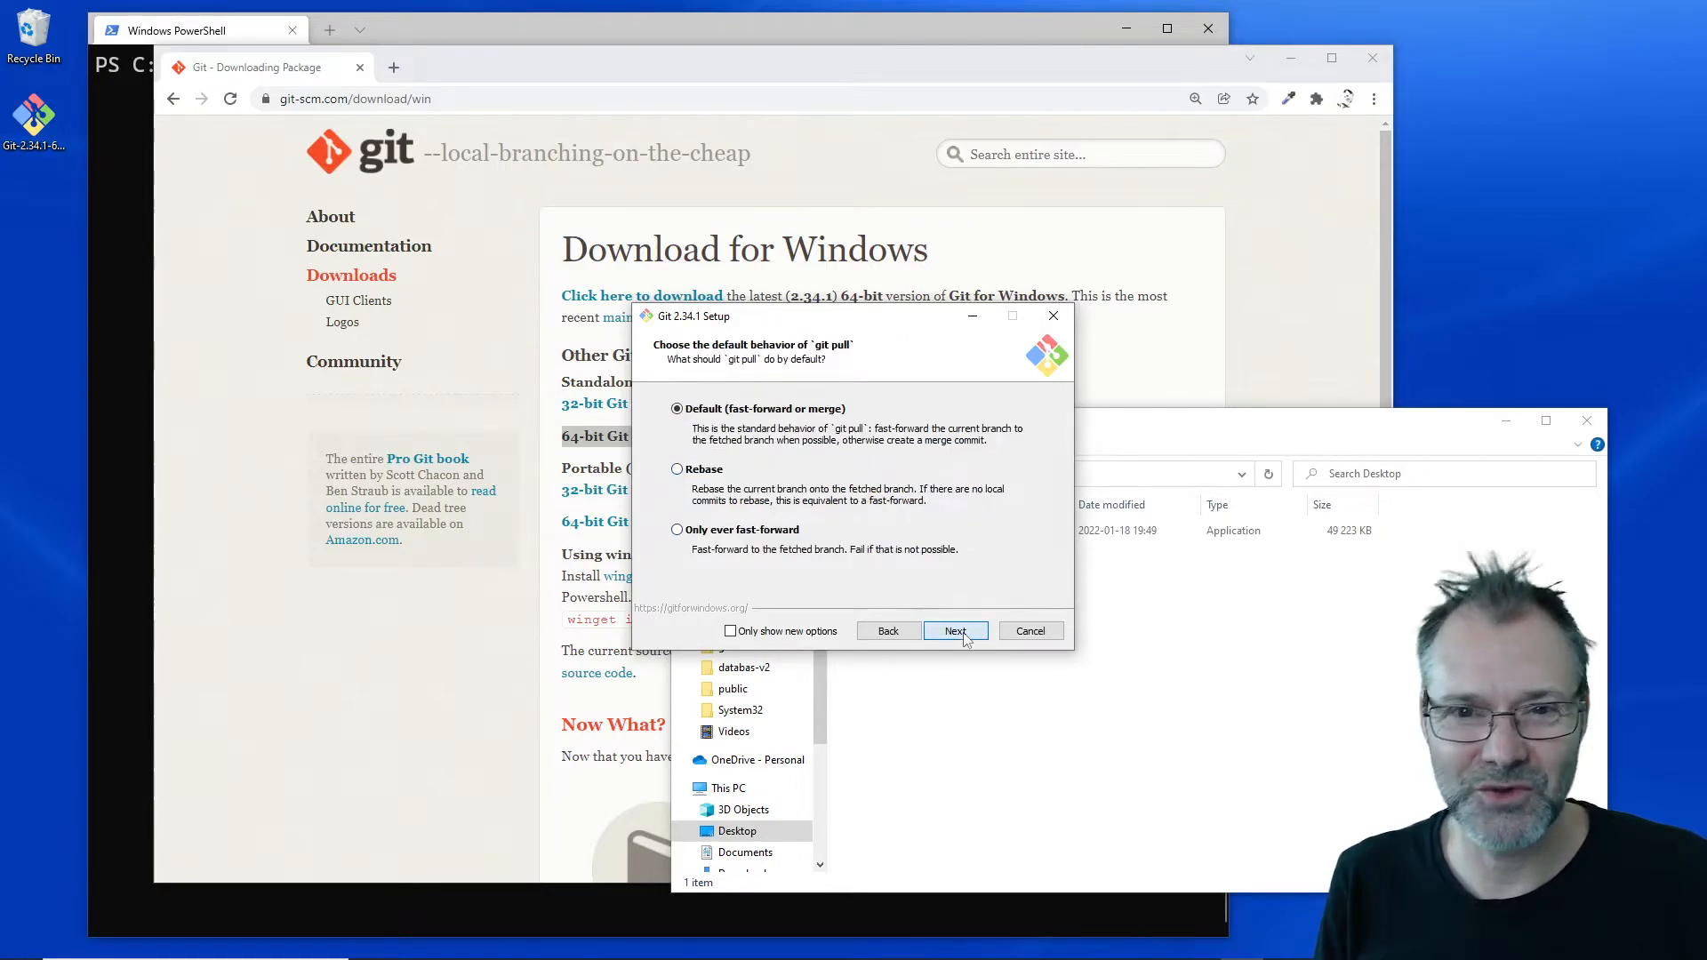
mouse_move(962, 600)
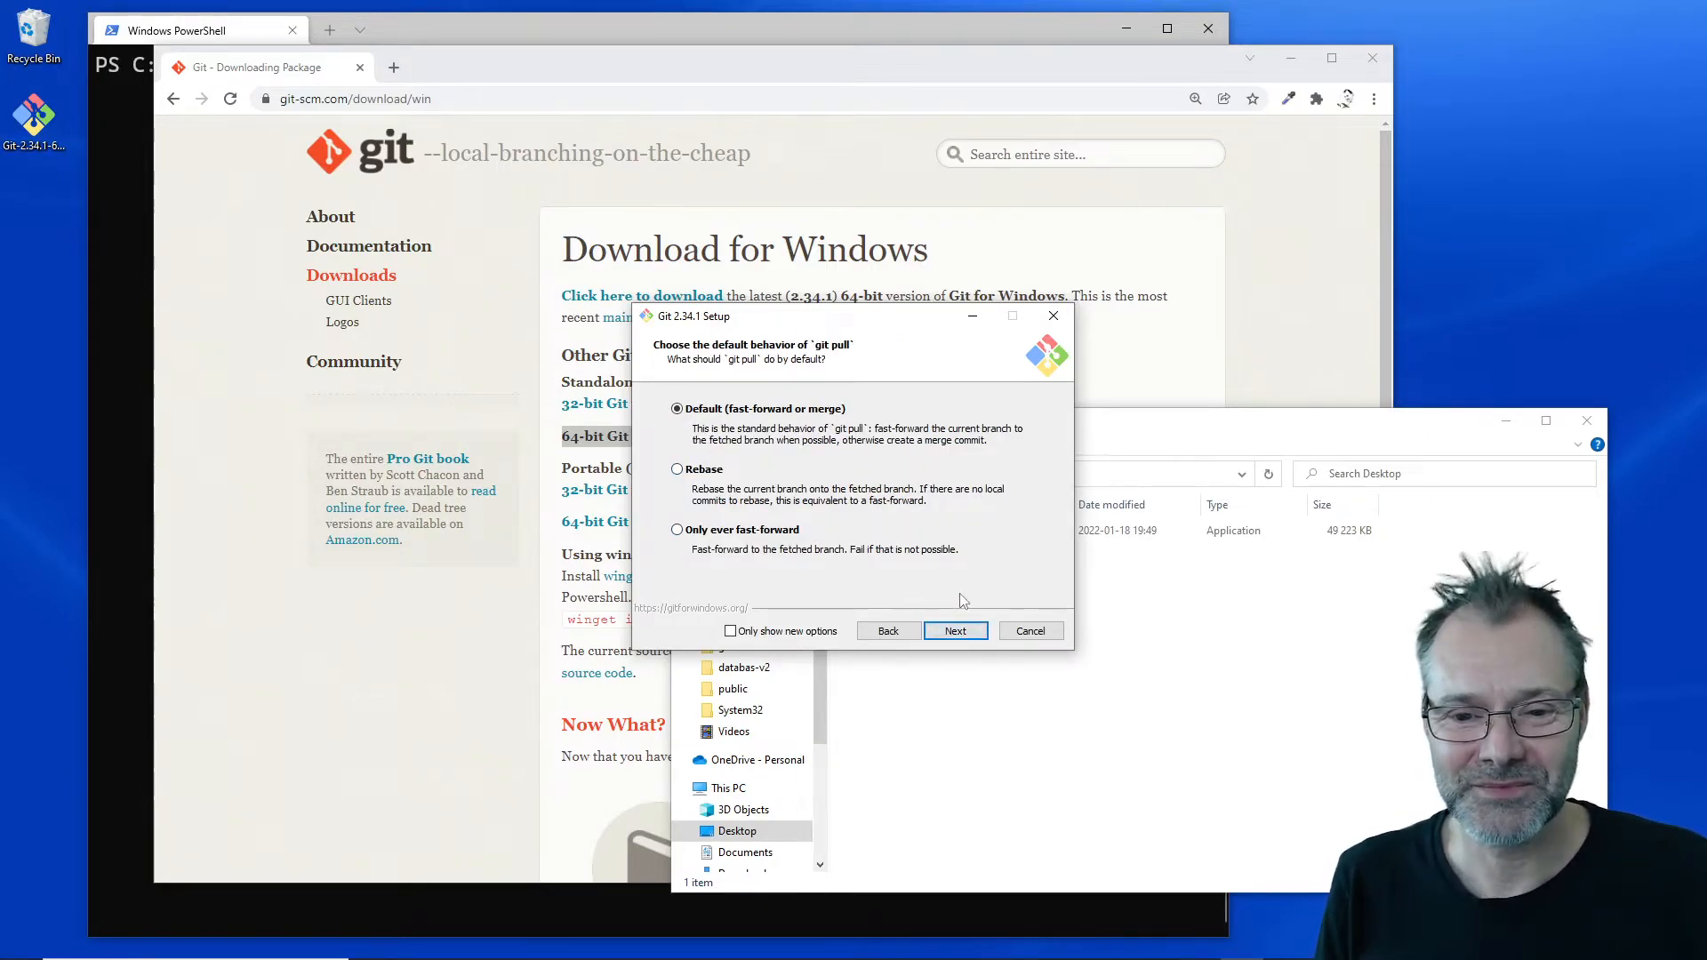
mouse_move(956, 631)
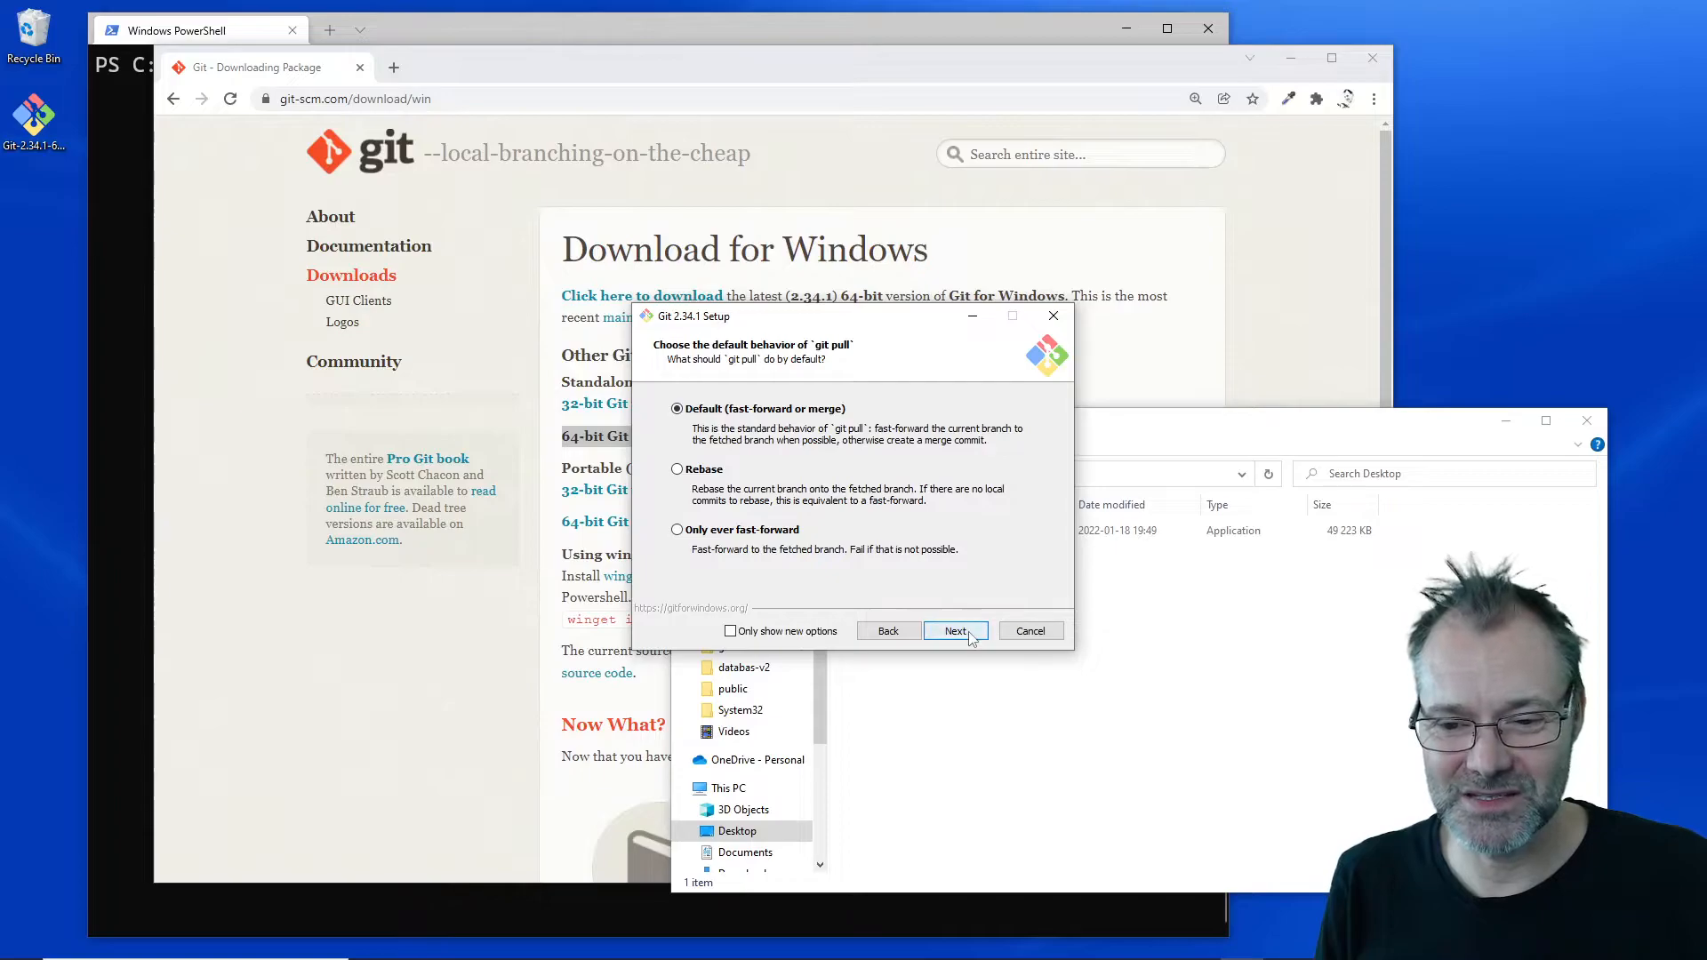
click(956, 630)
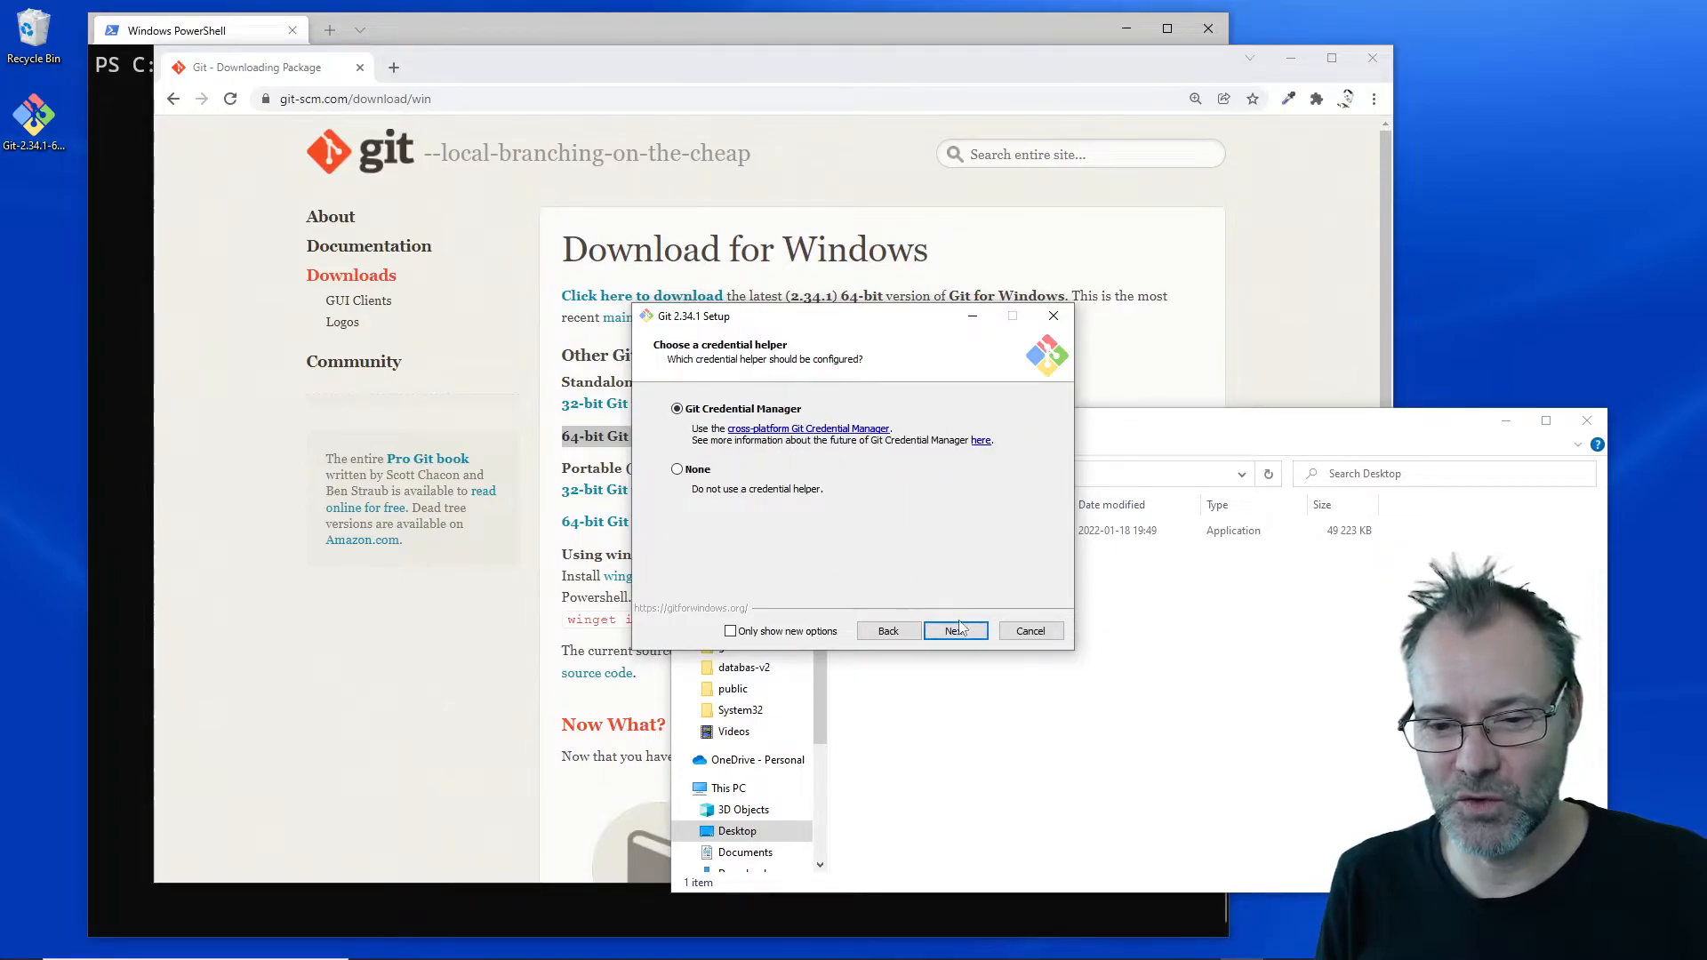
click(955, 630)
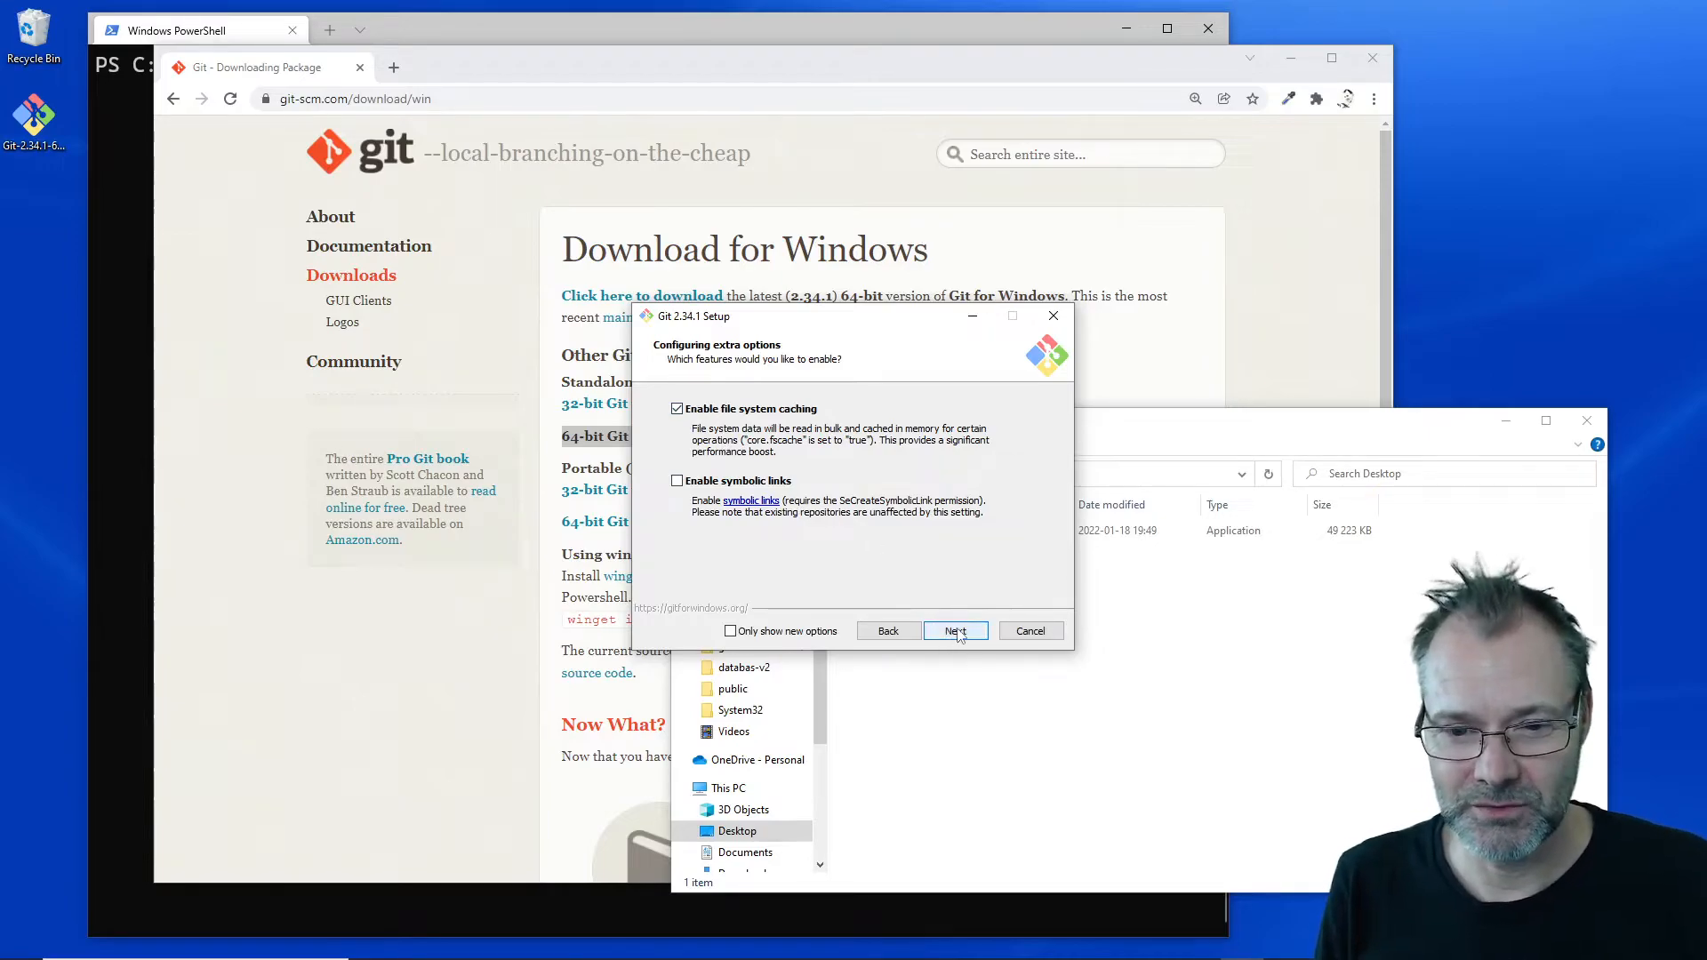
click(955, 631)
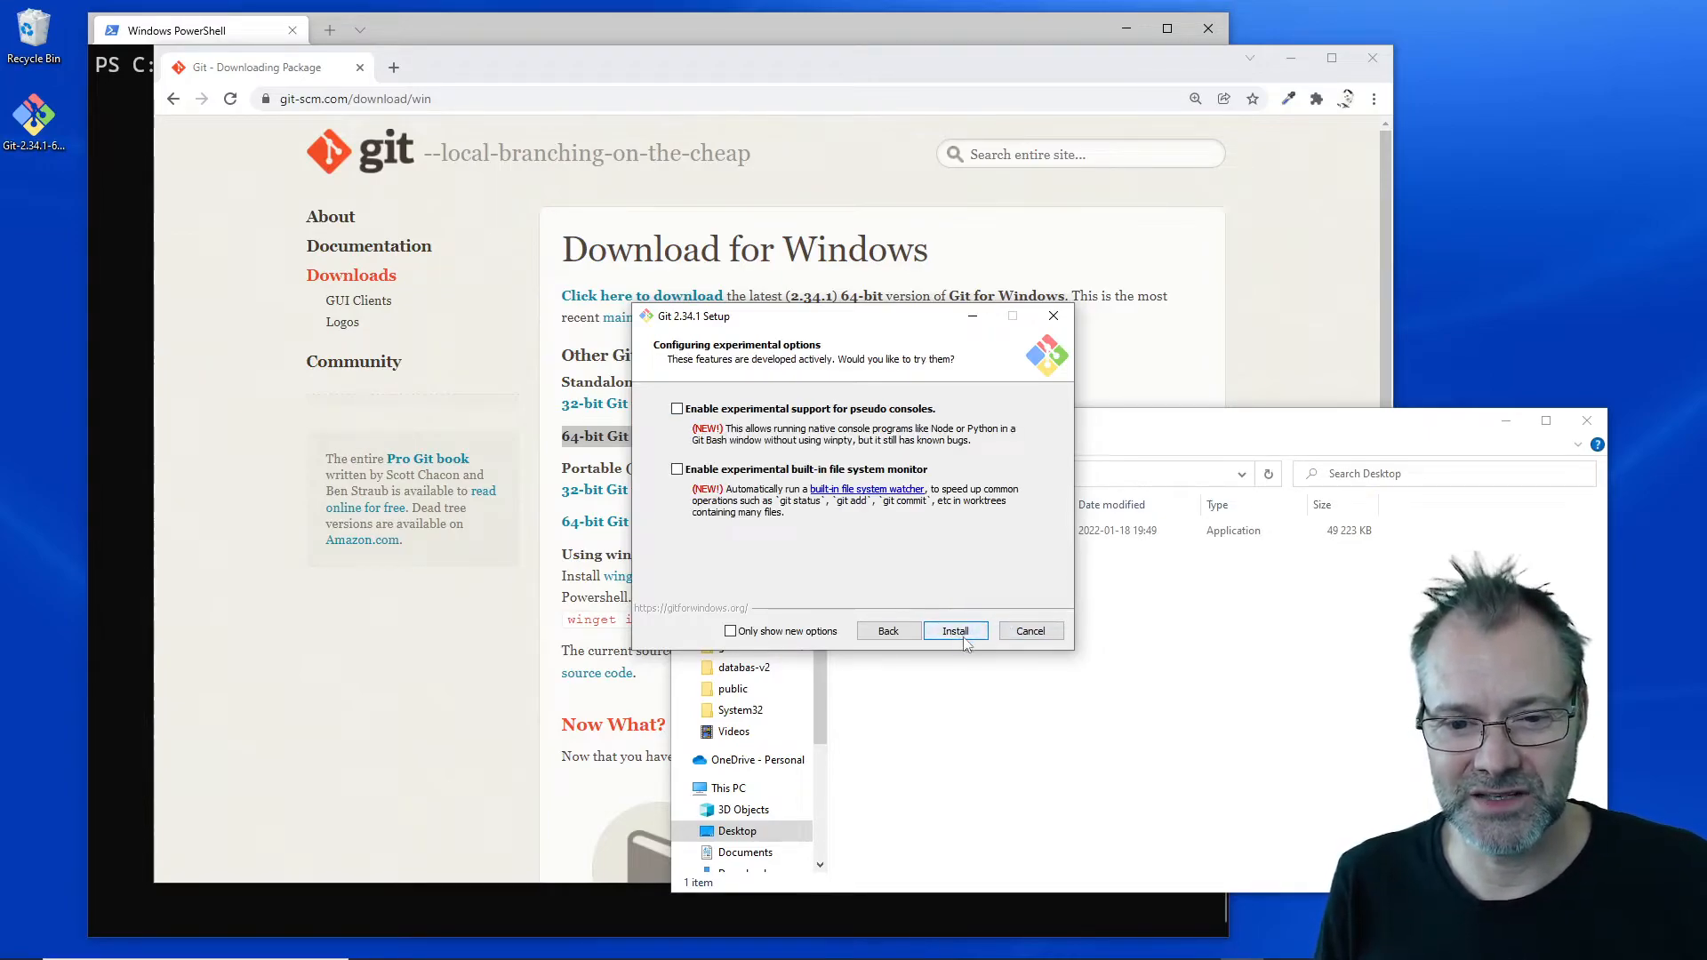
click(955, 630)
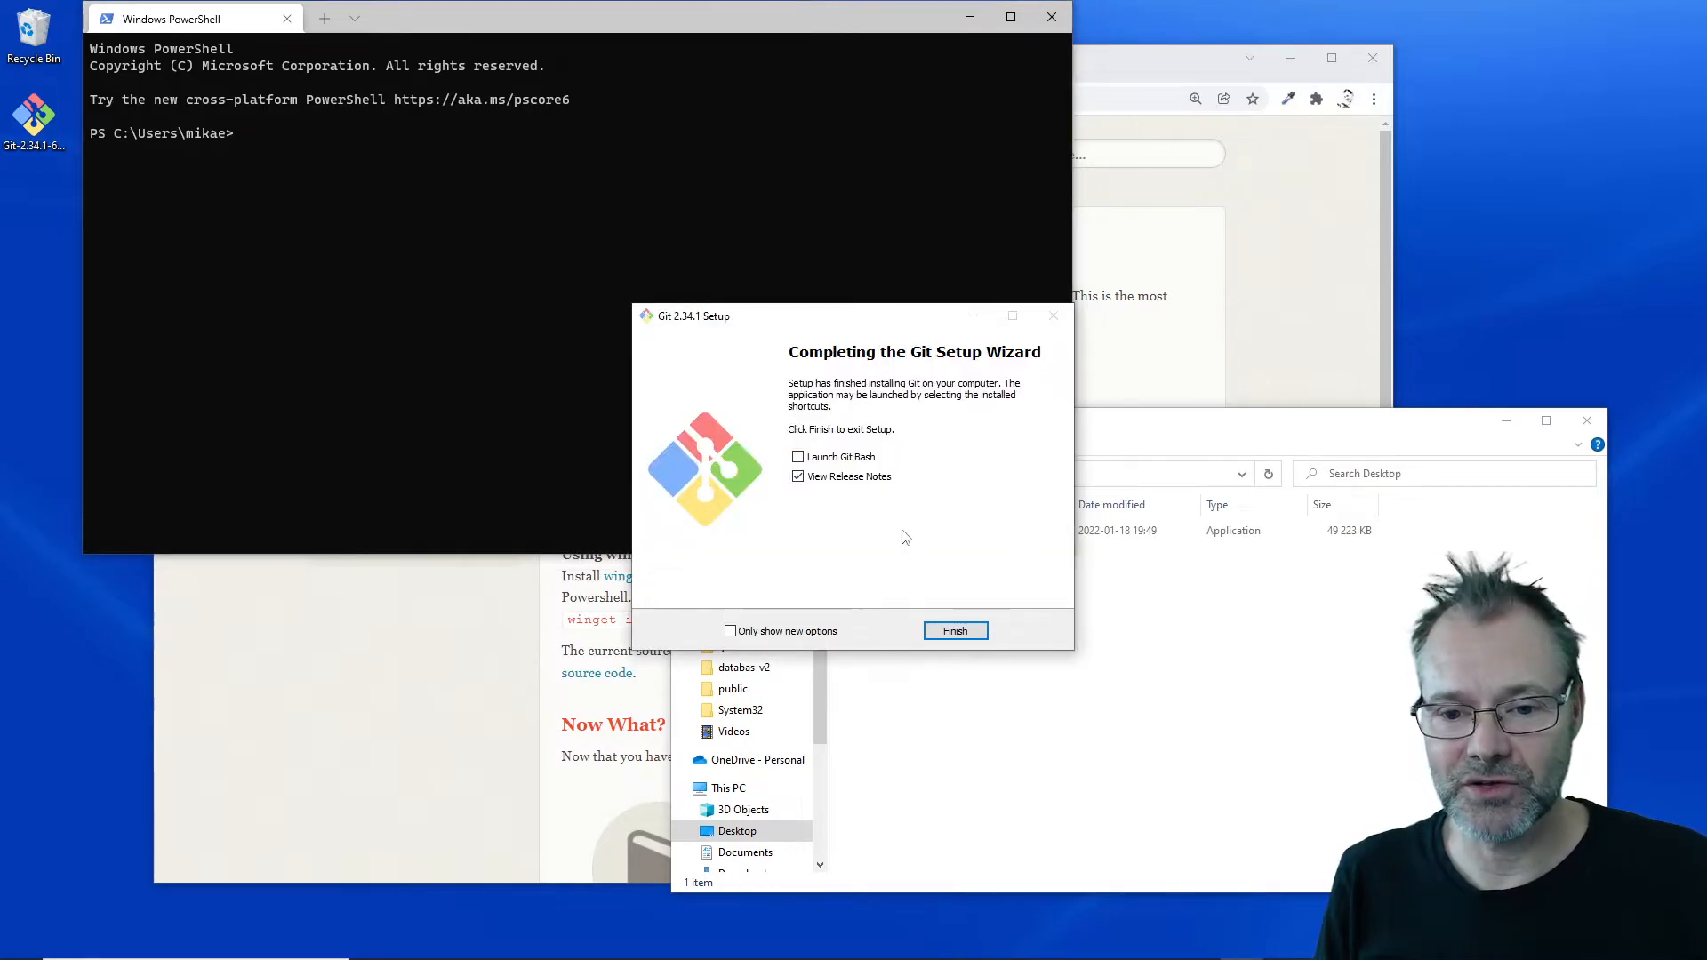
- Uncheck View Release Notes and finish the Git 2.34.1 setup wizard
click(955, 630)
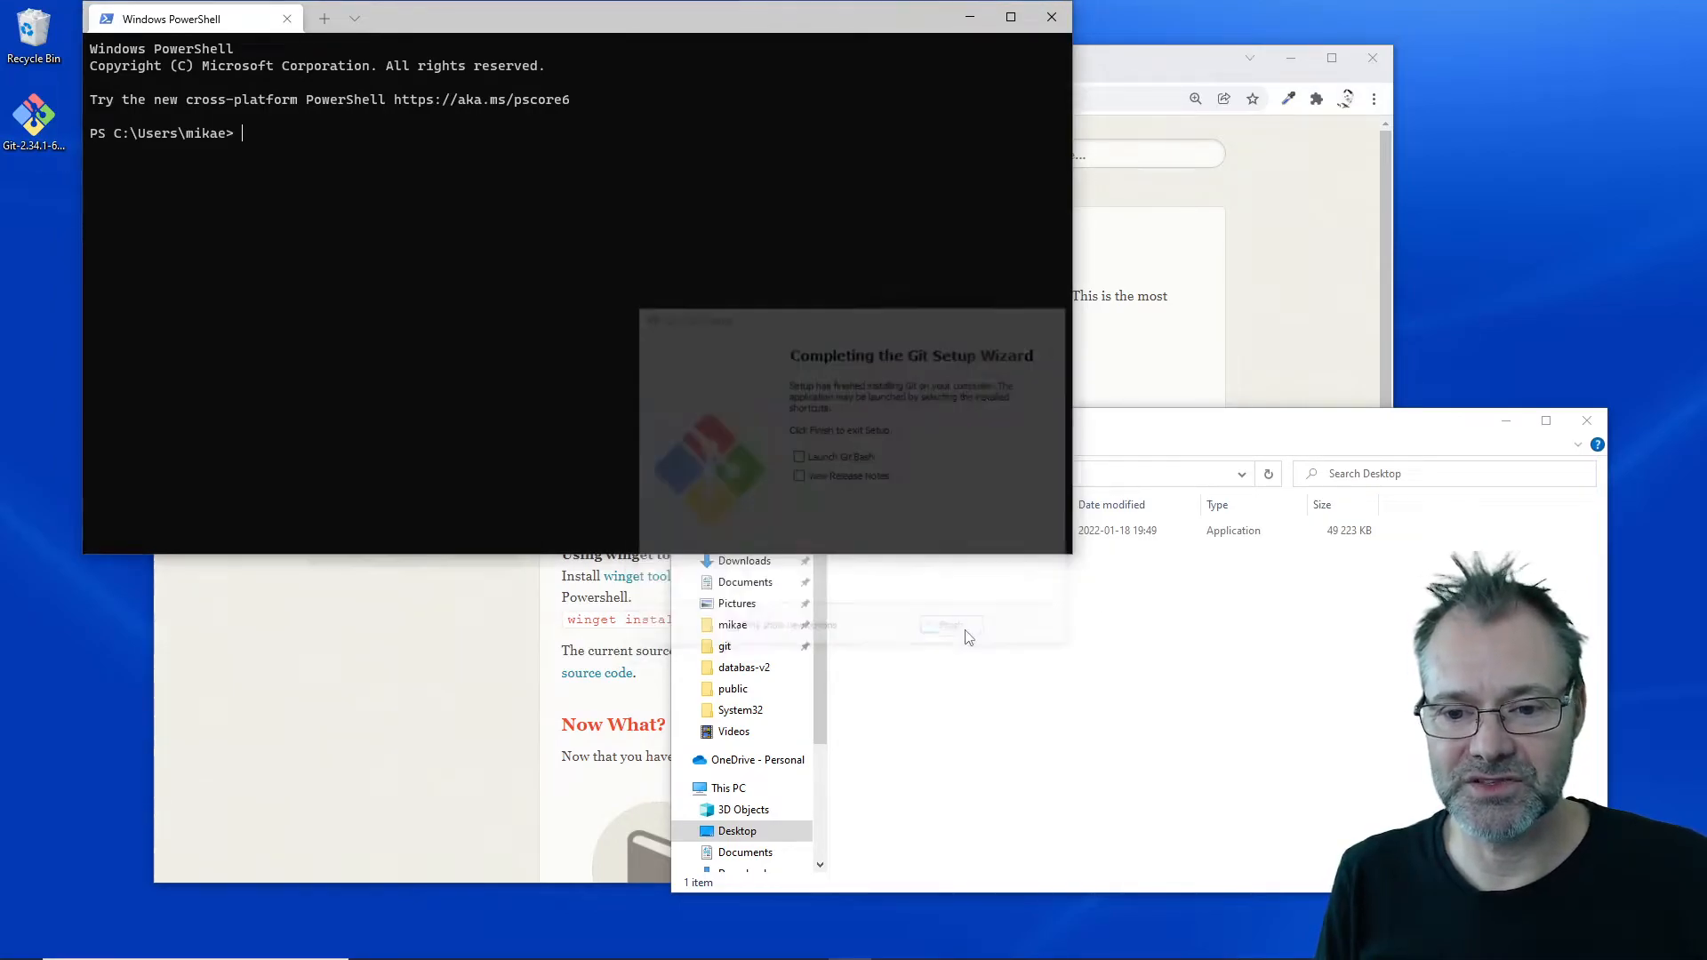
click(947, 627)
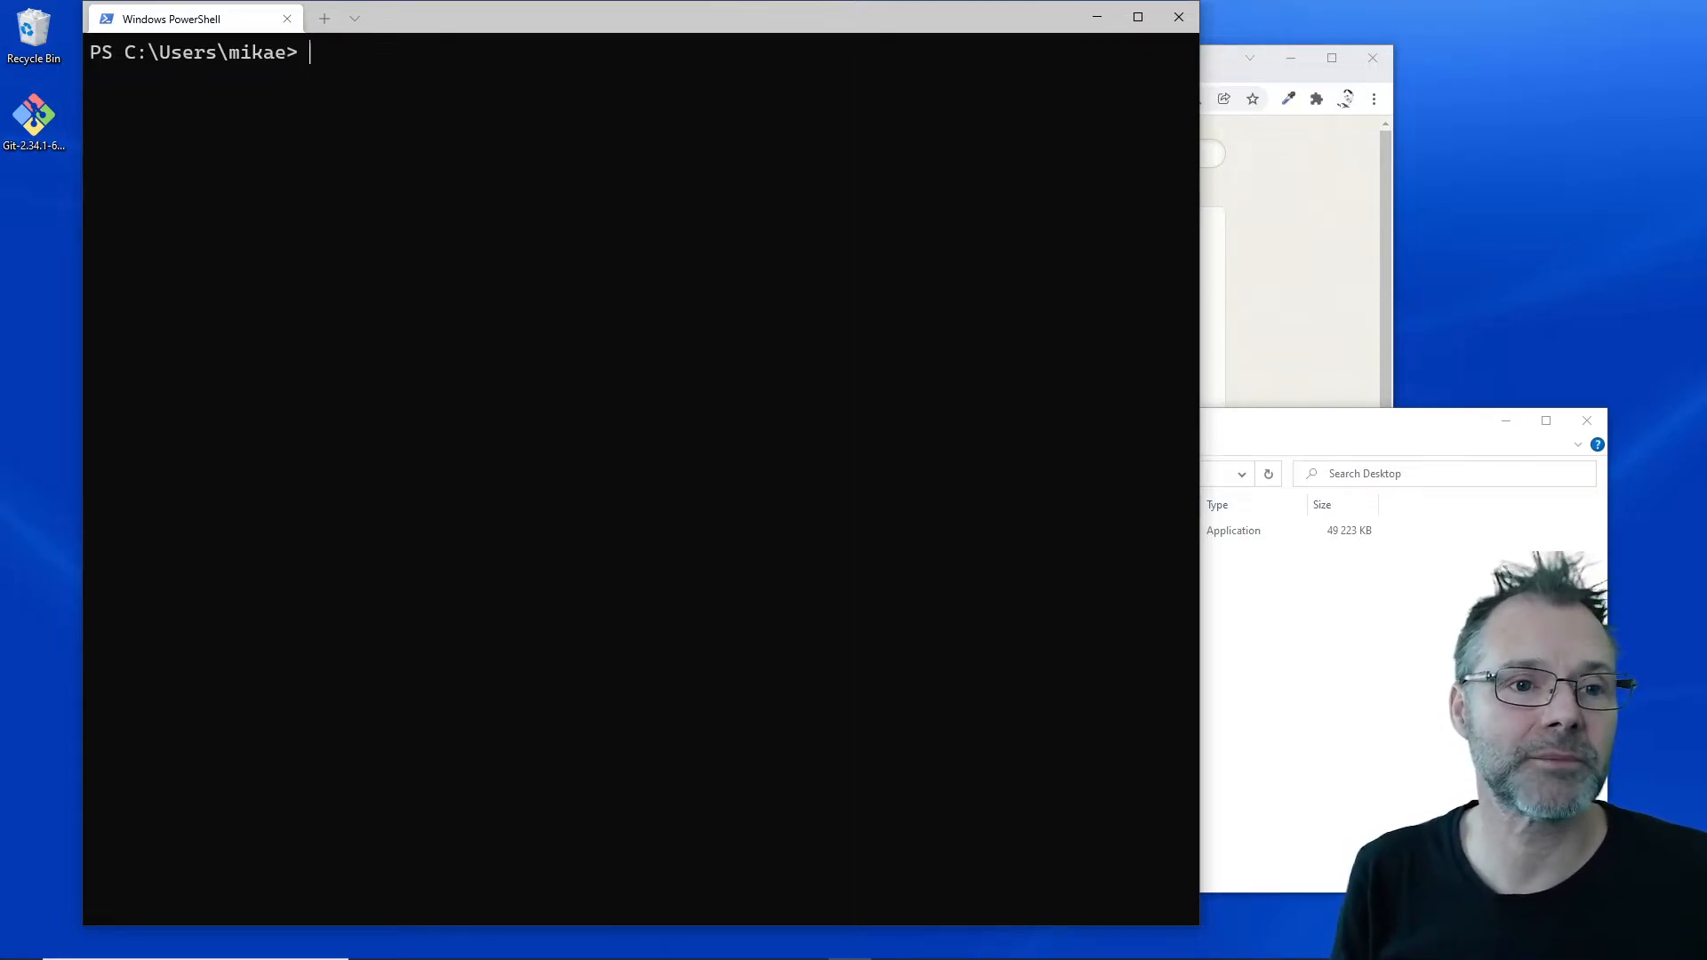
- Run git config --list to display Git's current configuration settings
text(gi)
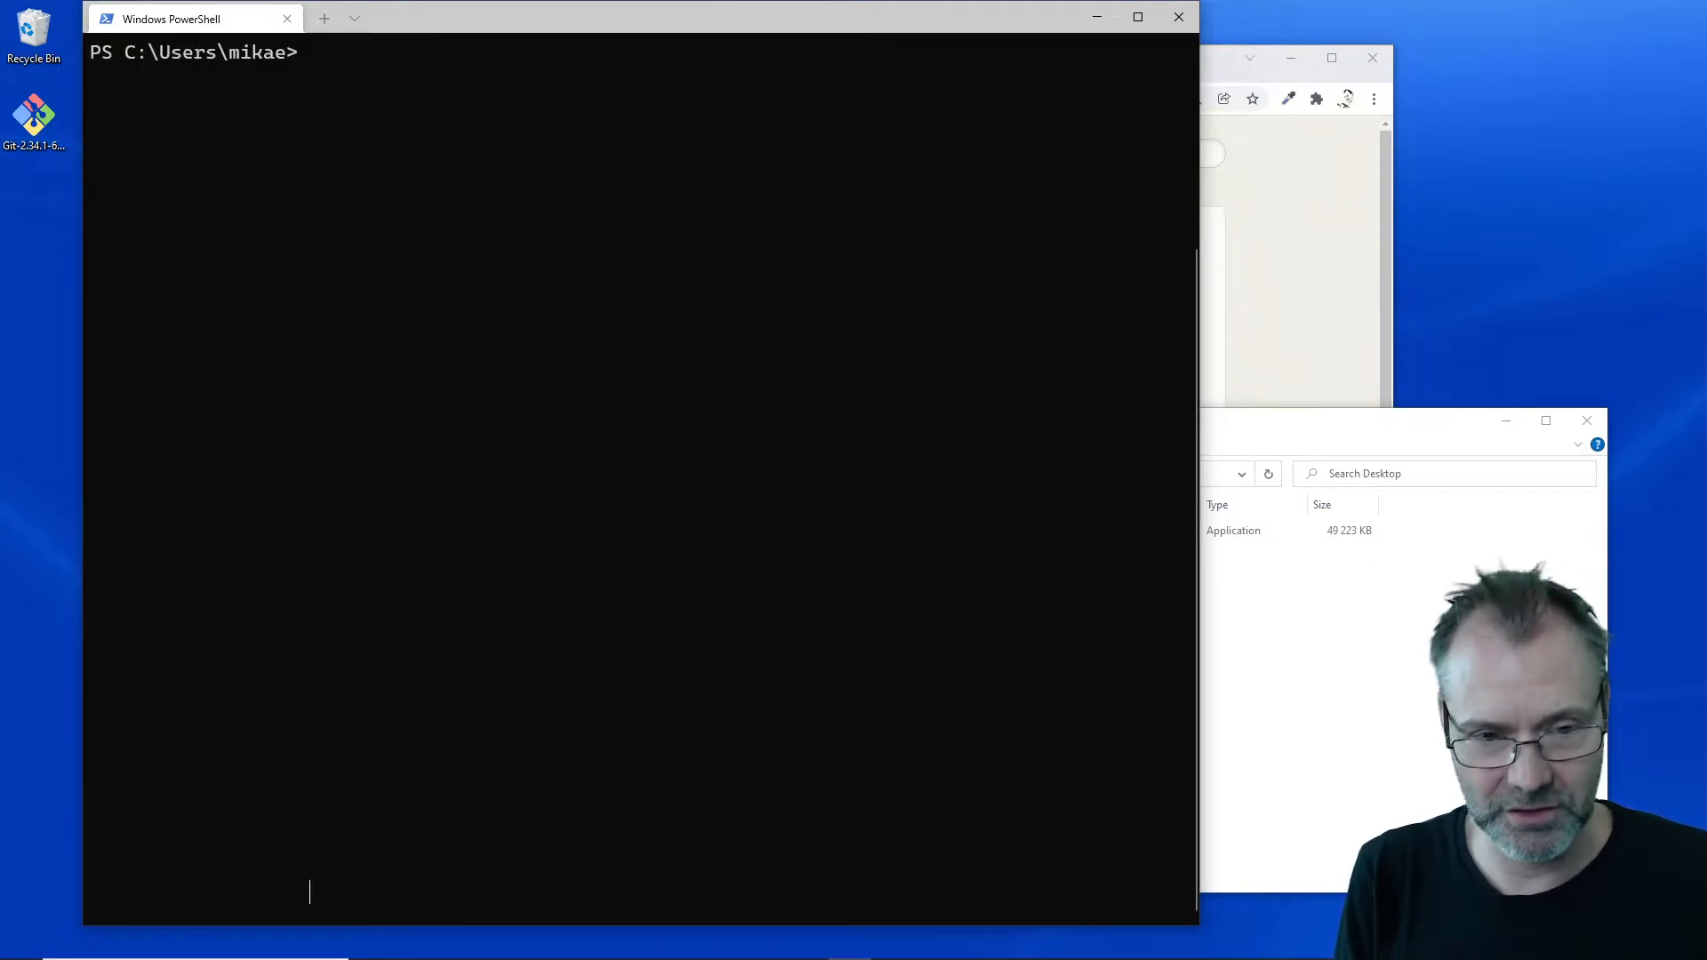
text(git --version)
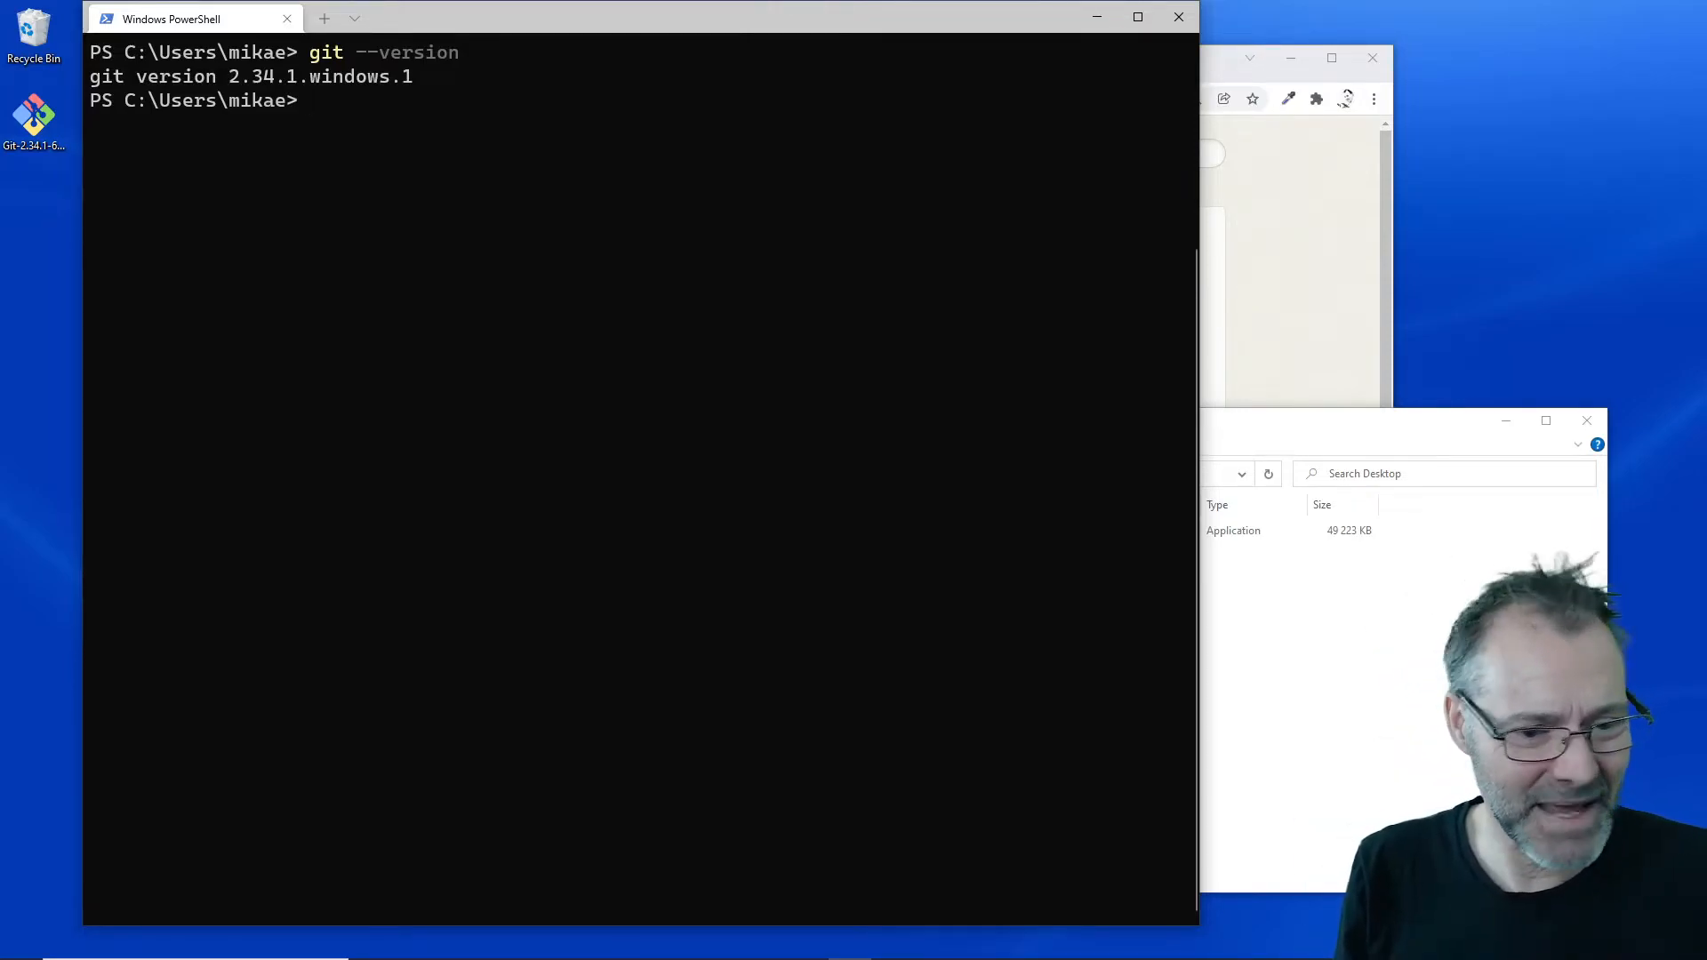
text(gi)
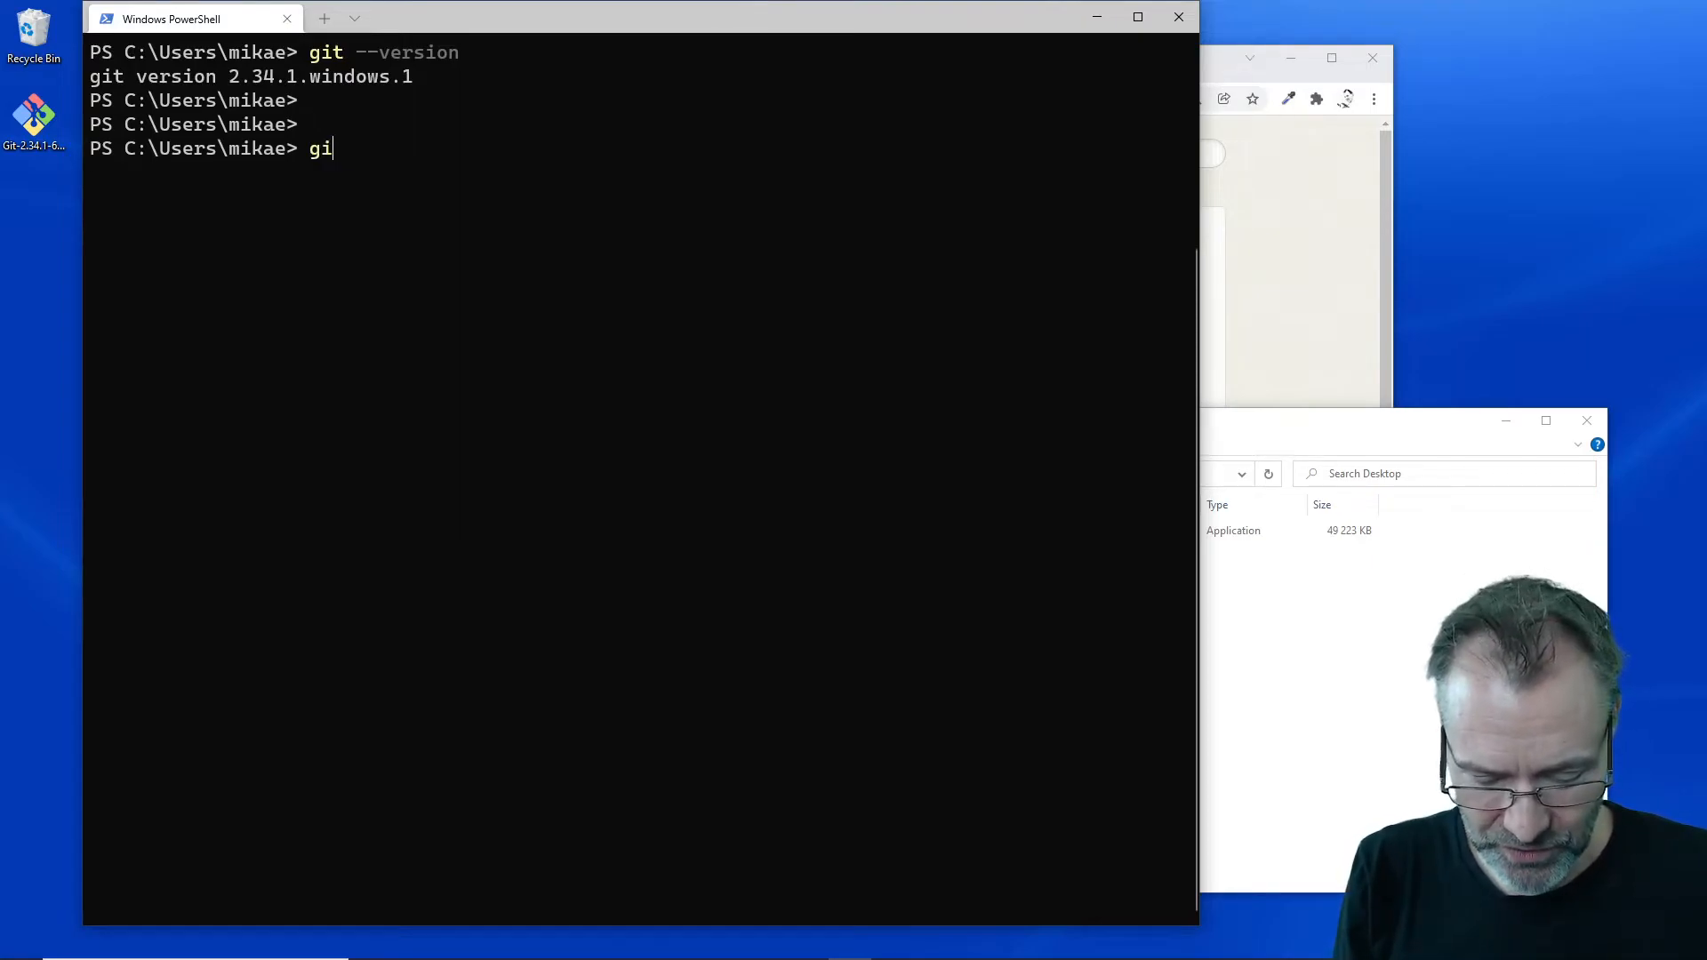
text(t config)
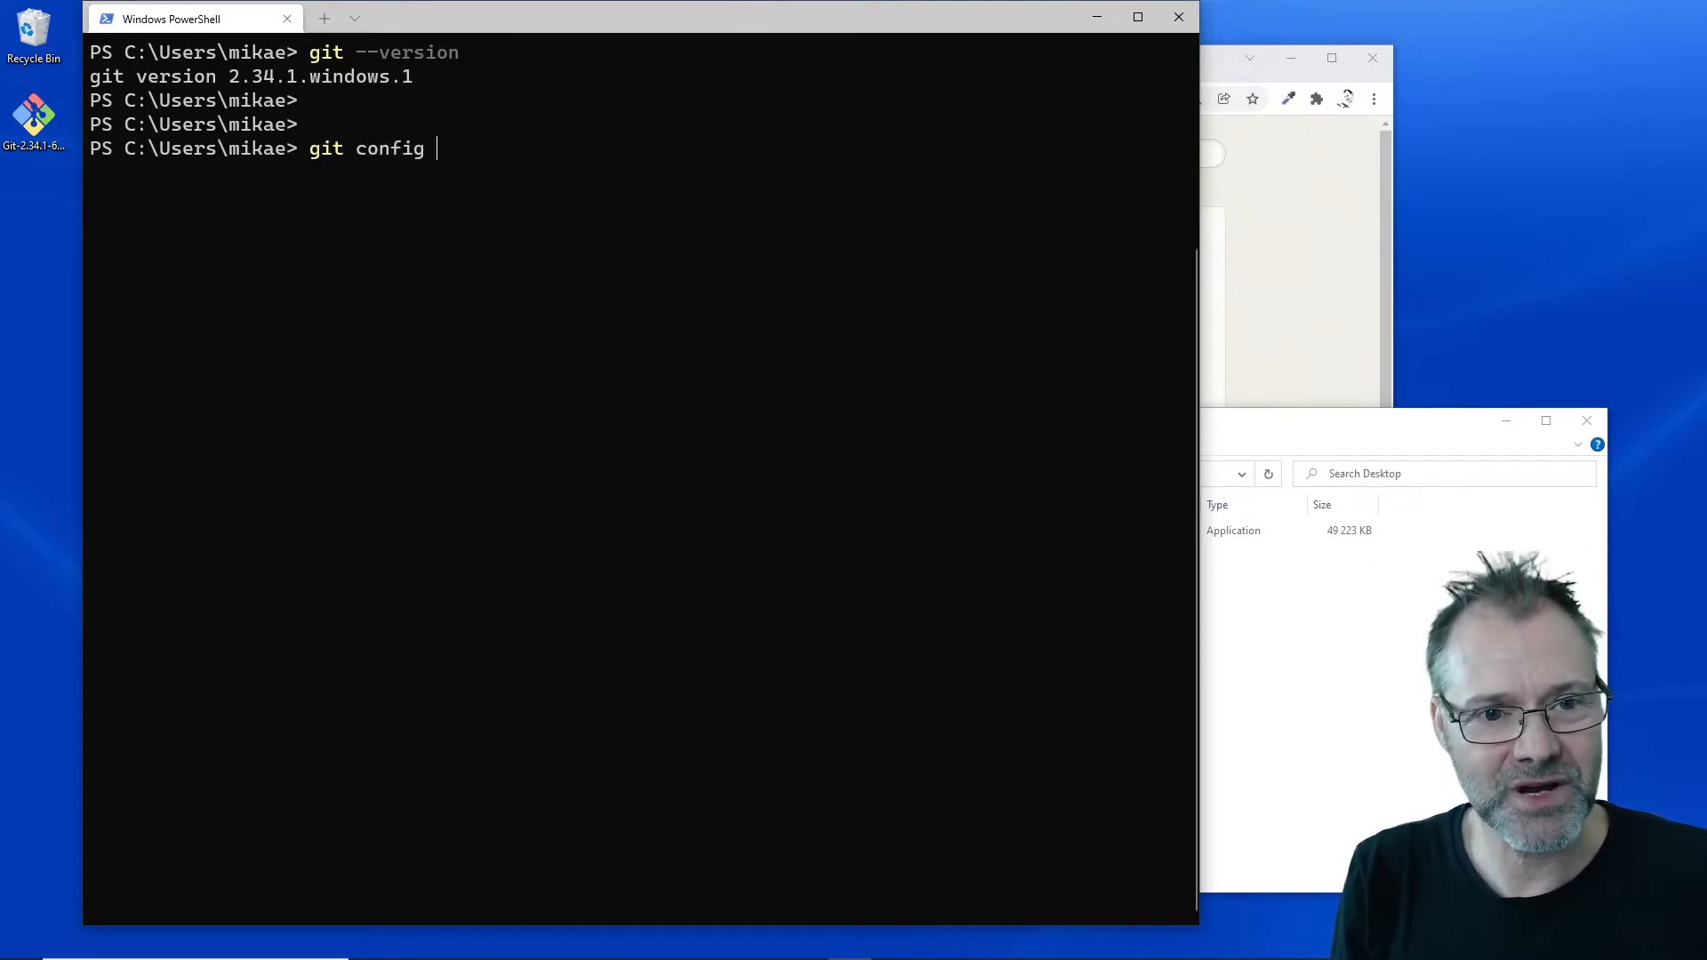
text(--lis)
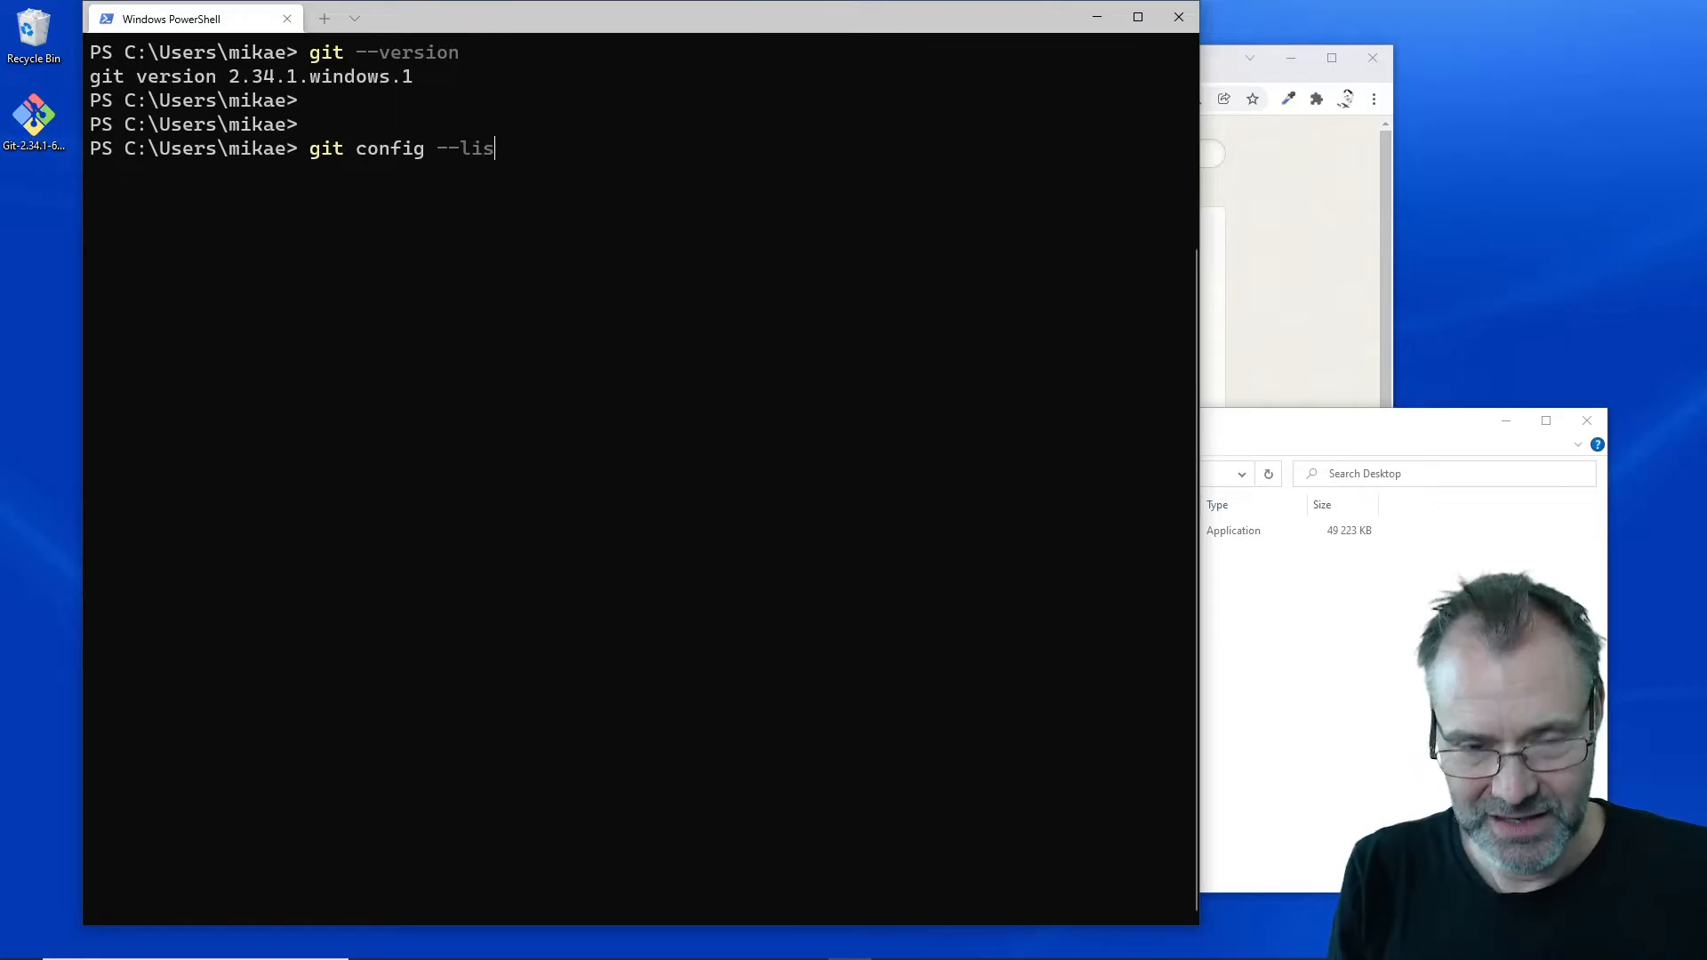
key(Return)
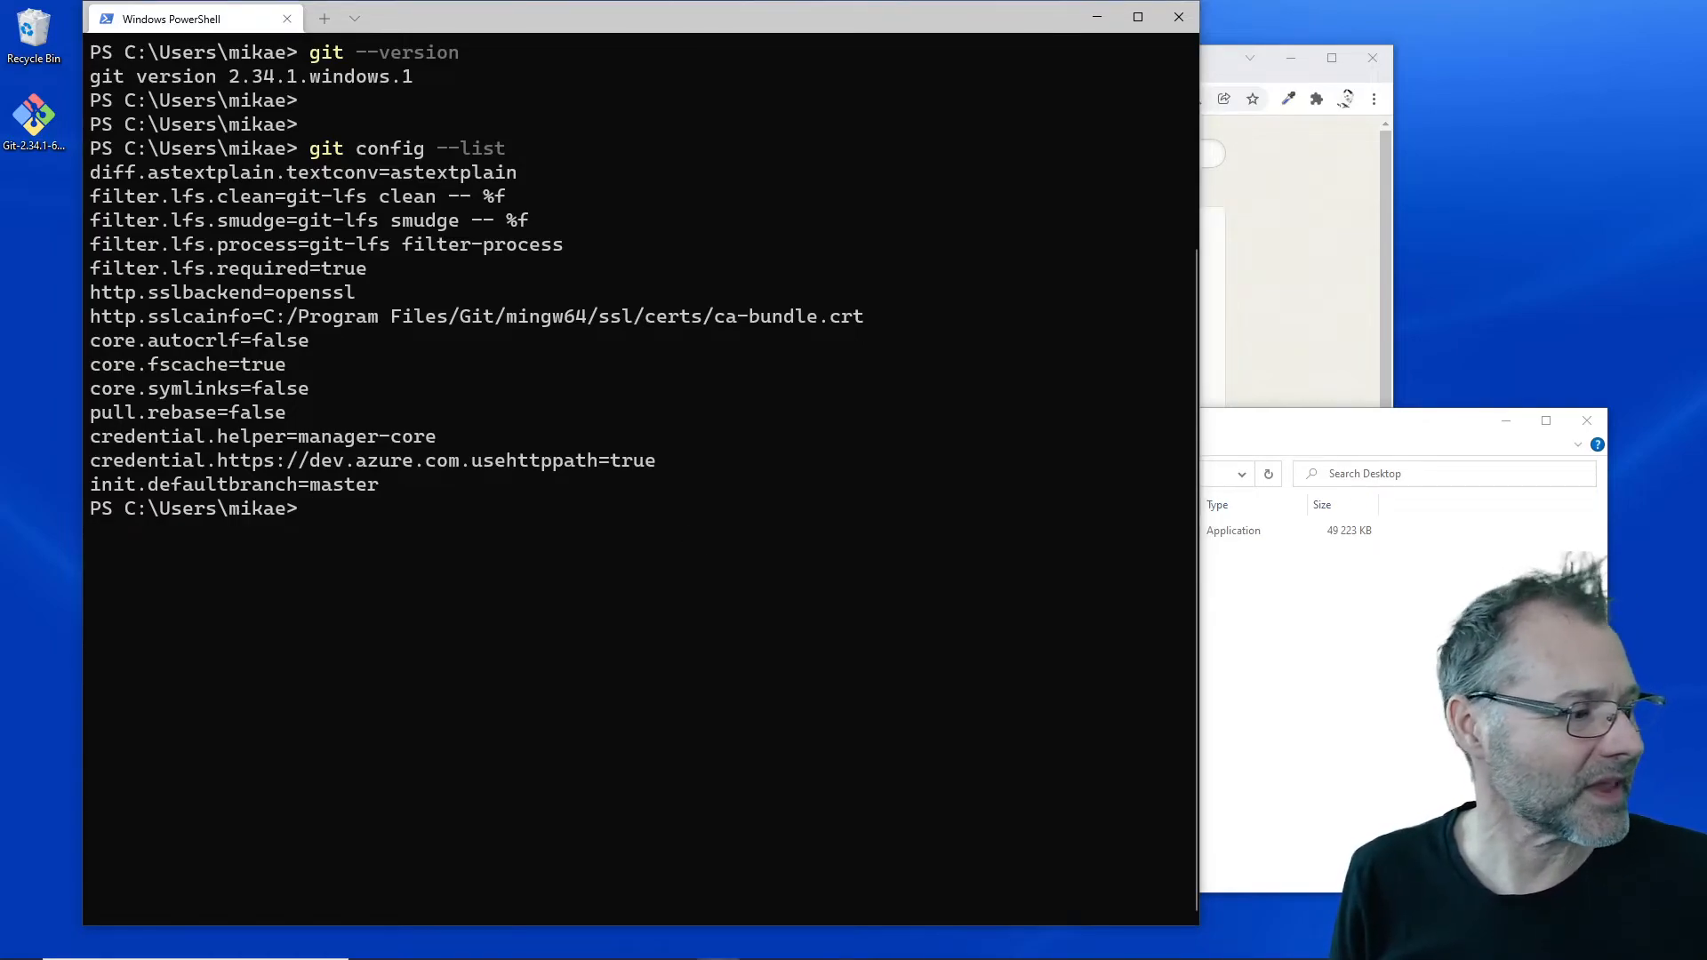
mouse_move(697, 523)
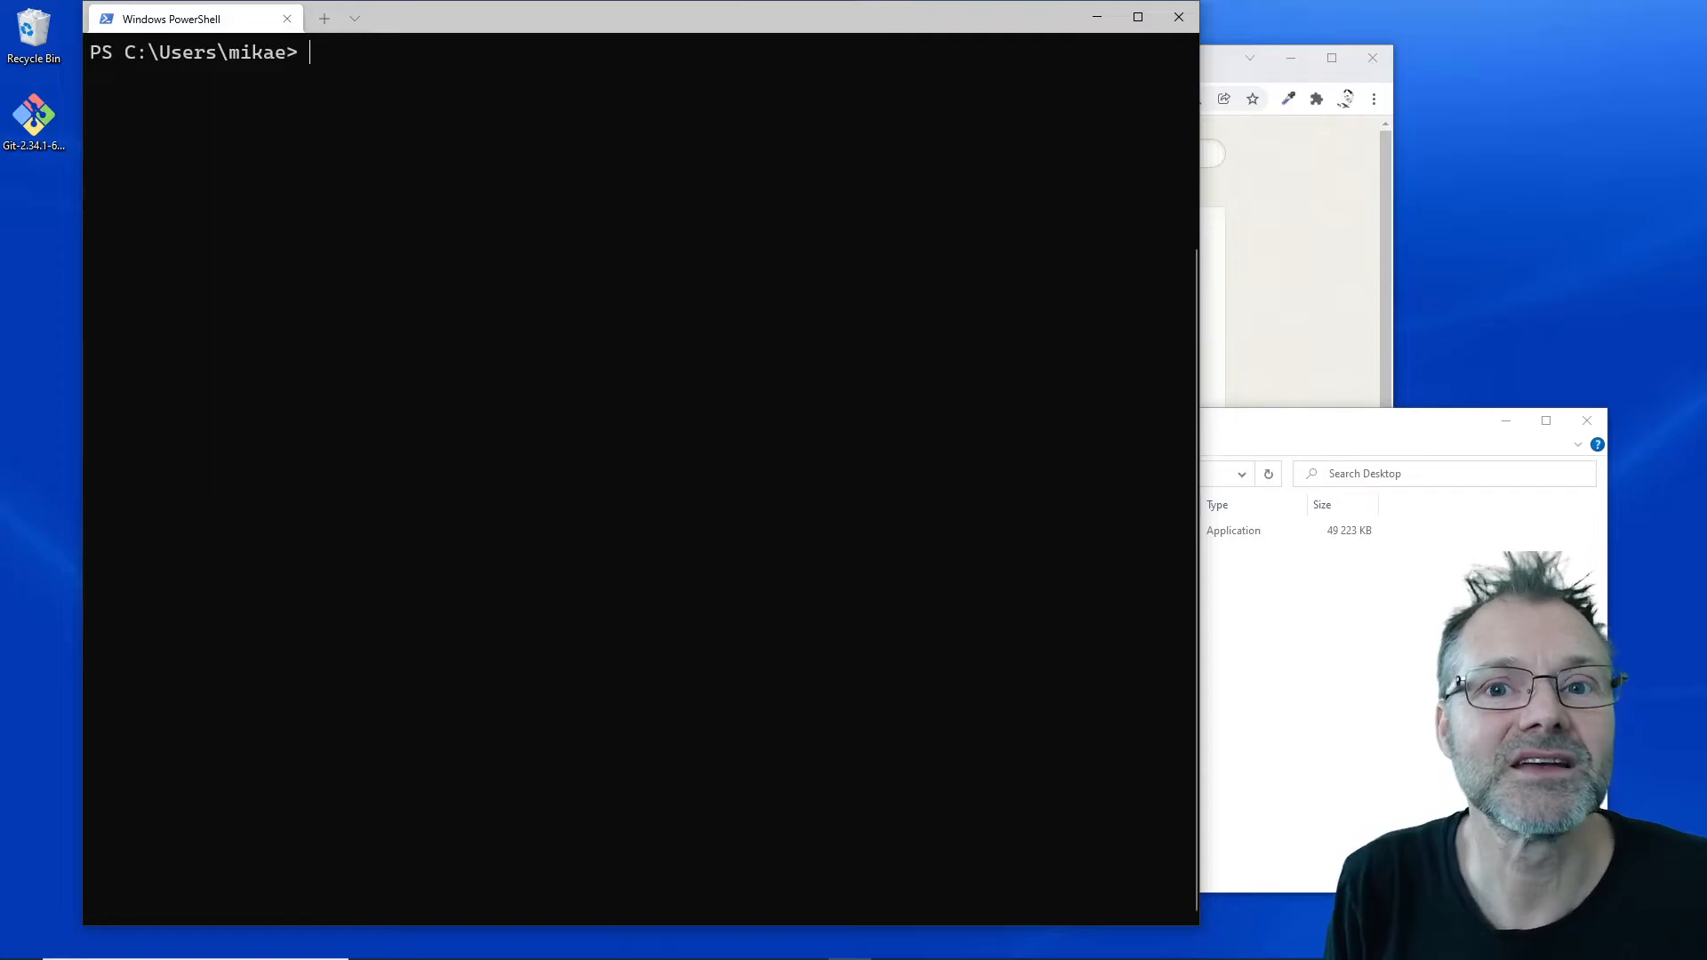
text(git)
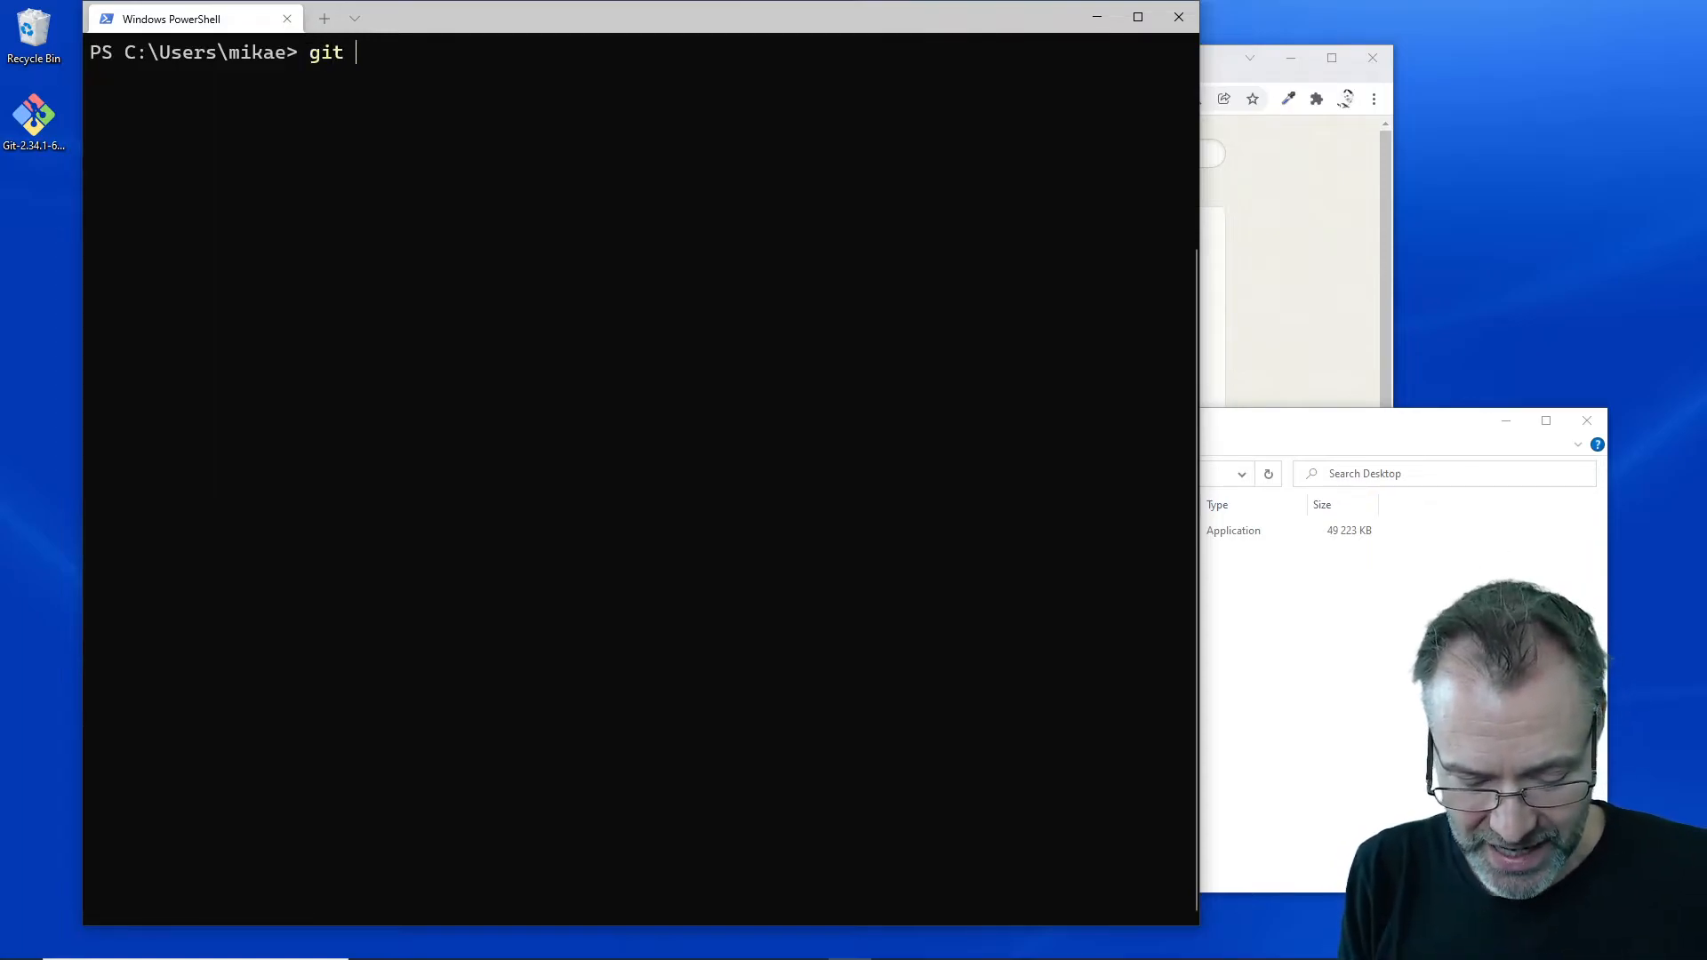
text(config)
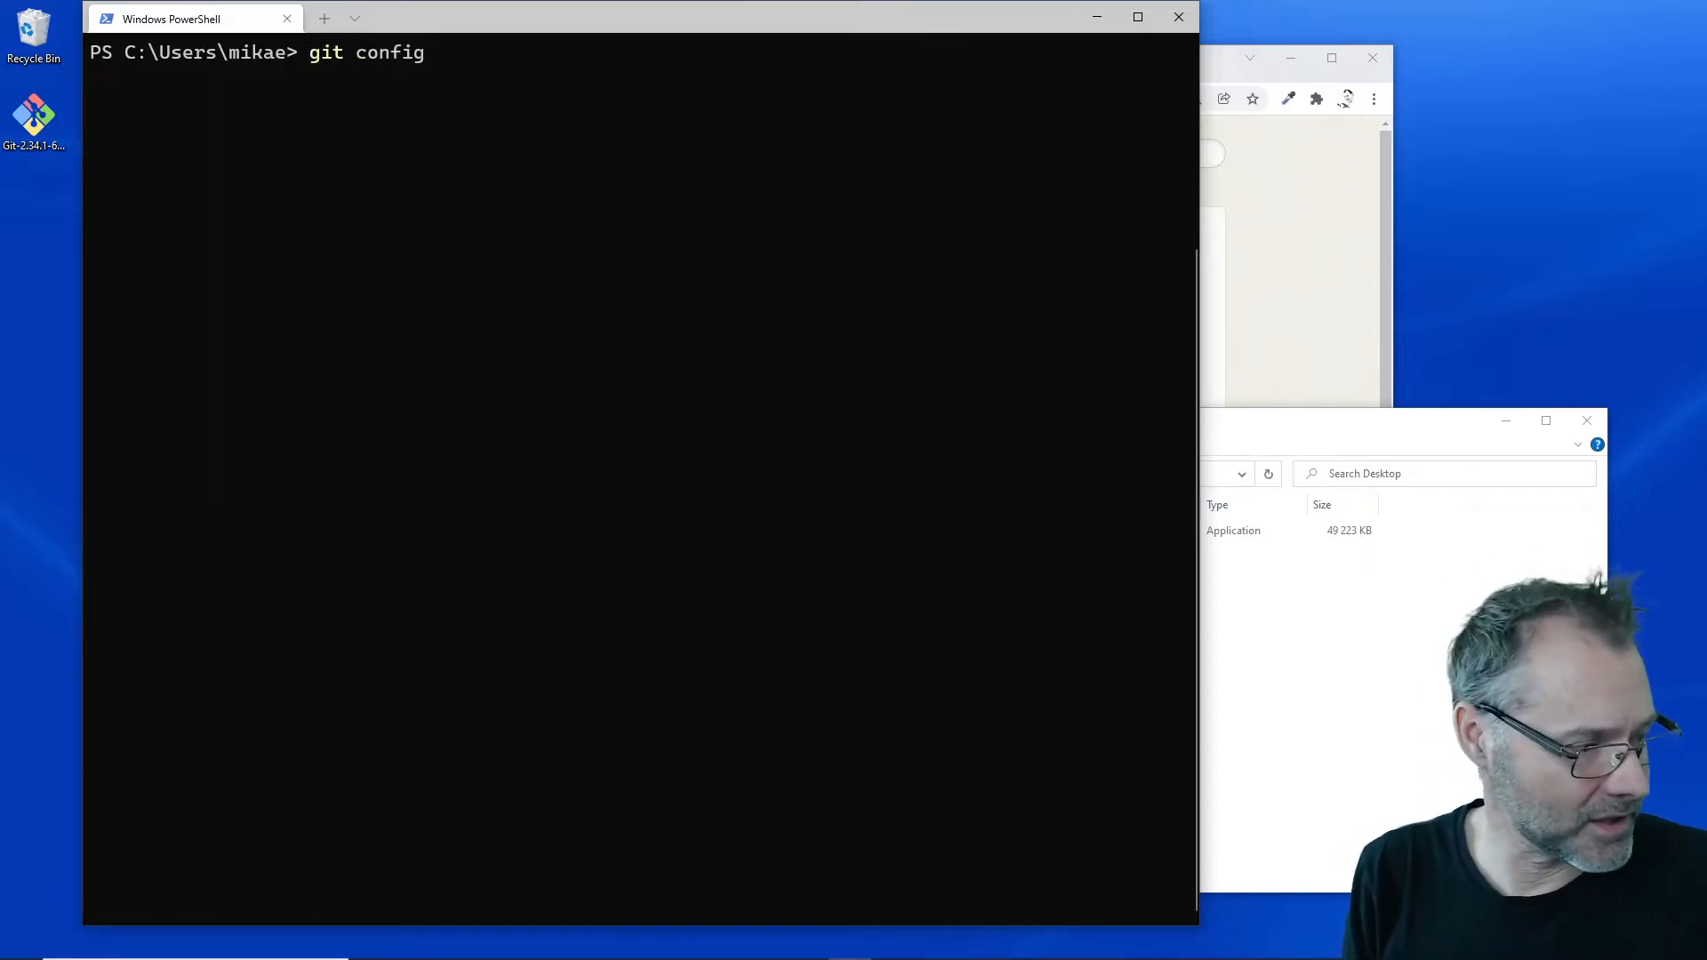
text(user)
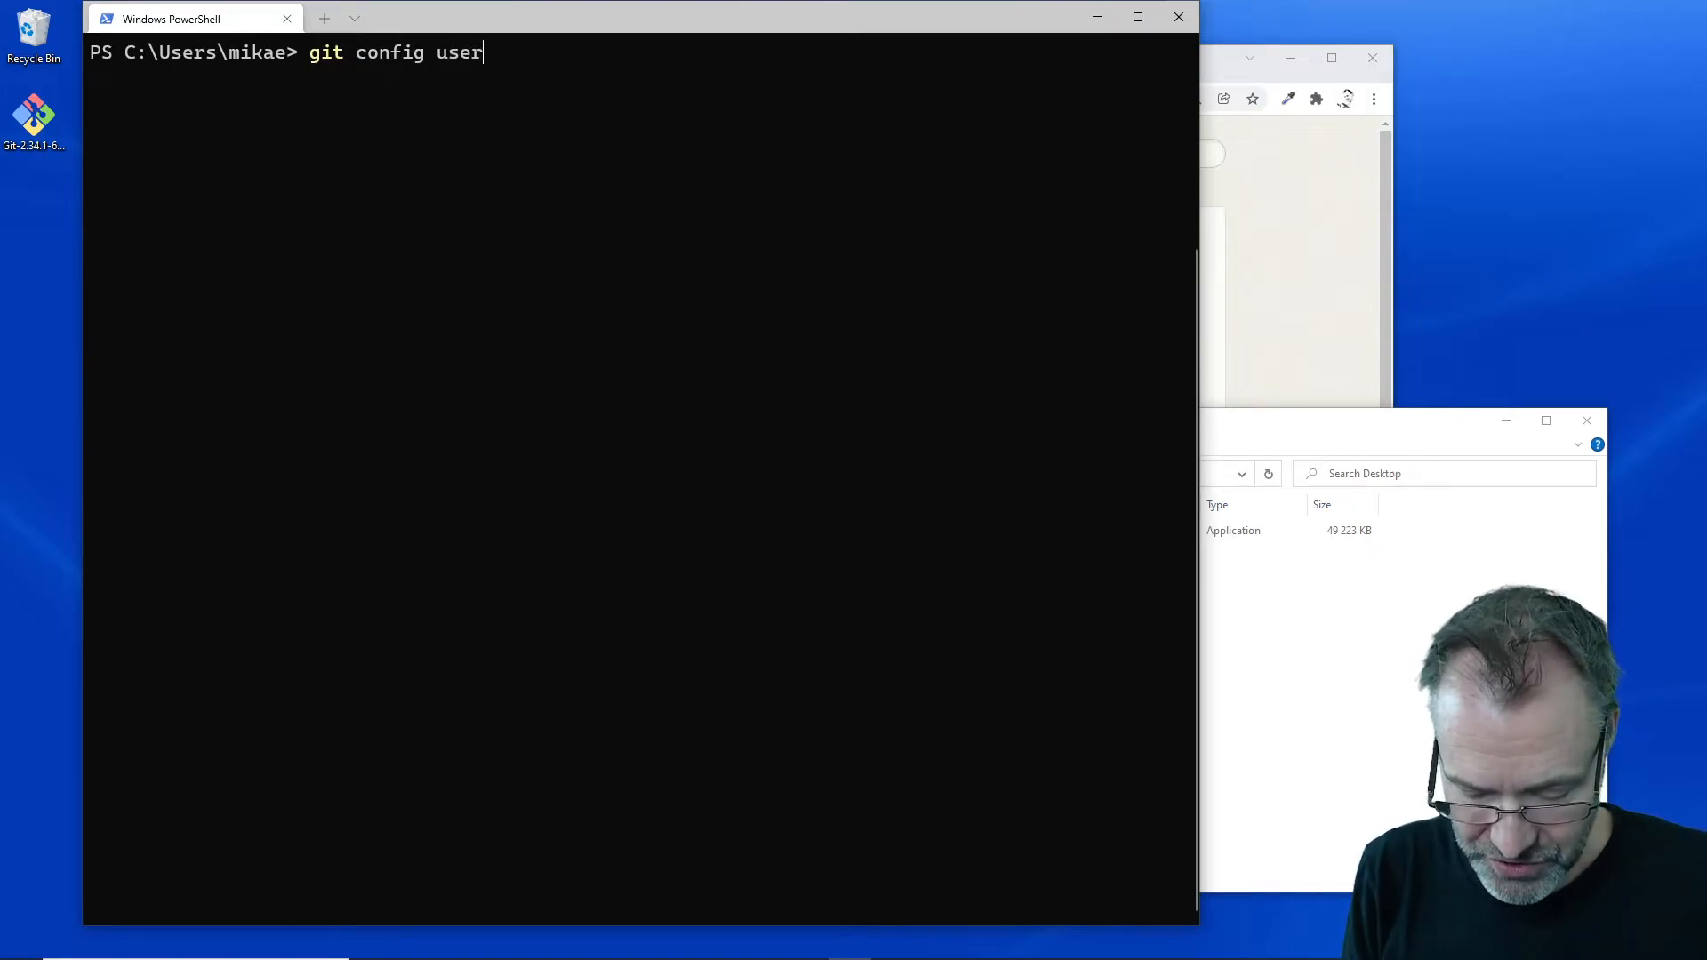
text(.email)
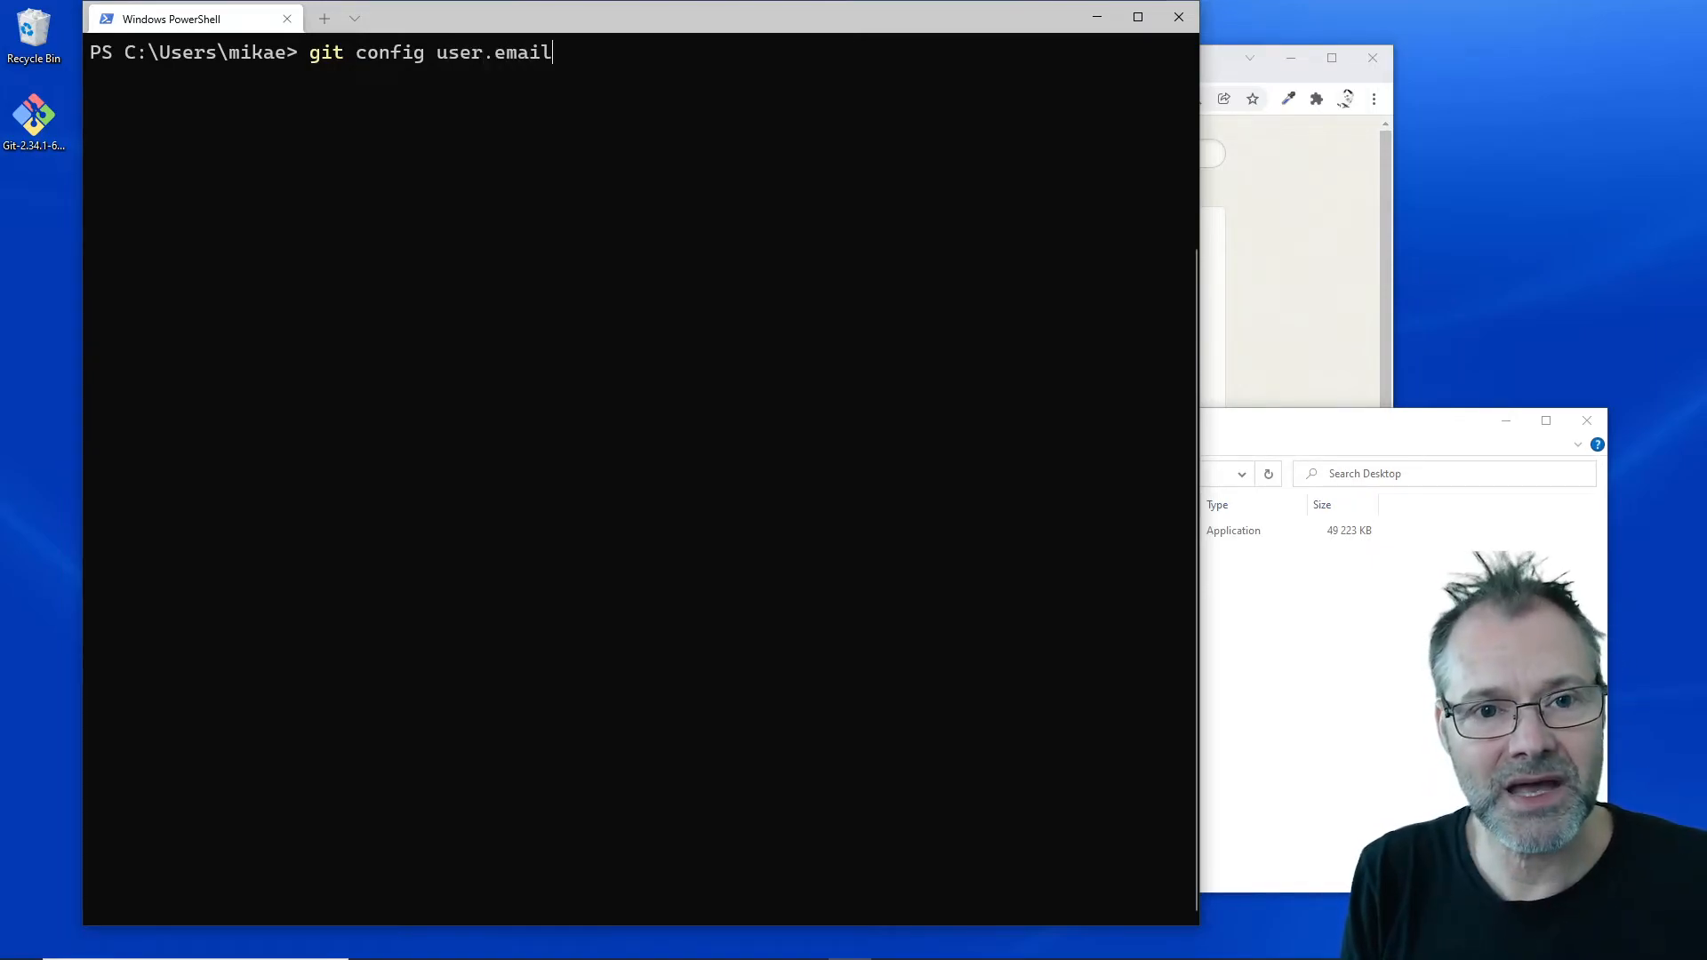
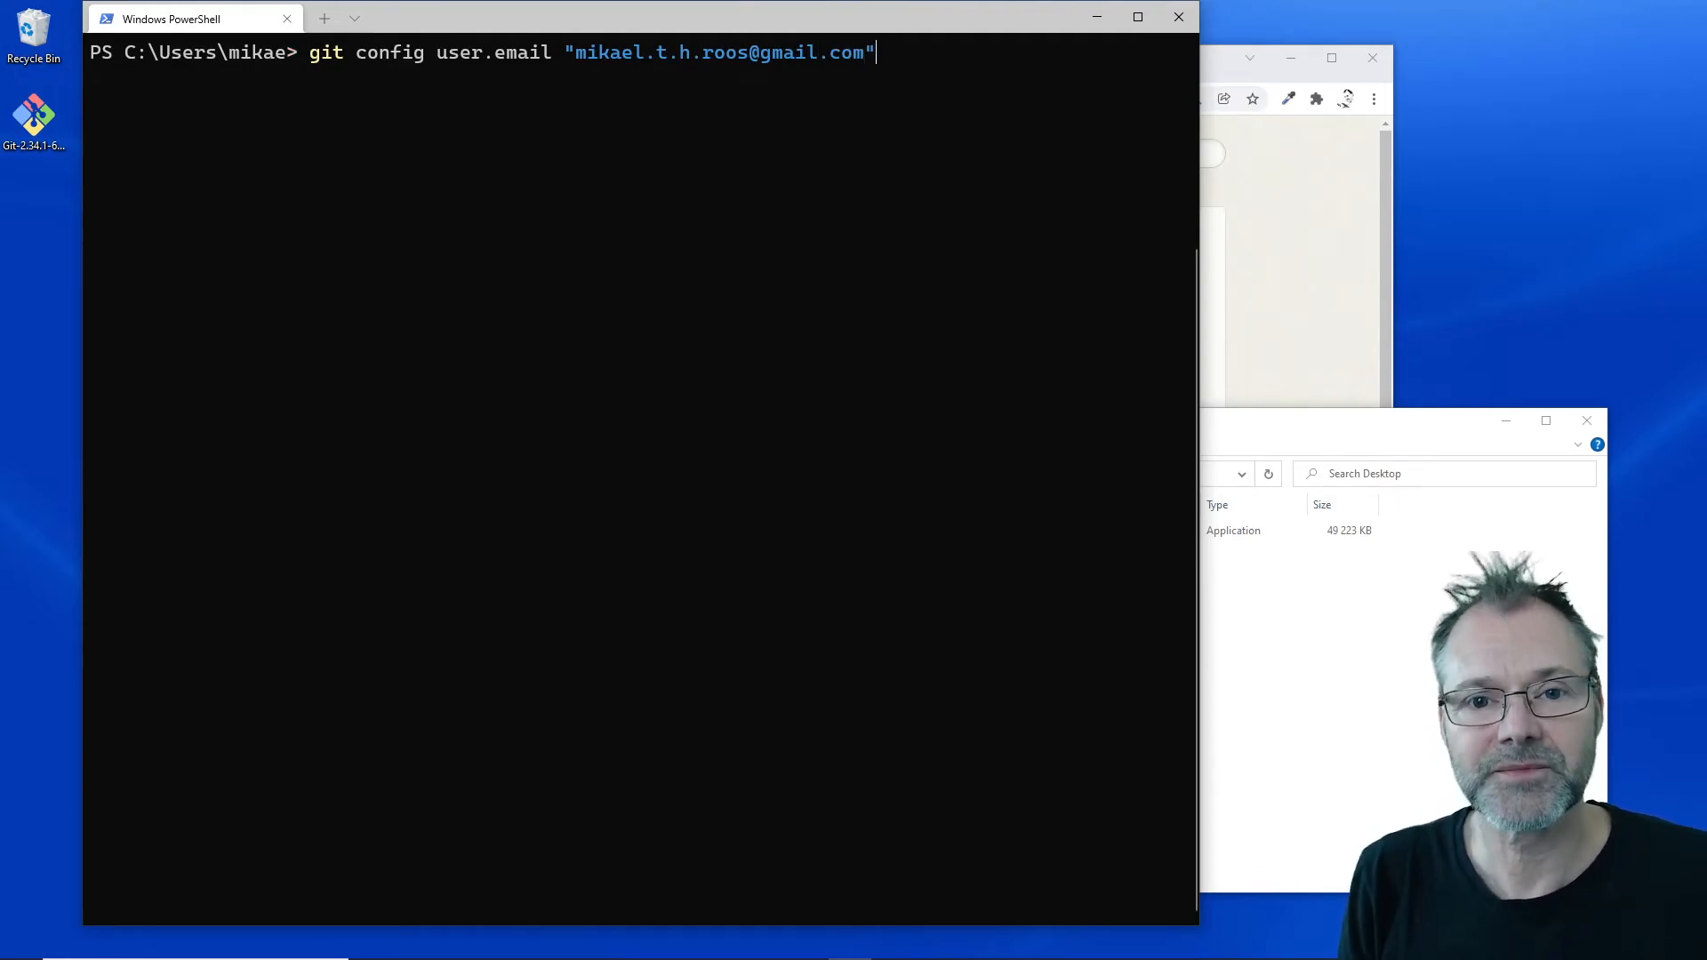
key(Return)
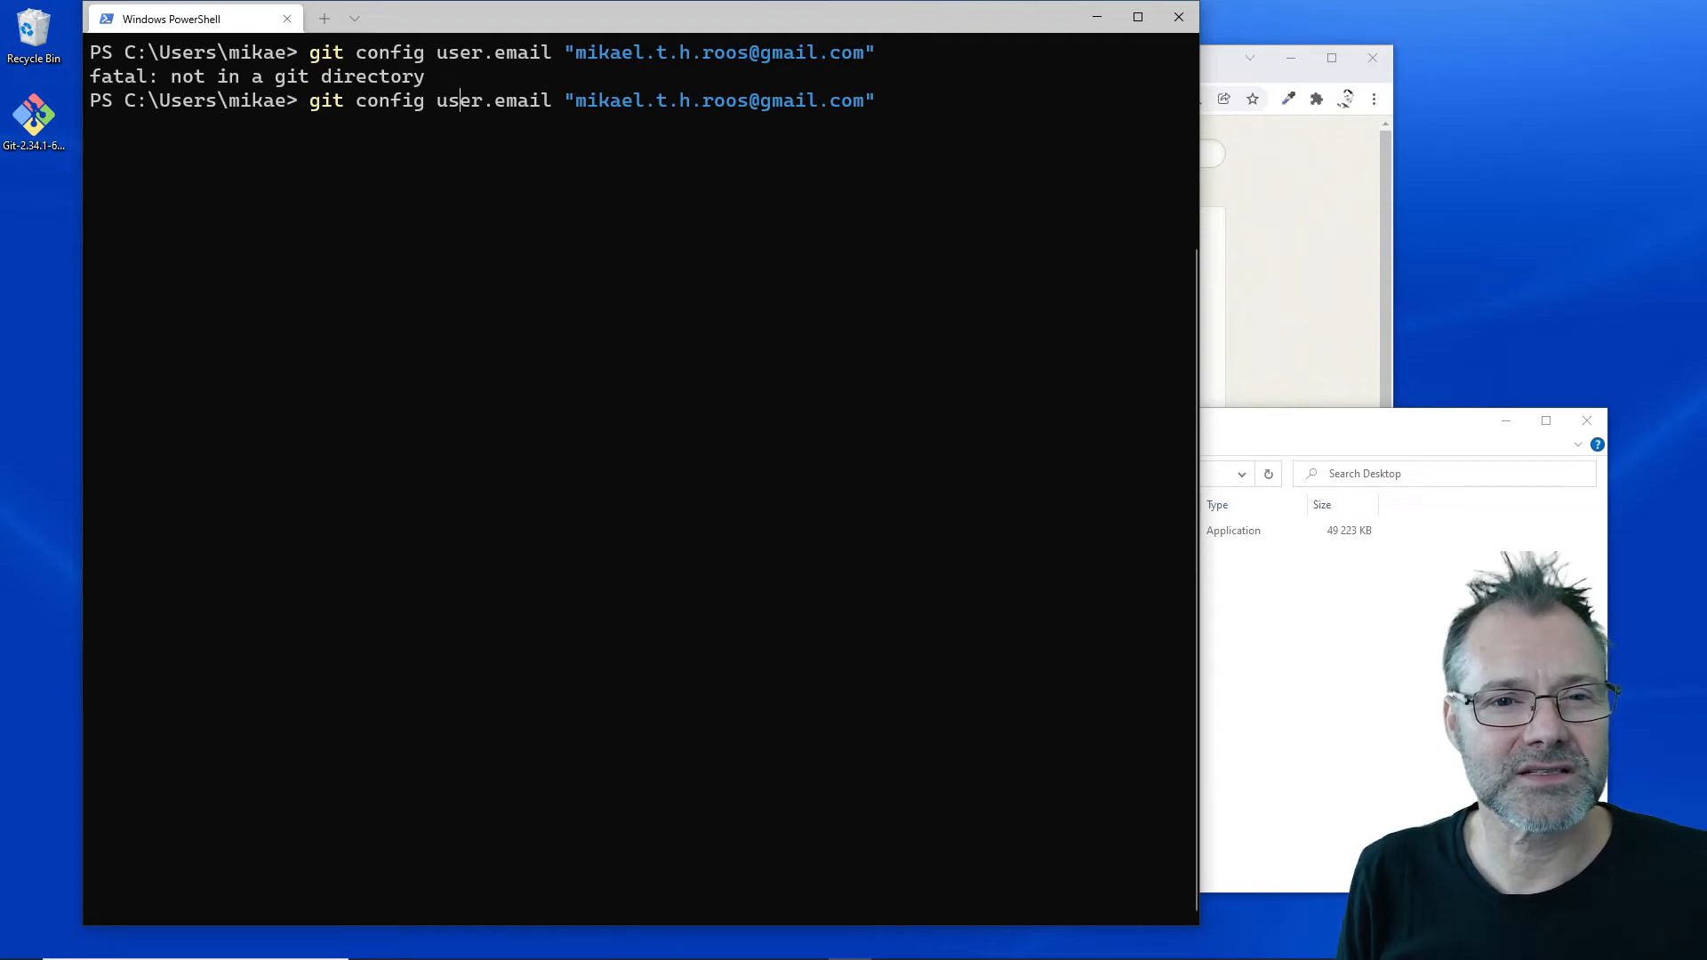
- Set the email globally and set global user.name to 'Mikael Roos'
text(--global)
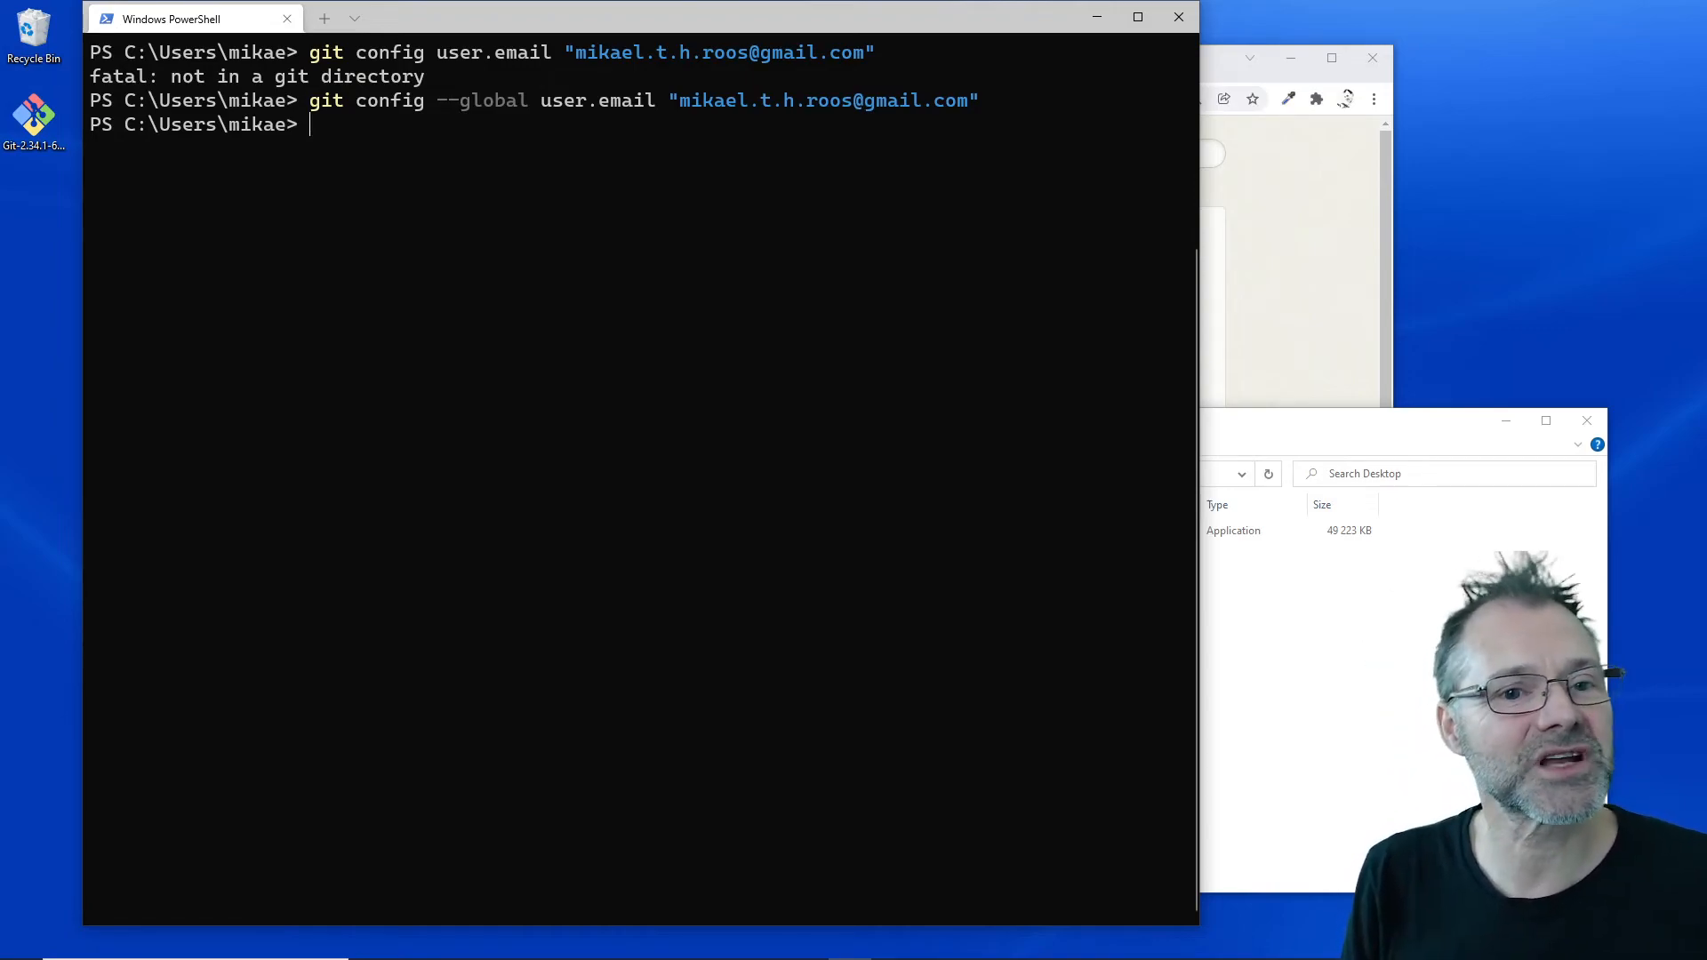
key(Up)
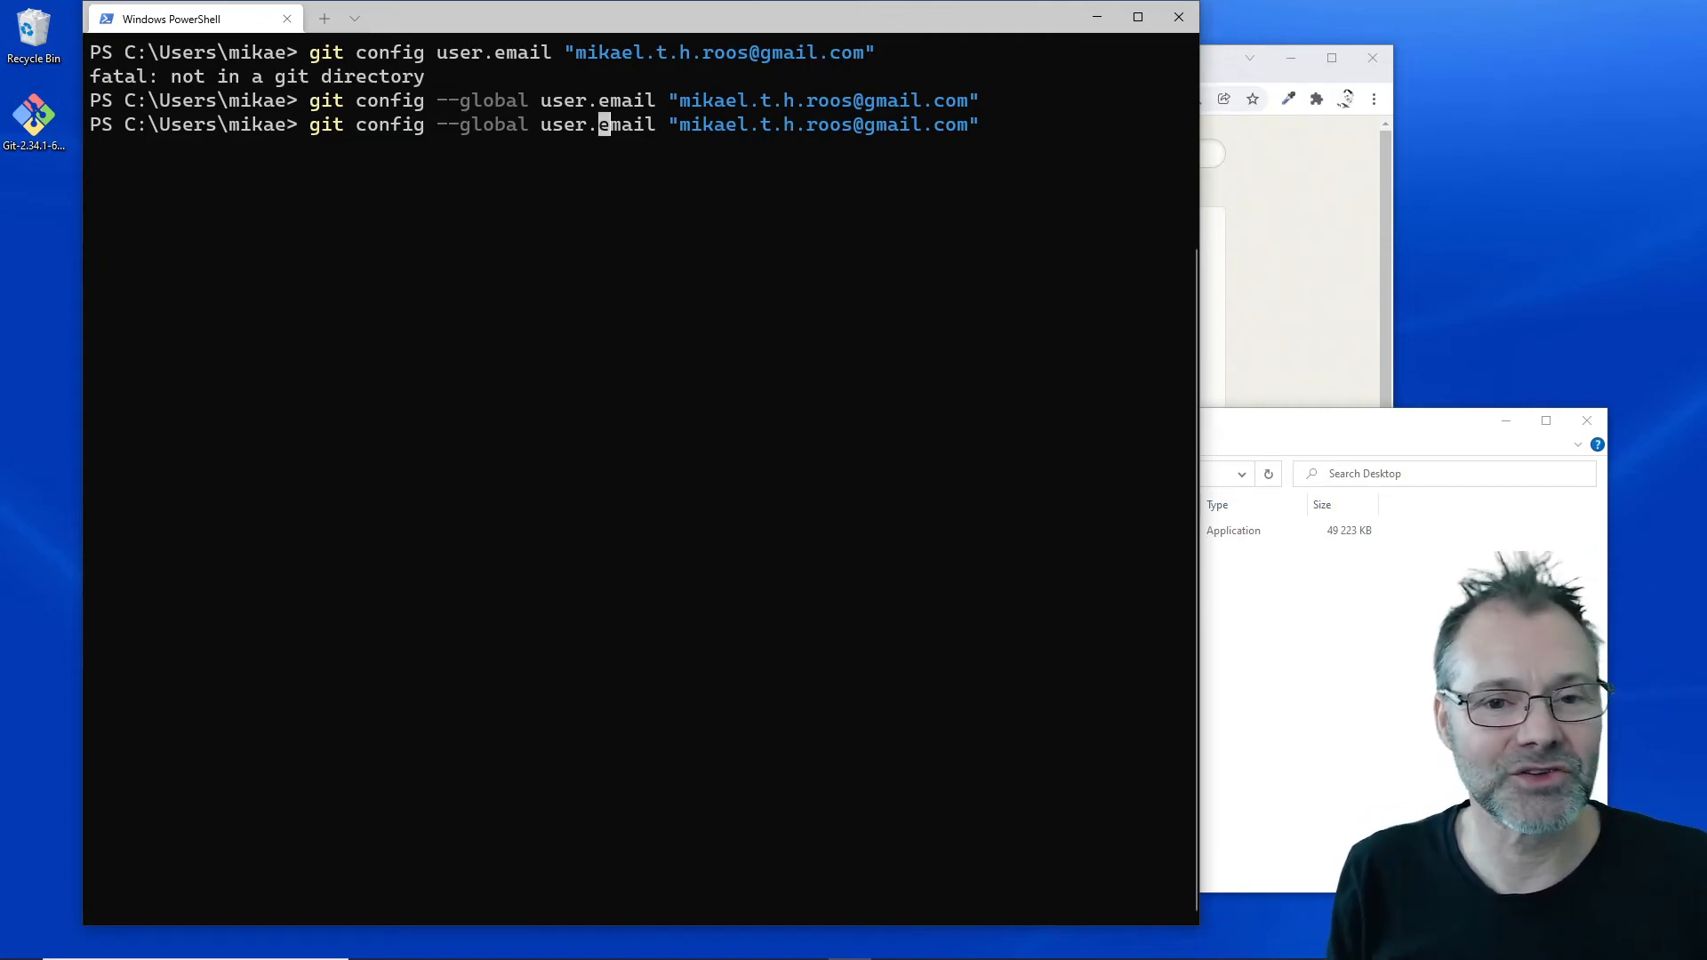
text(name)
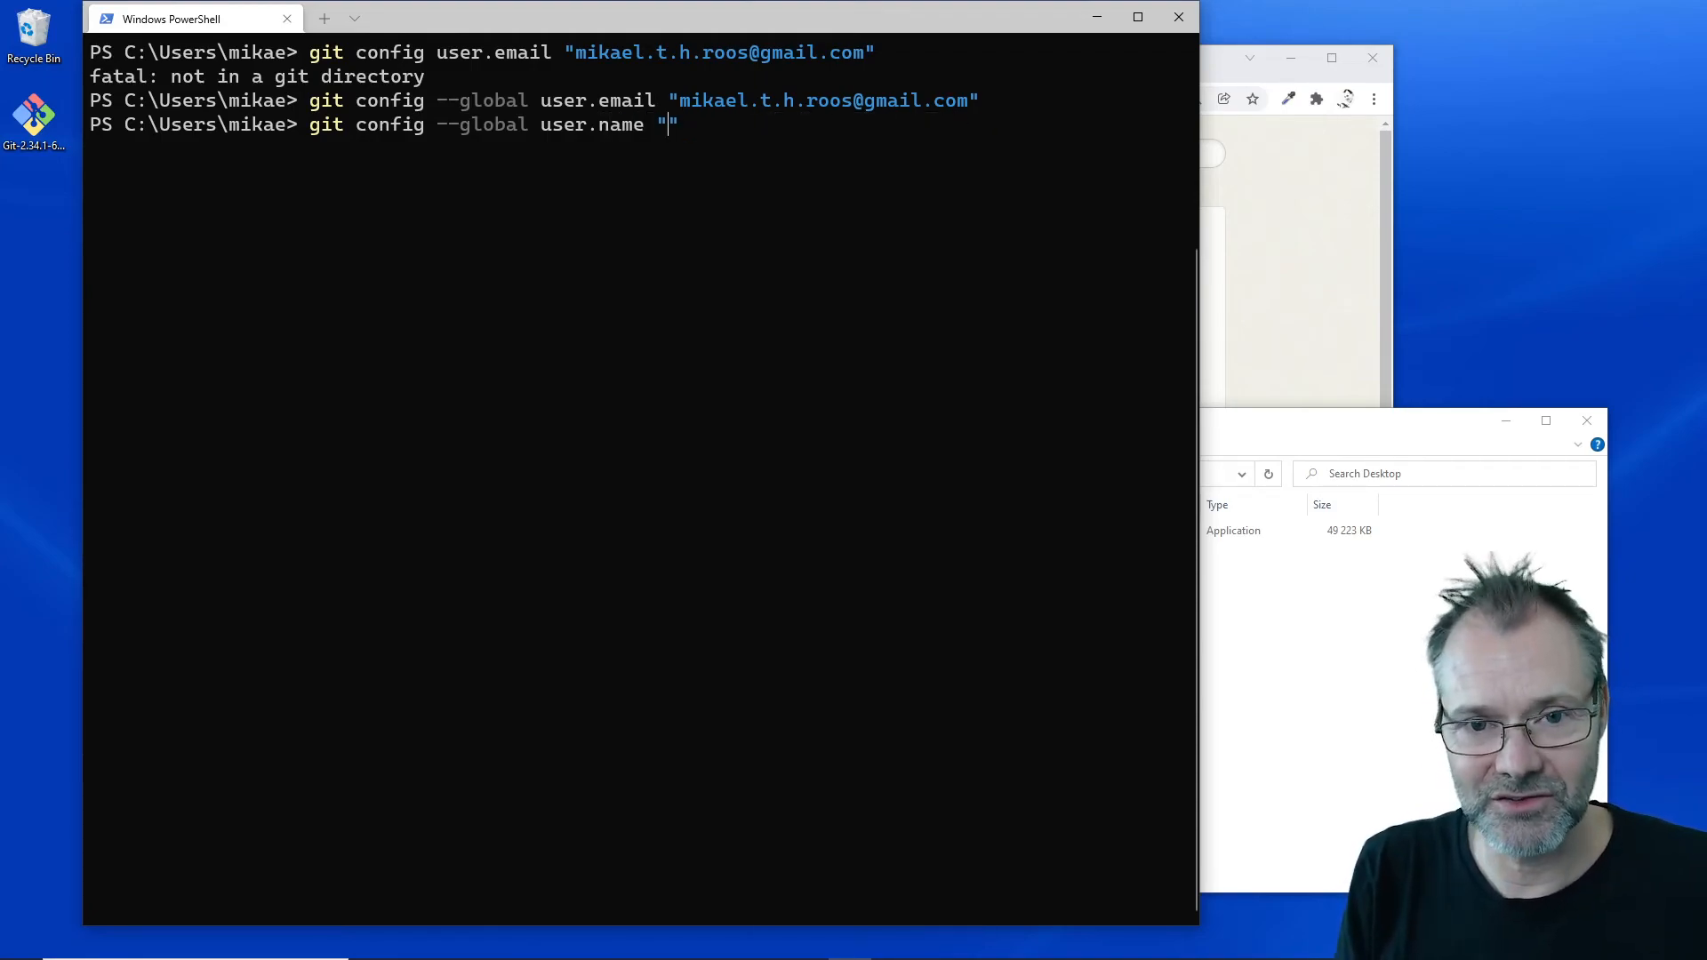
text(Mikael Roos)
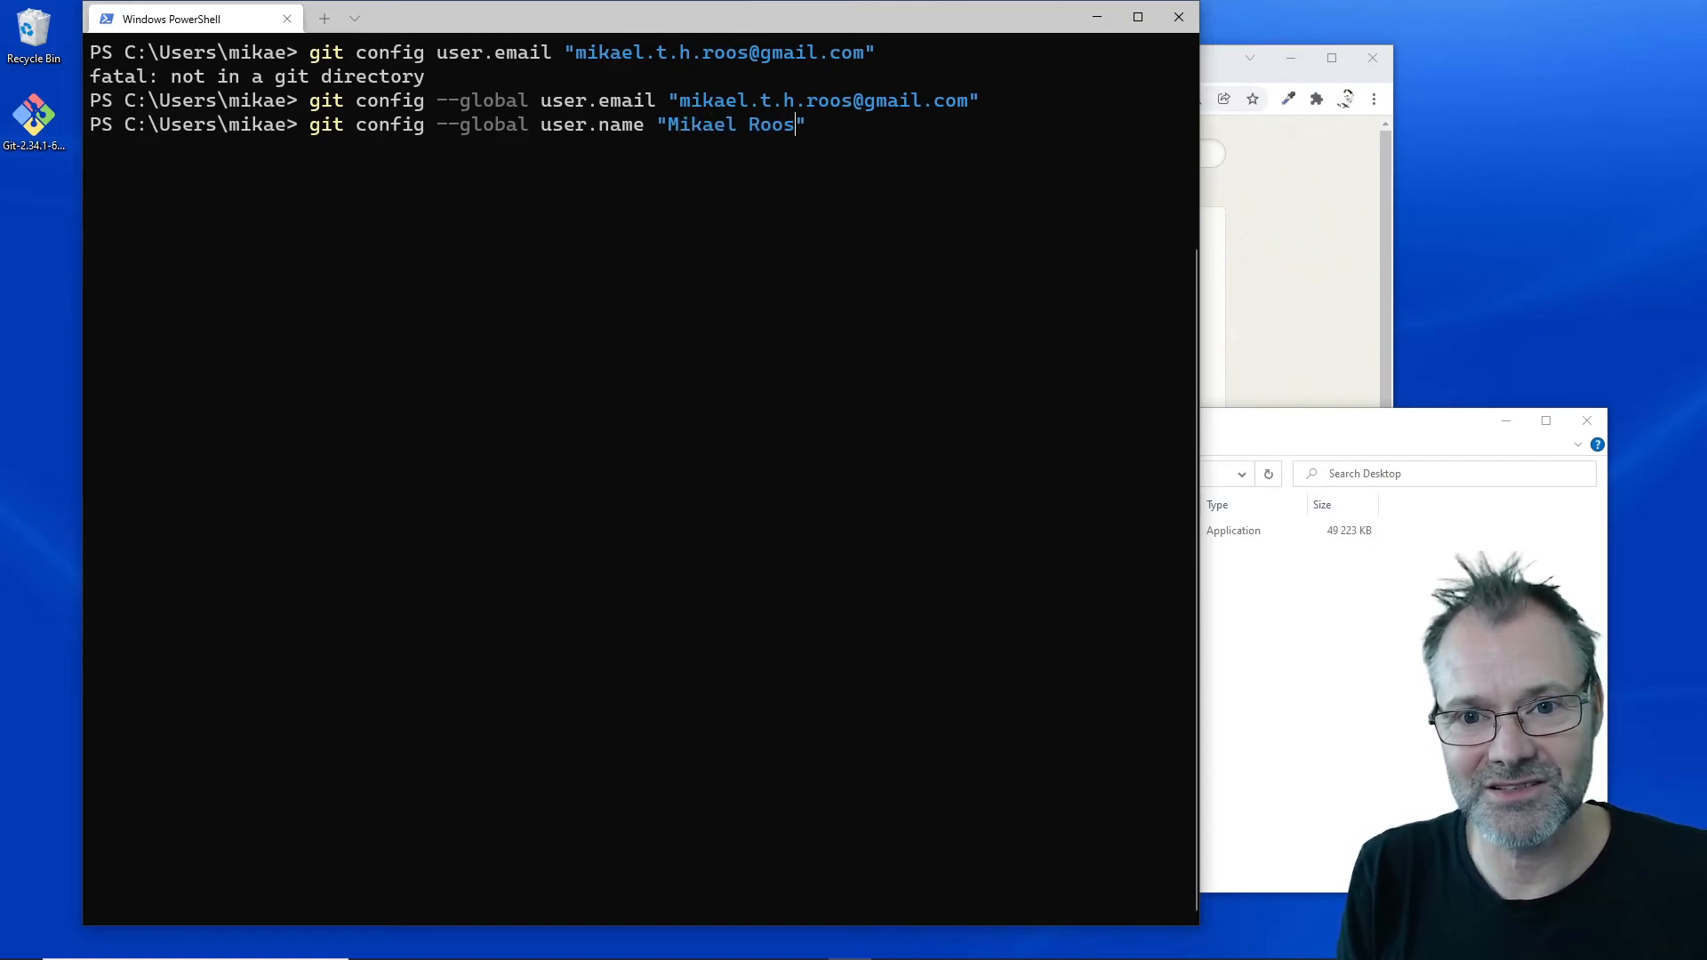
key(Return)
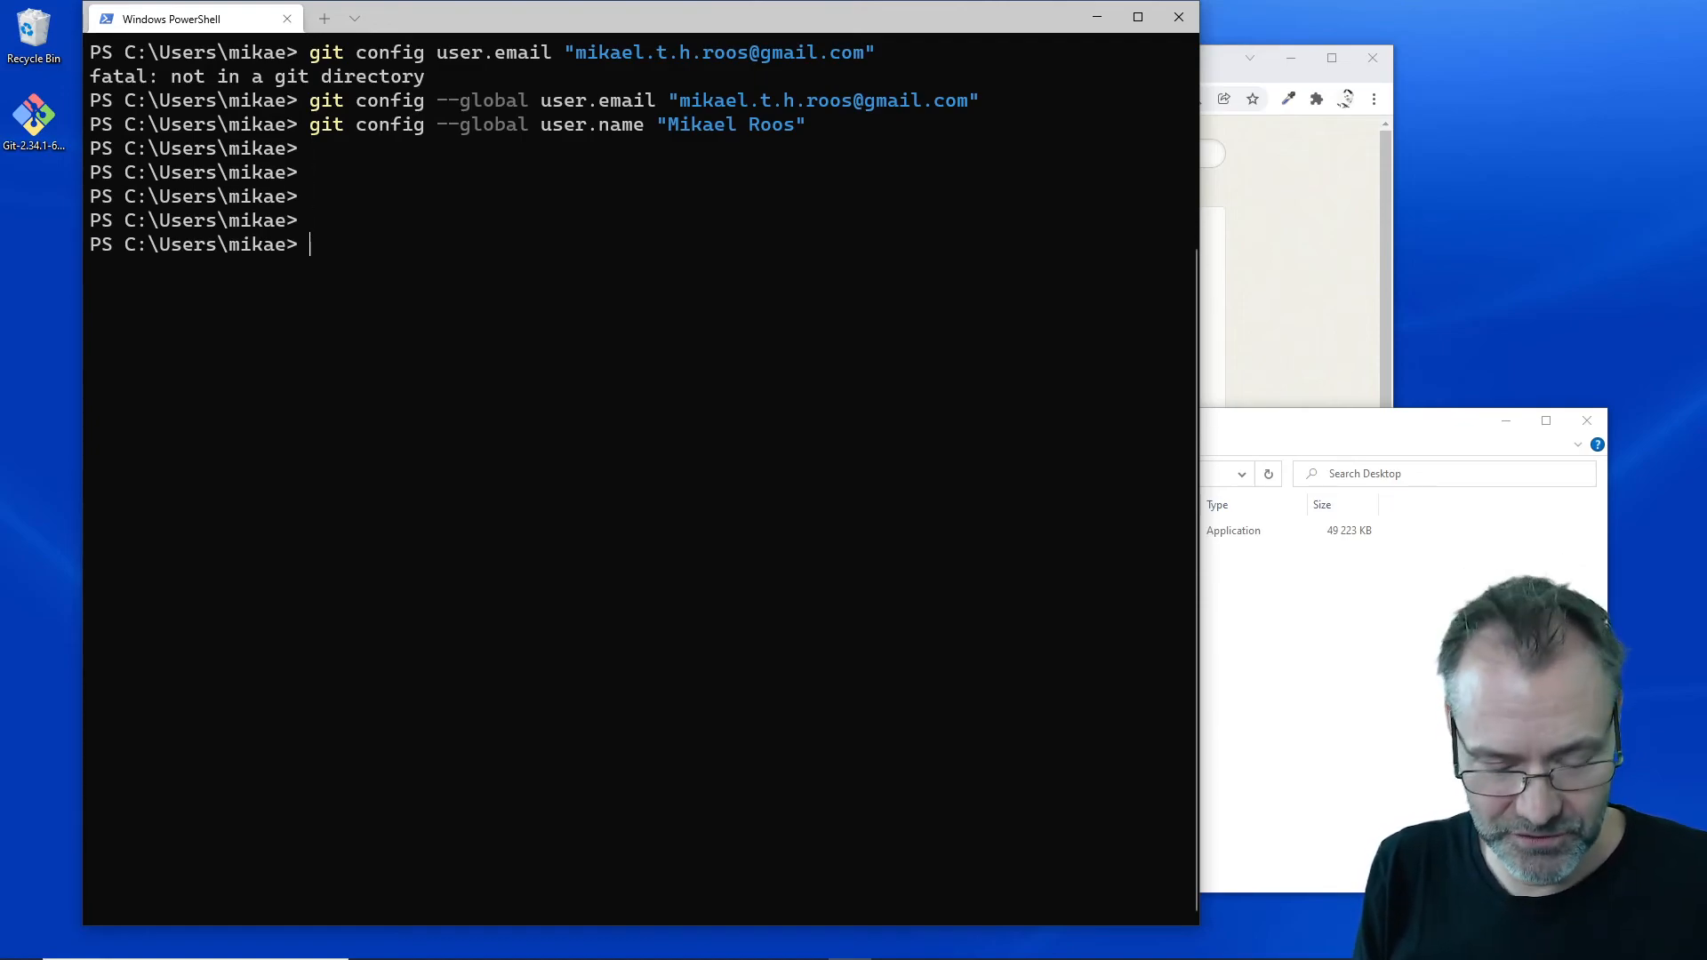
- Run git config and highlight the listed user email entry
text(git config --list)
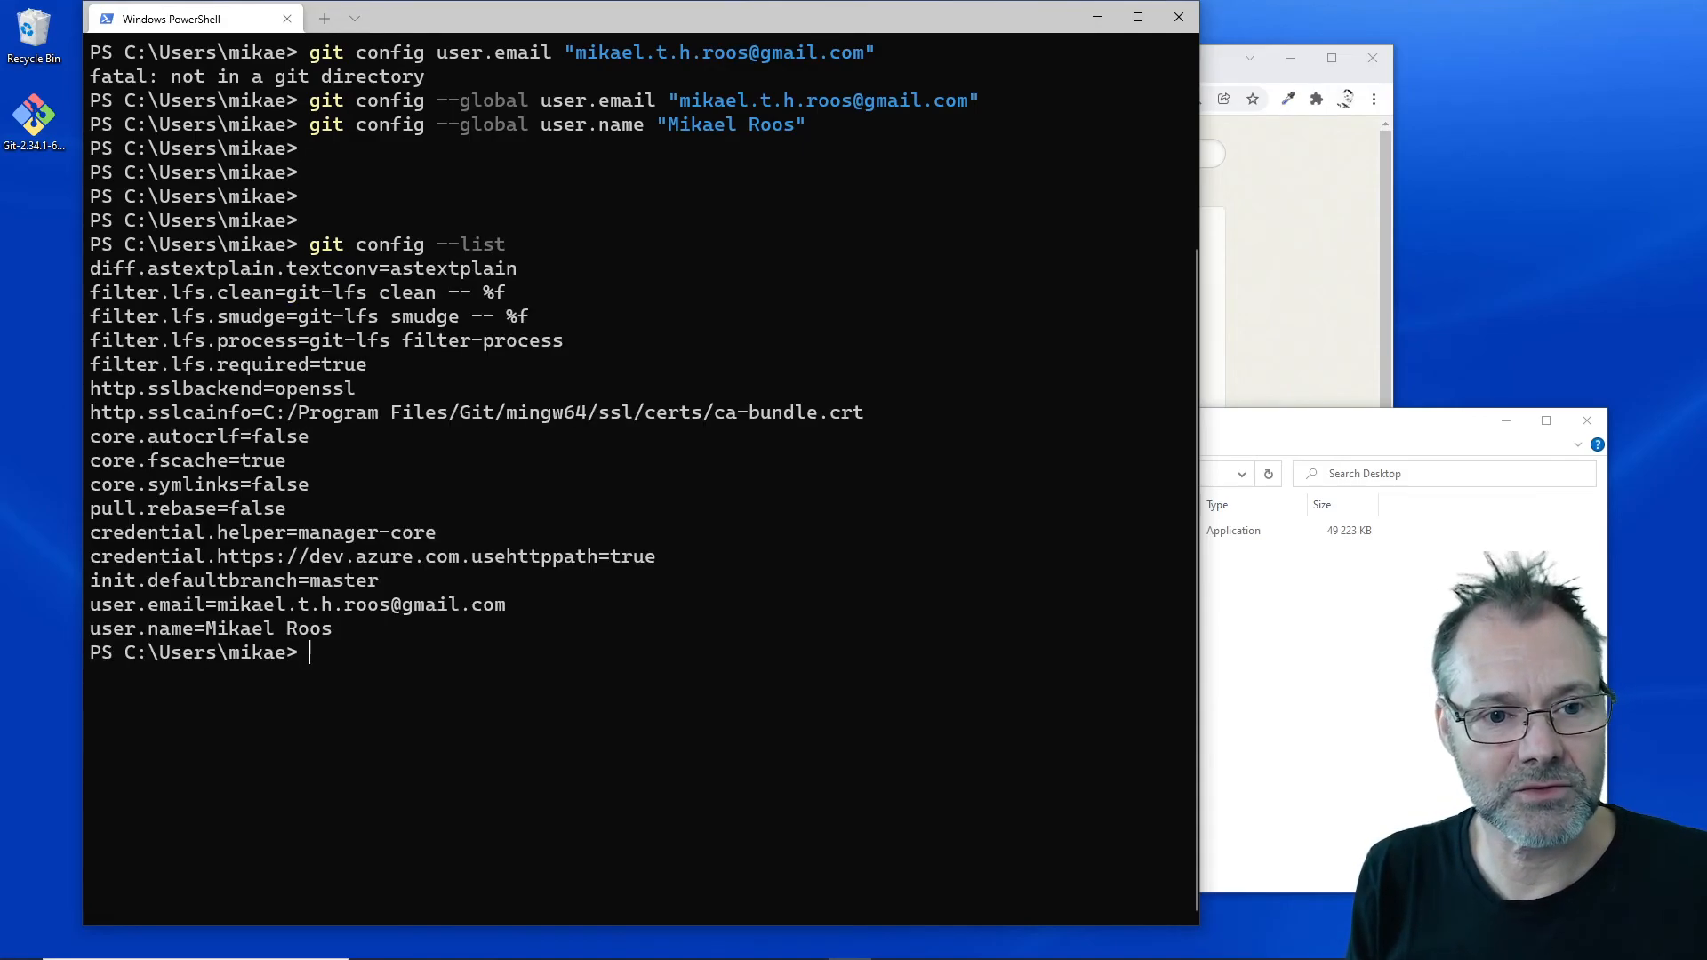
double_click(367, 604)
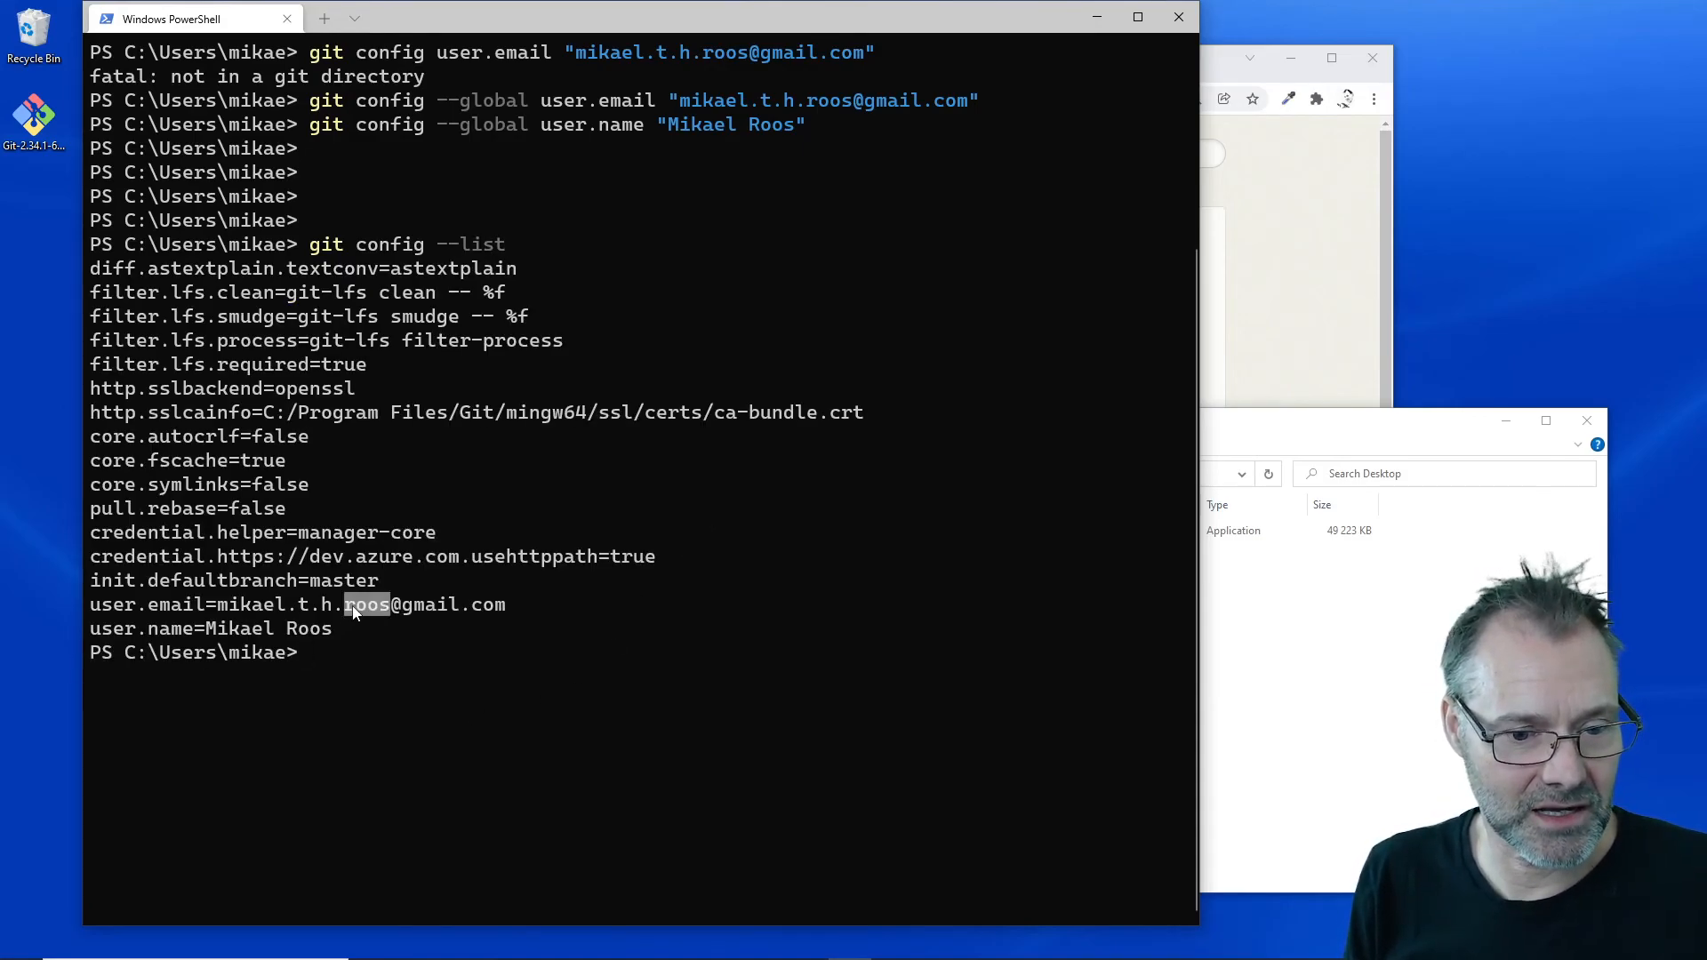